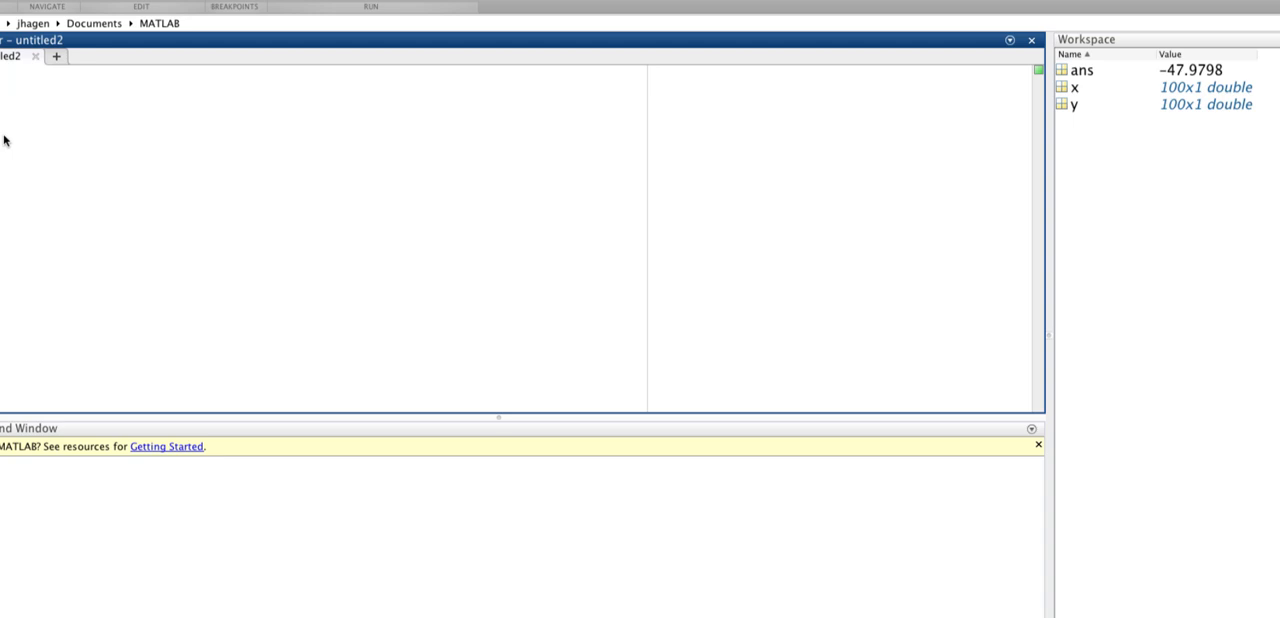
- Begin the script with clc, clear all, and syms p v n R T
text(clc)
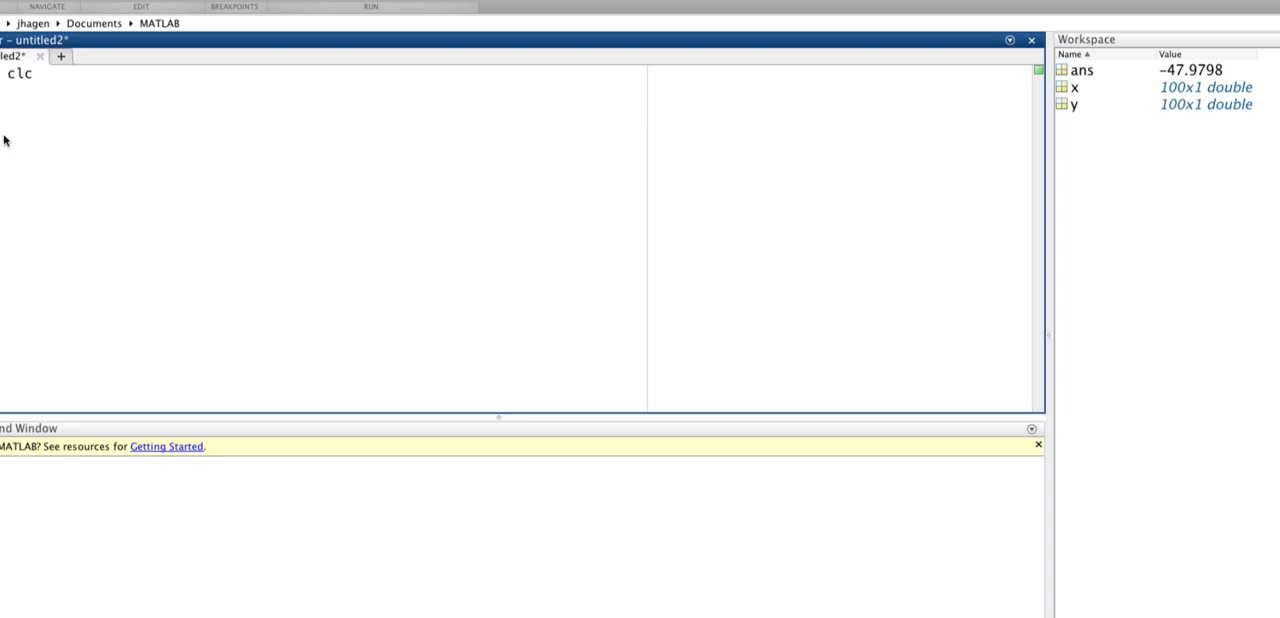
text(clear all)
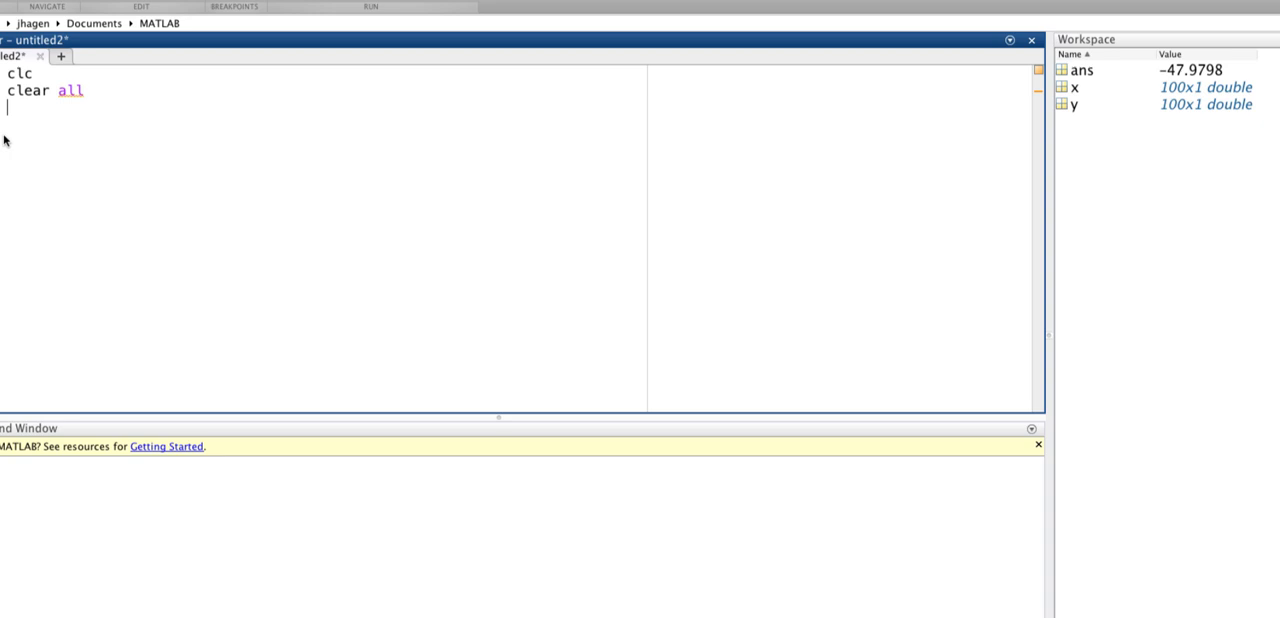
text(syms)
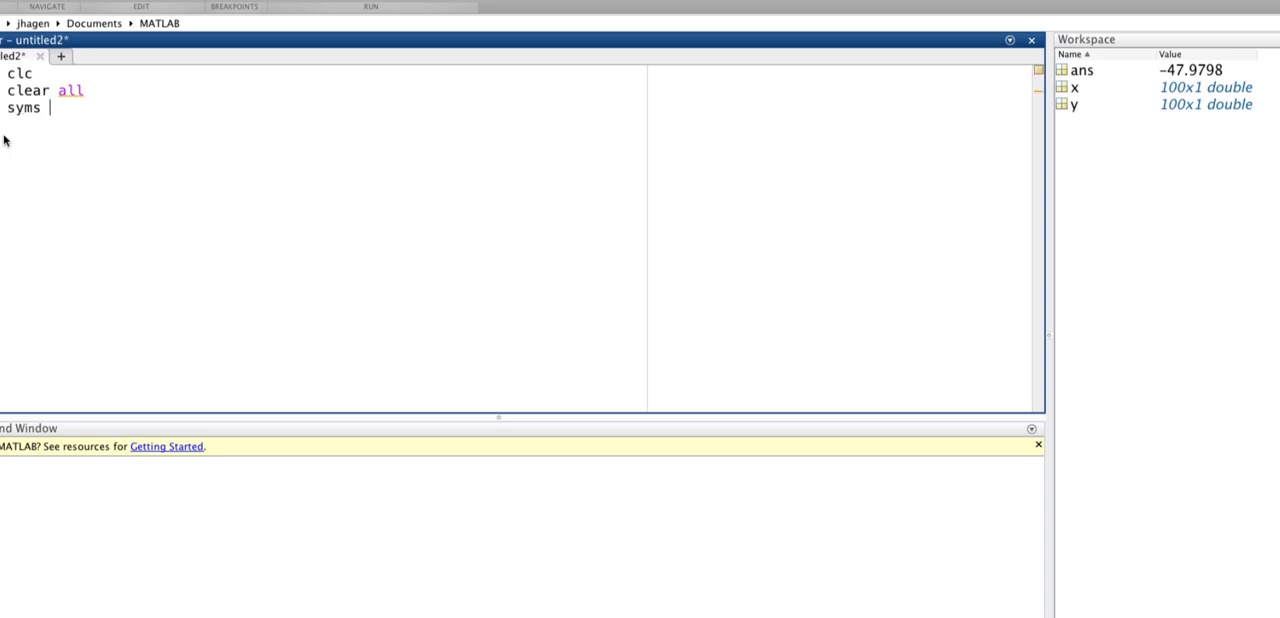
text(p)
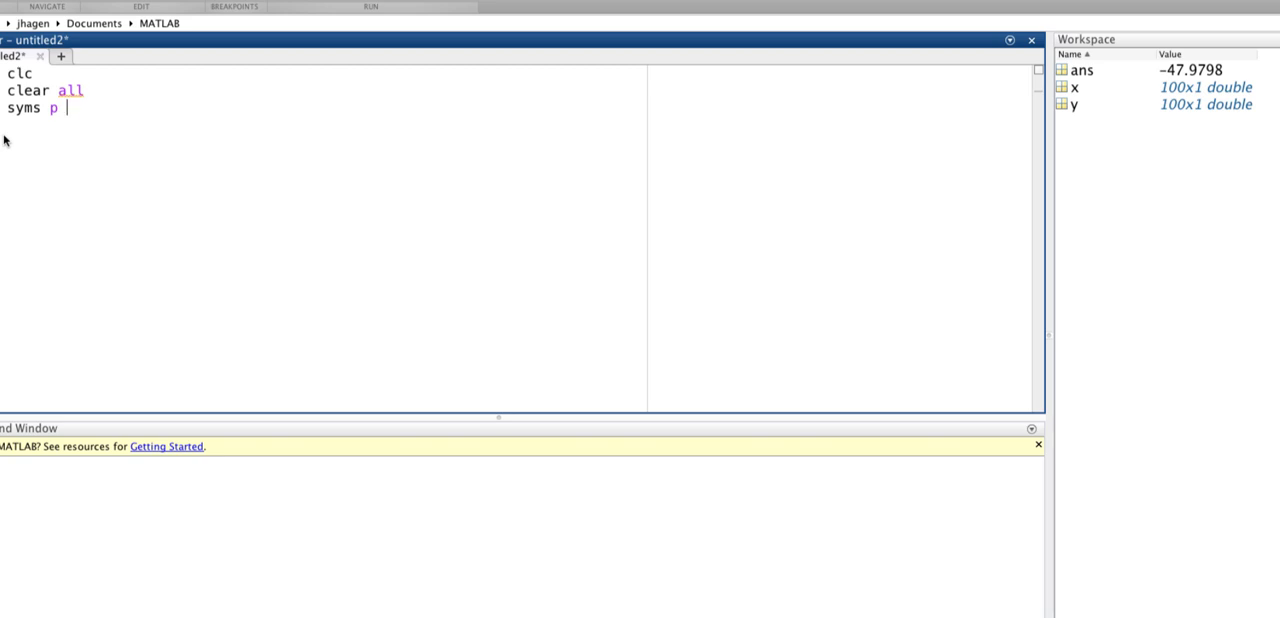
text(v)
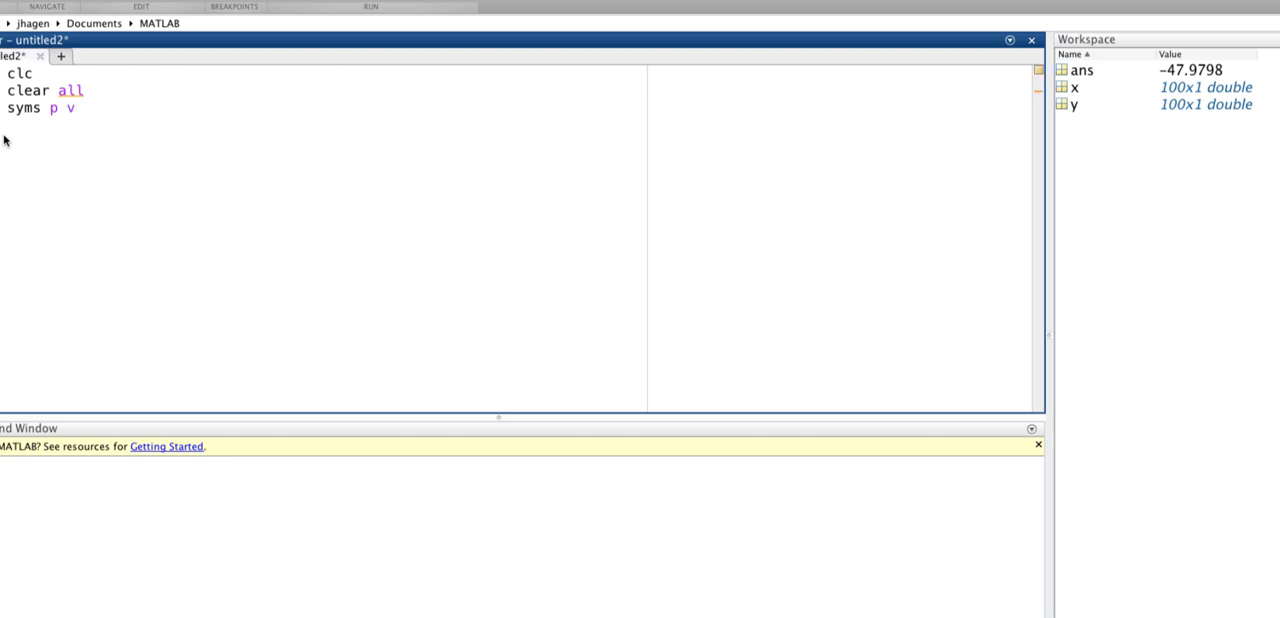
text(n R T)
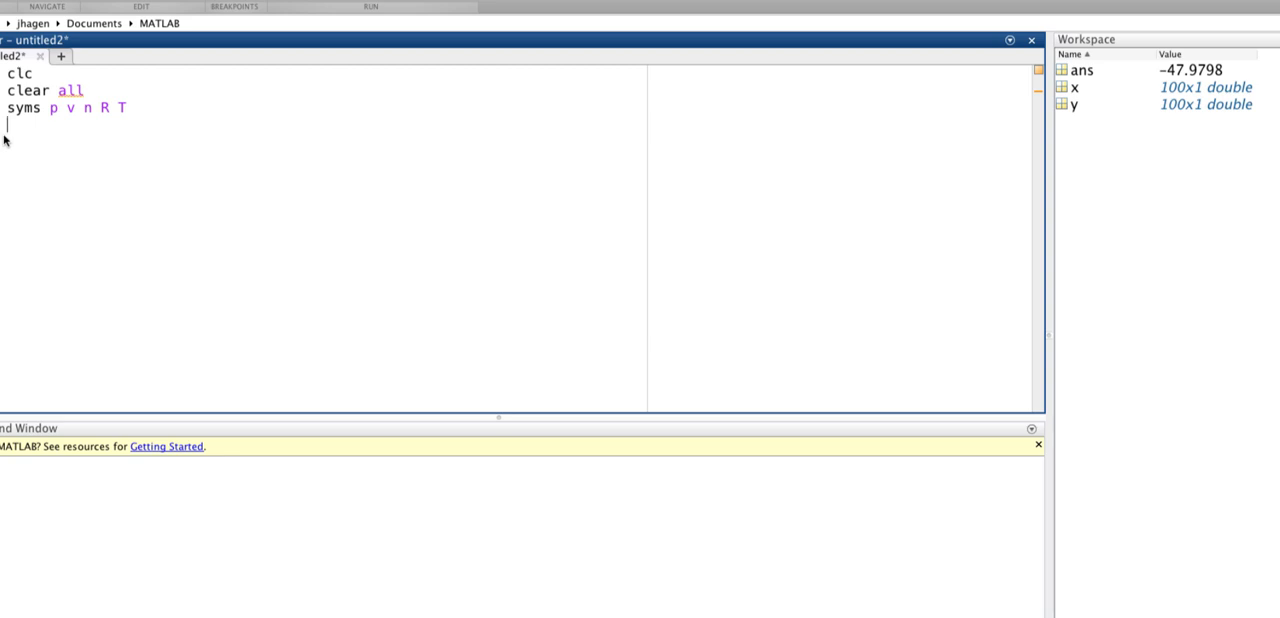
- Write the line IGL=(p*v==n*R*T) defining the ideal gas law
text(IGL)
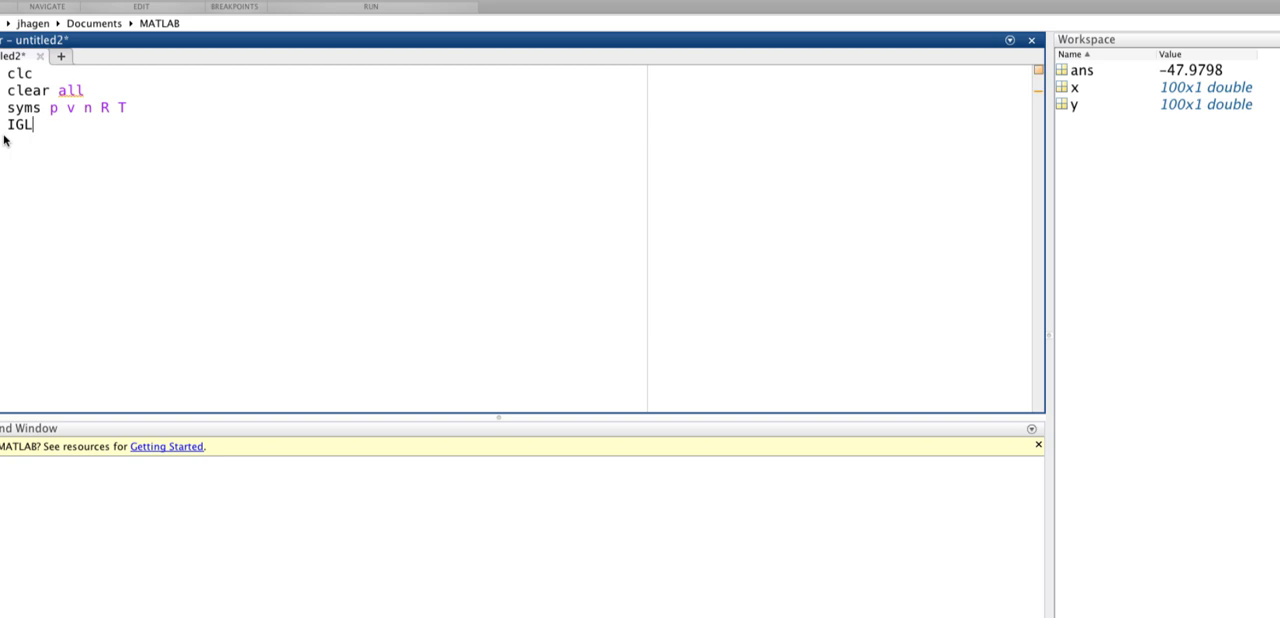
text(=)
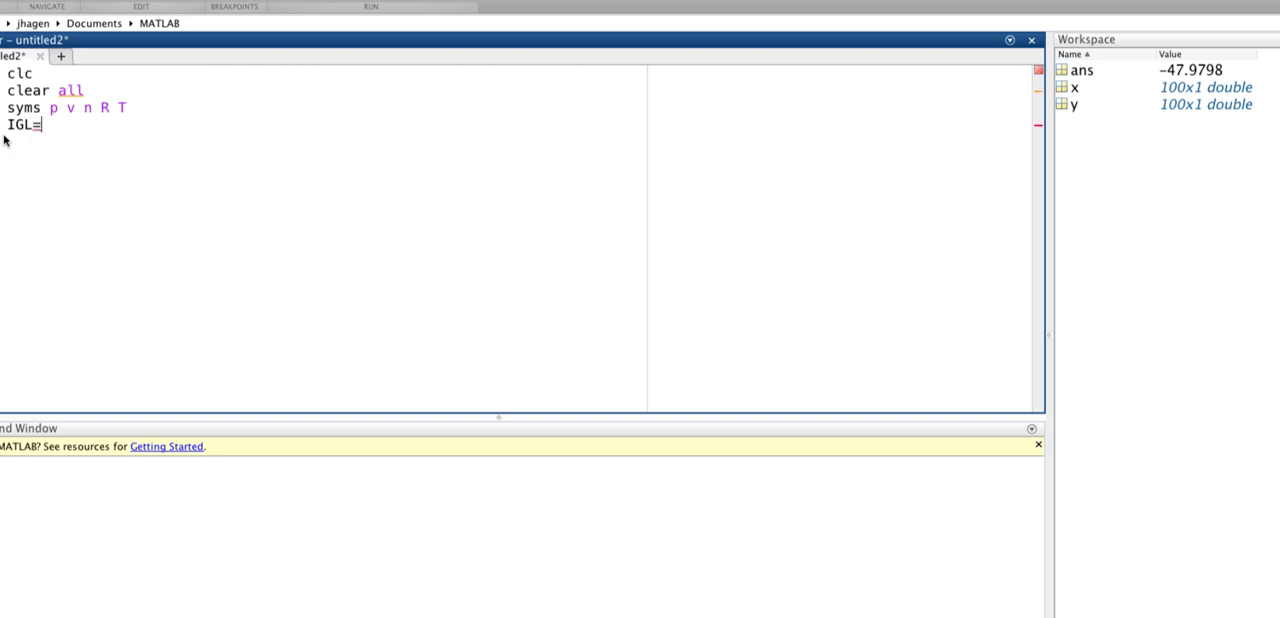
text(()
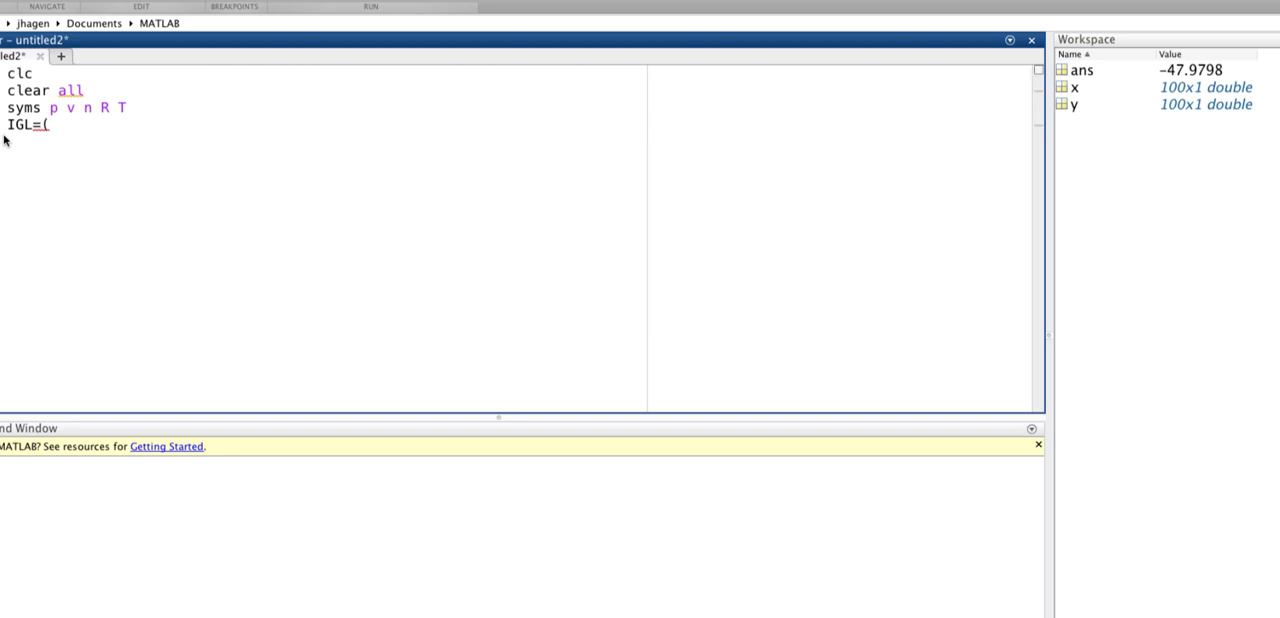
text(P)
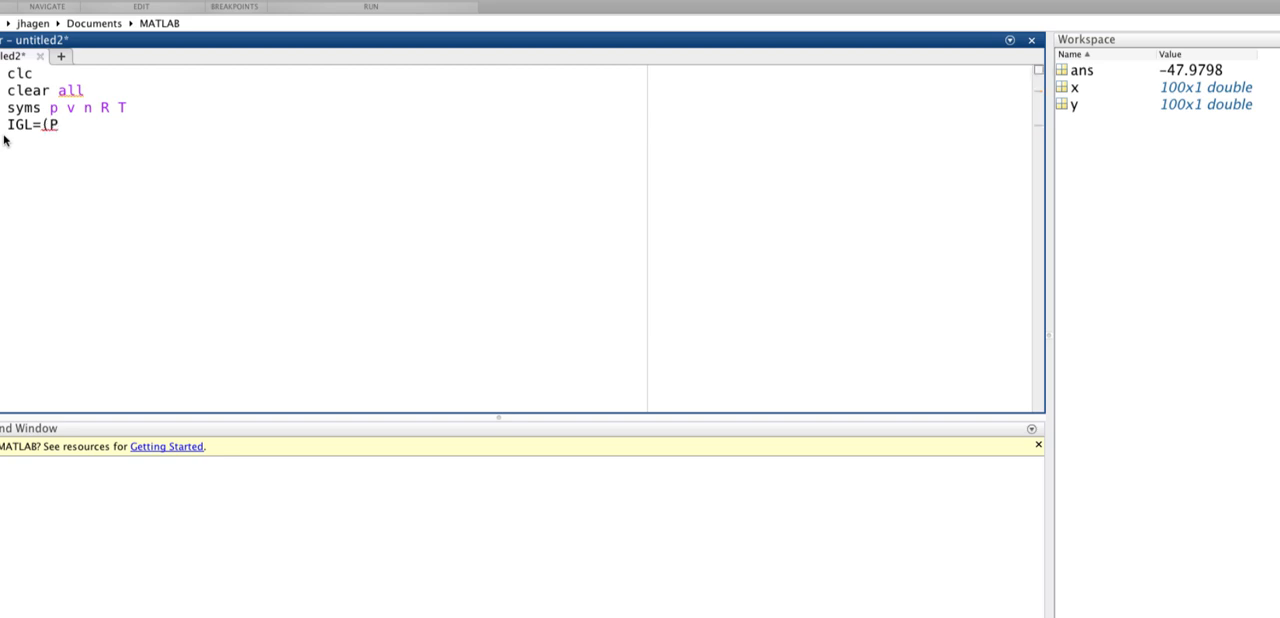
text(*)
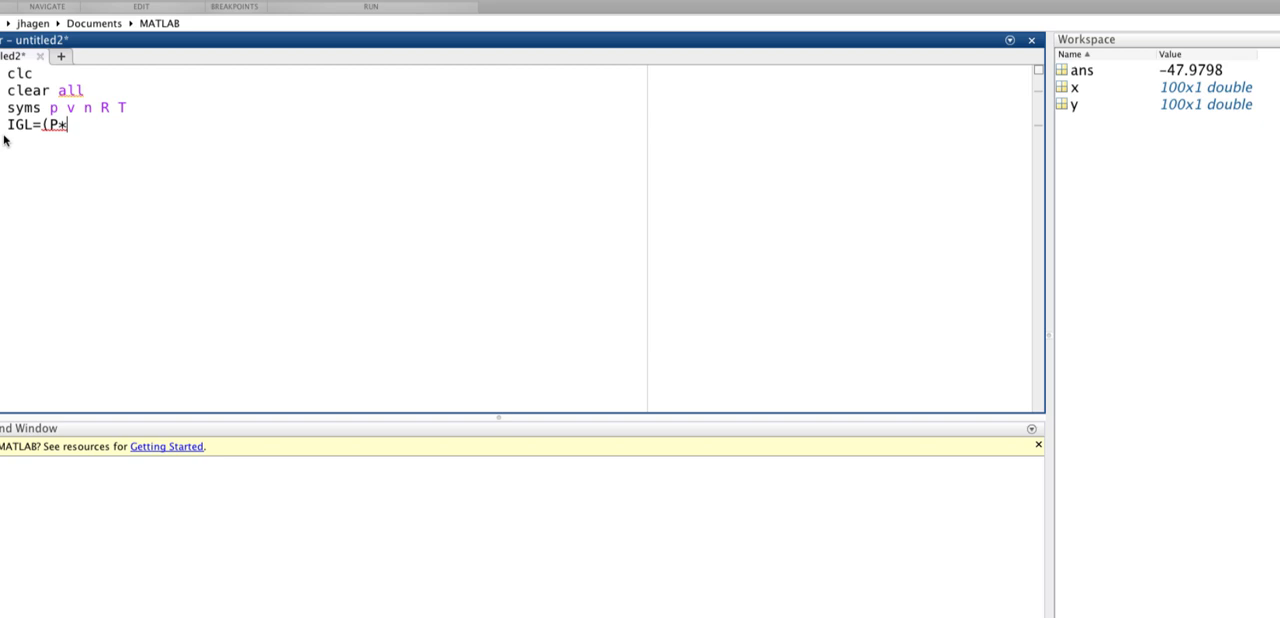
text(b)
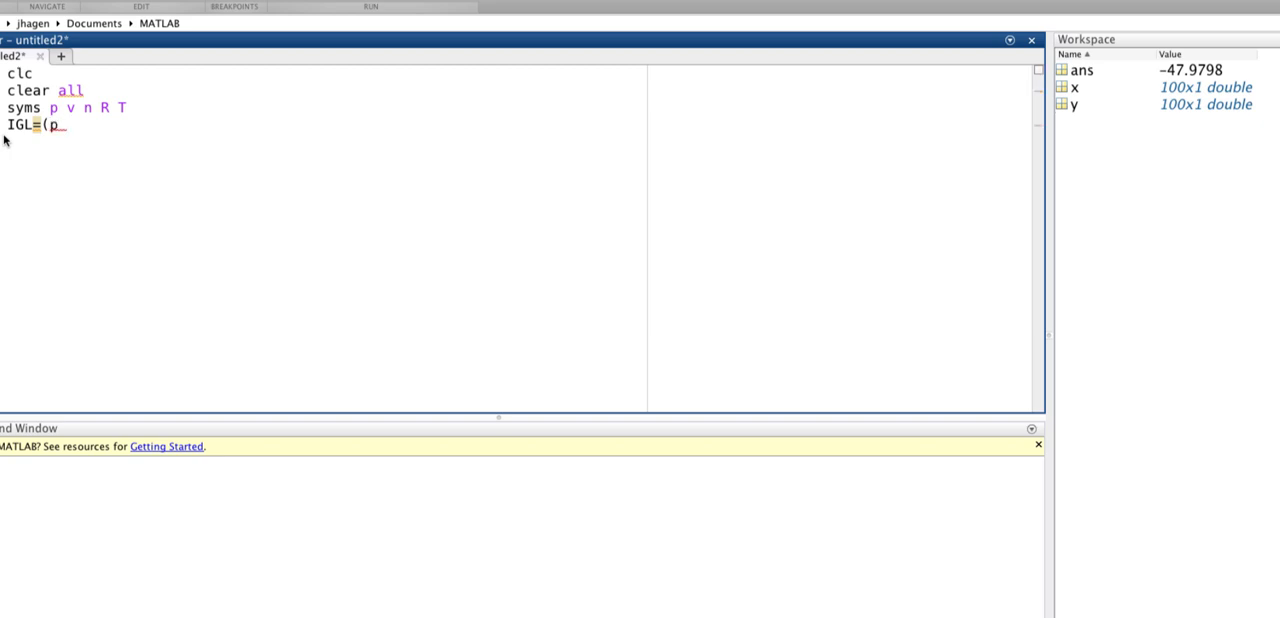
text(*)
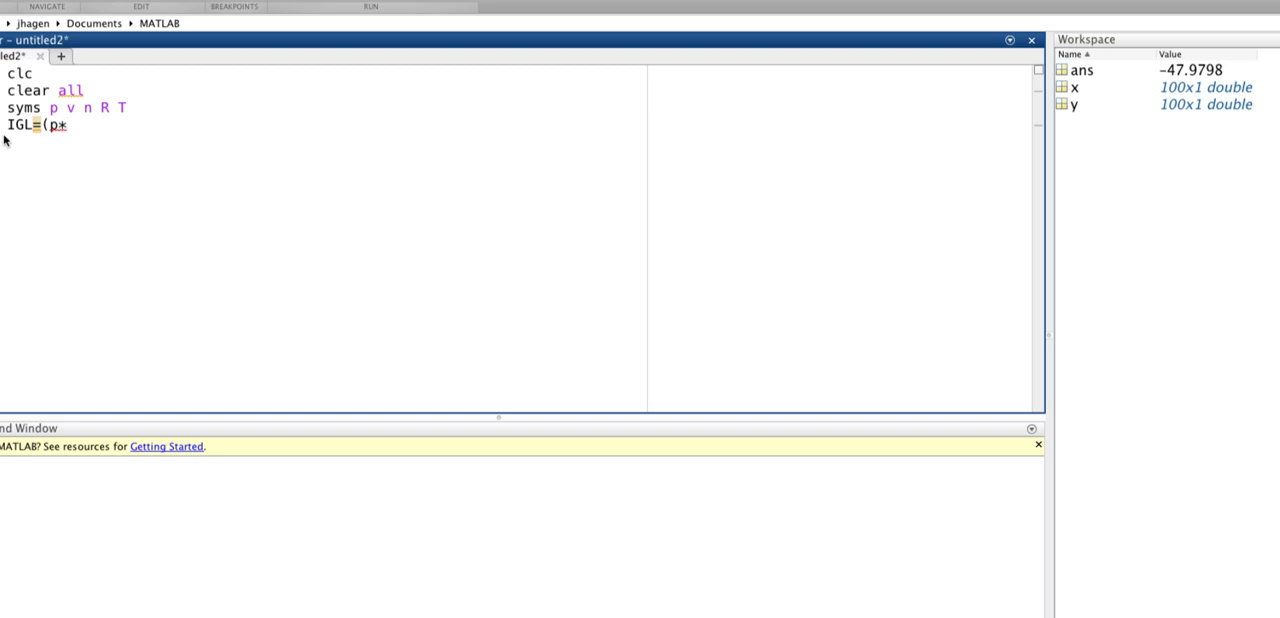
text(v)
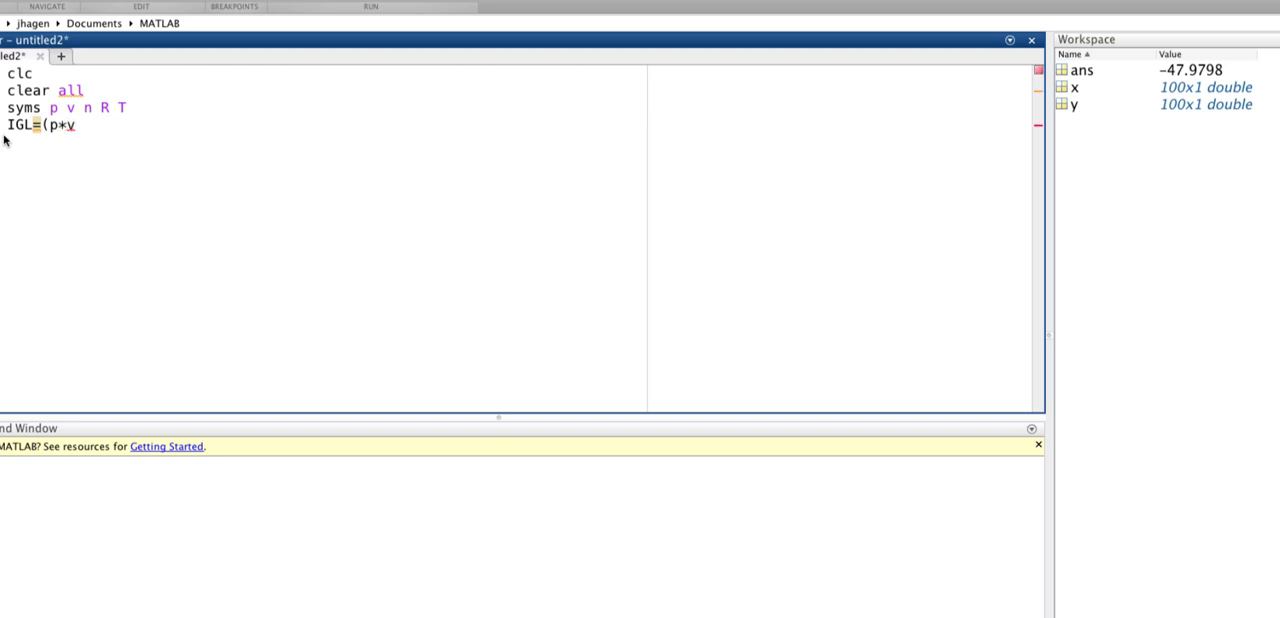
text(=n)
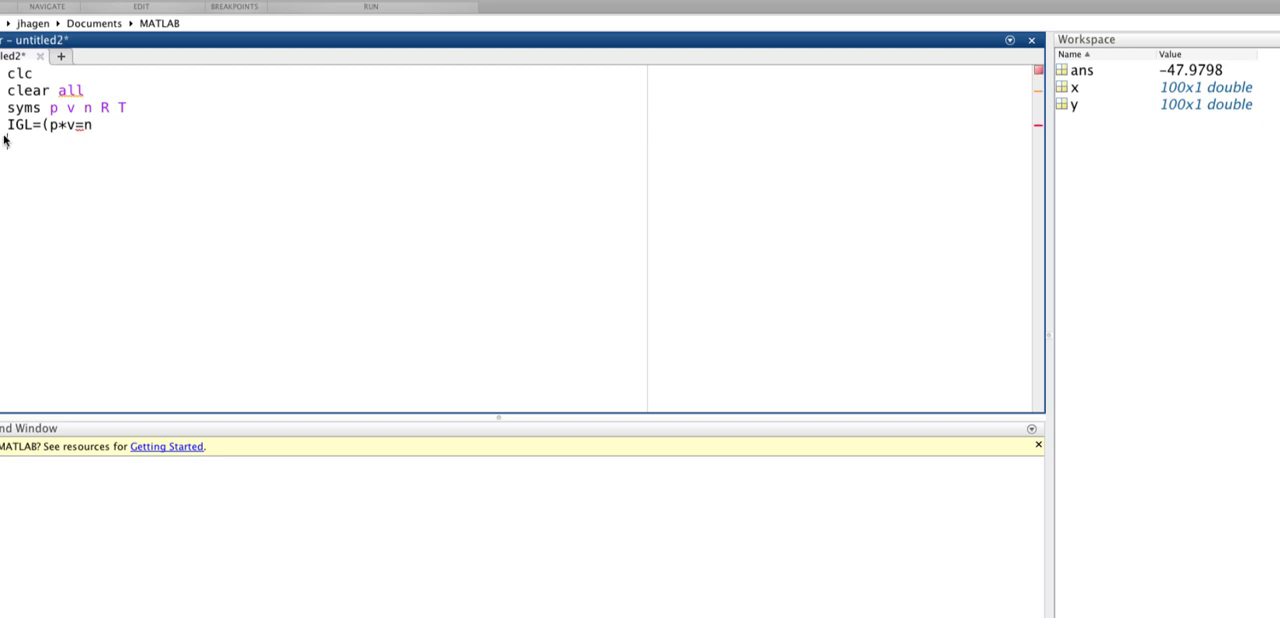
text(*R*)
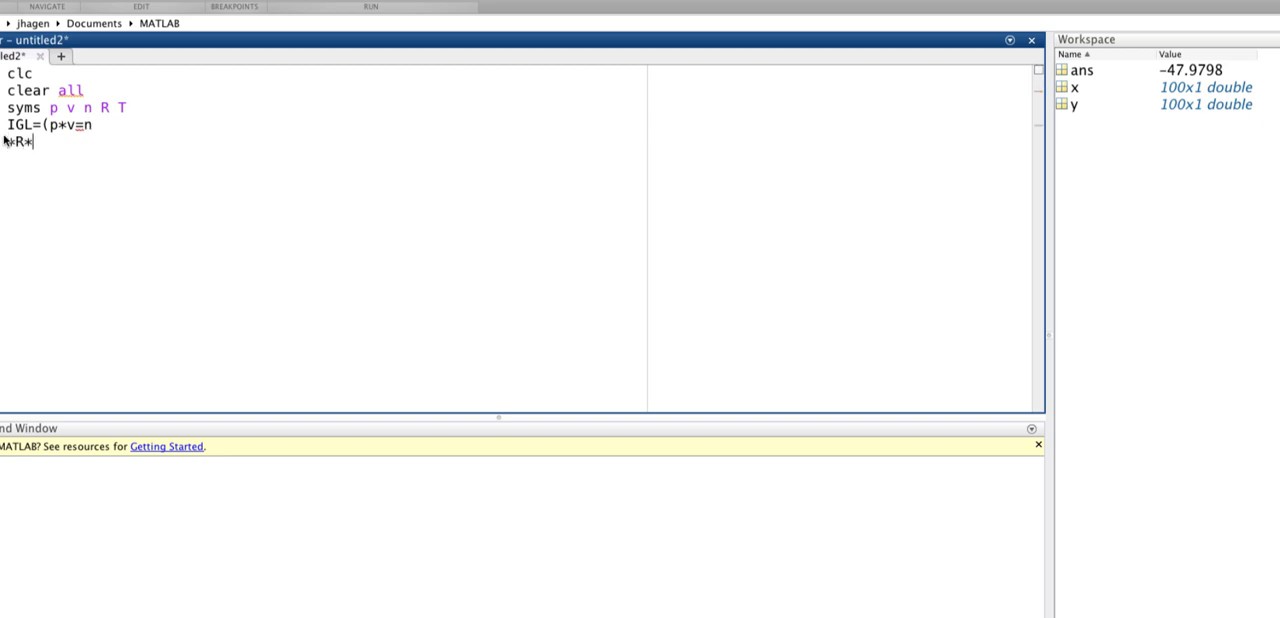
text(T)
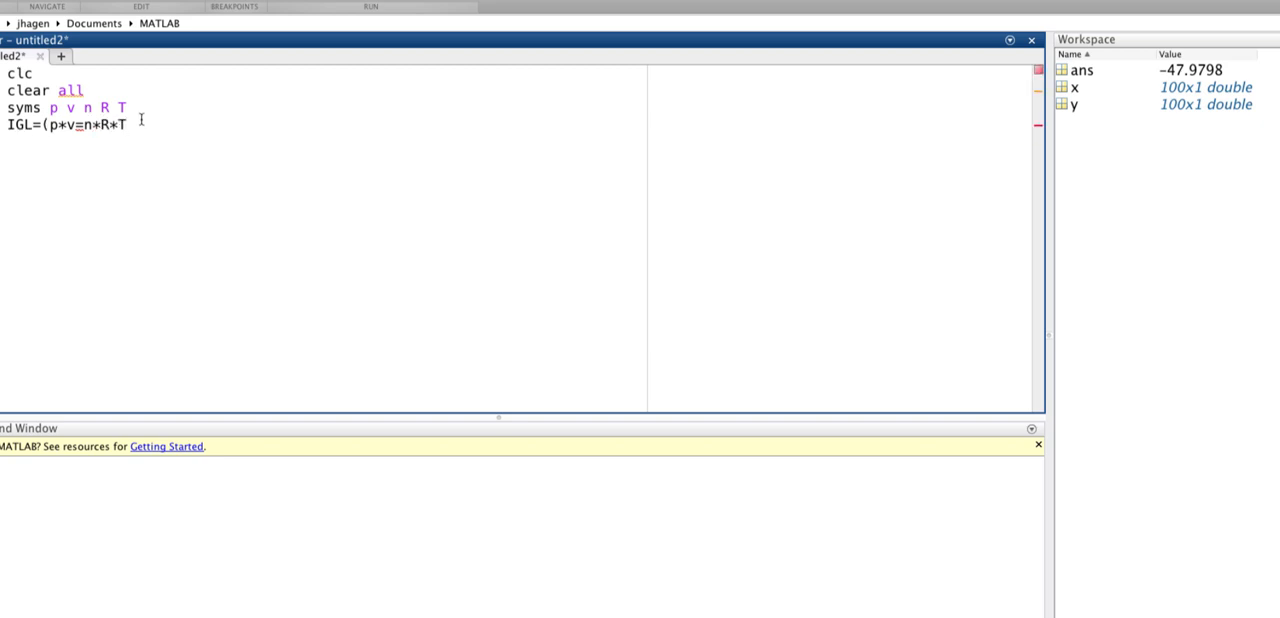
text())
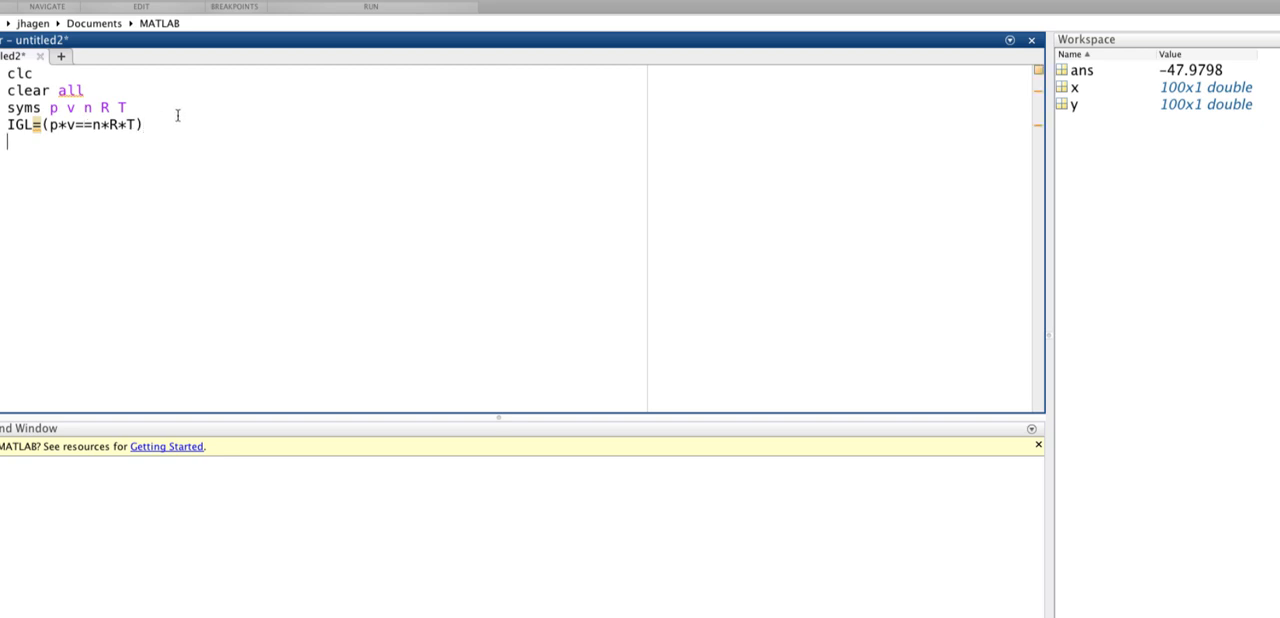
text(p_)
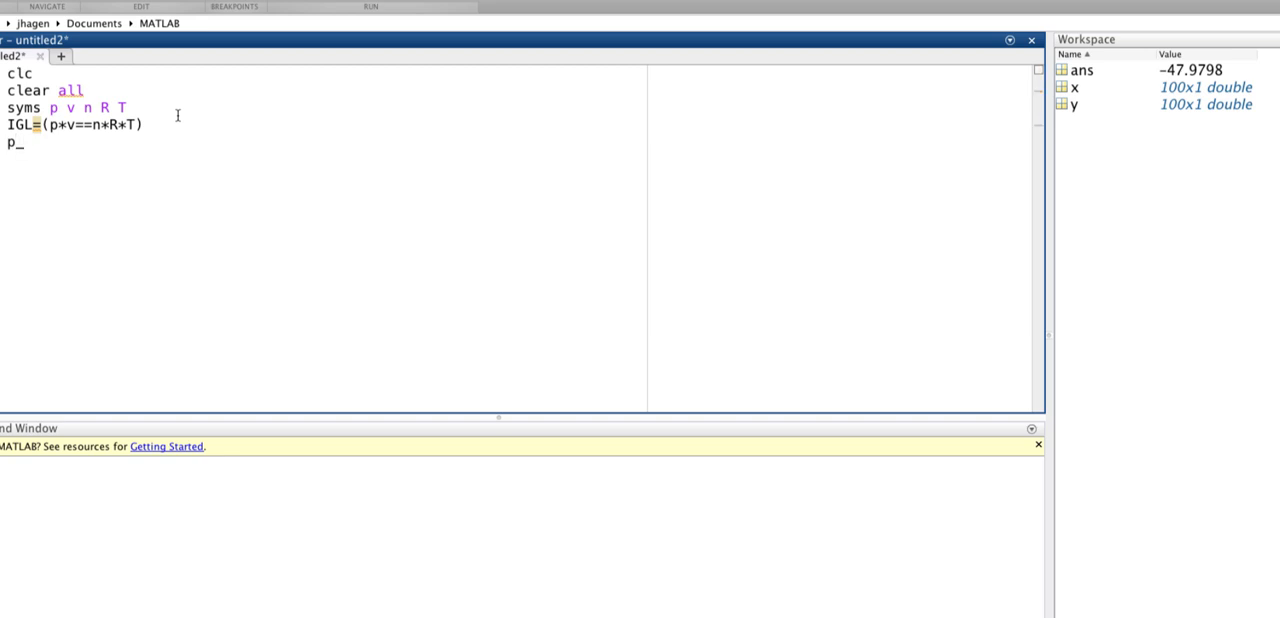
text(ide)
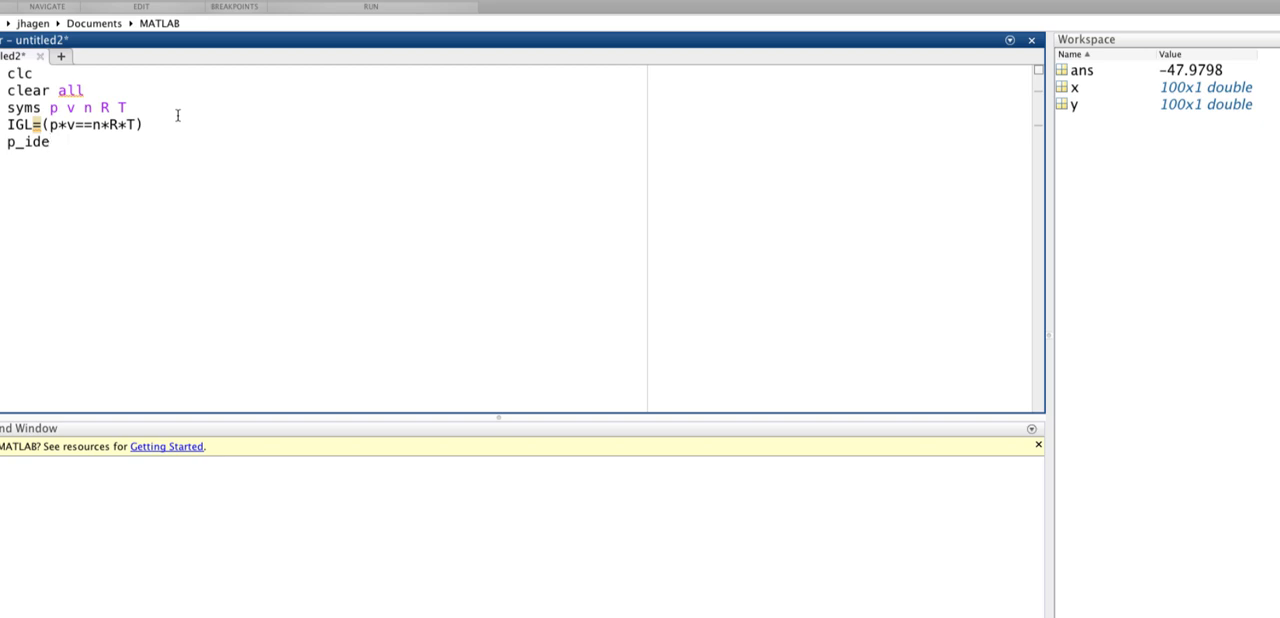
text(AL)
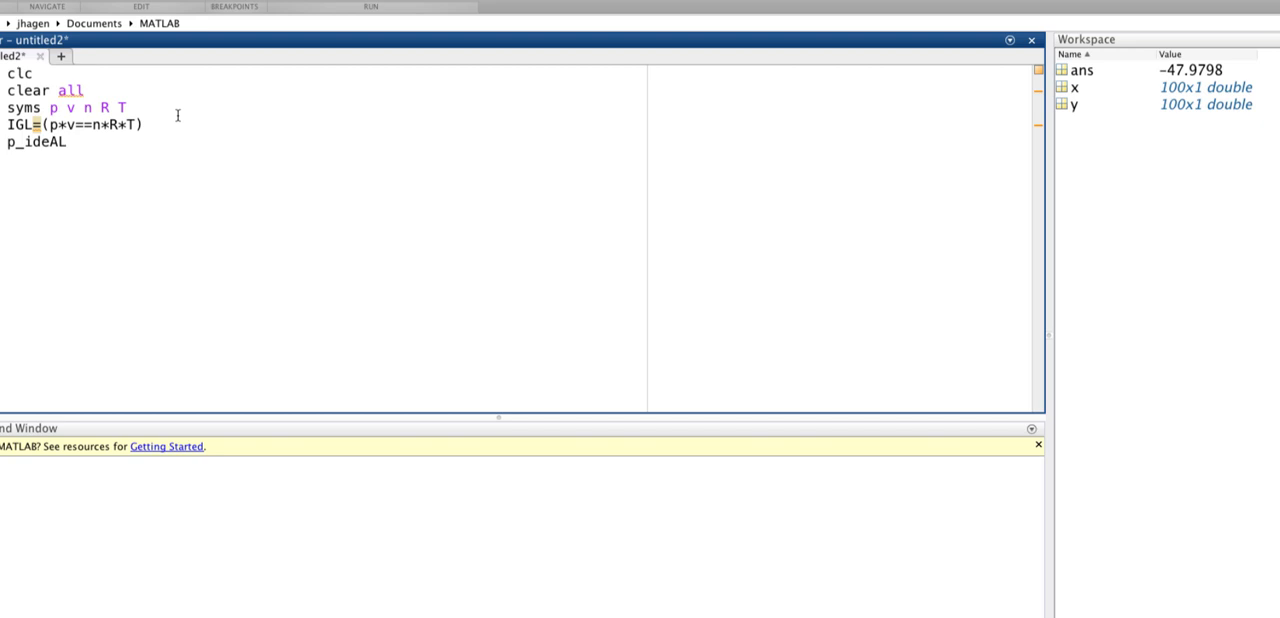
text(=S)
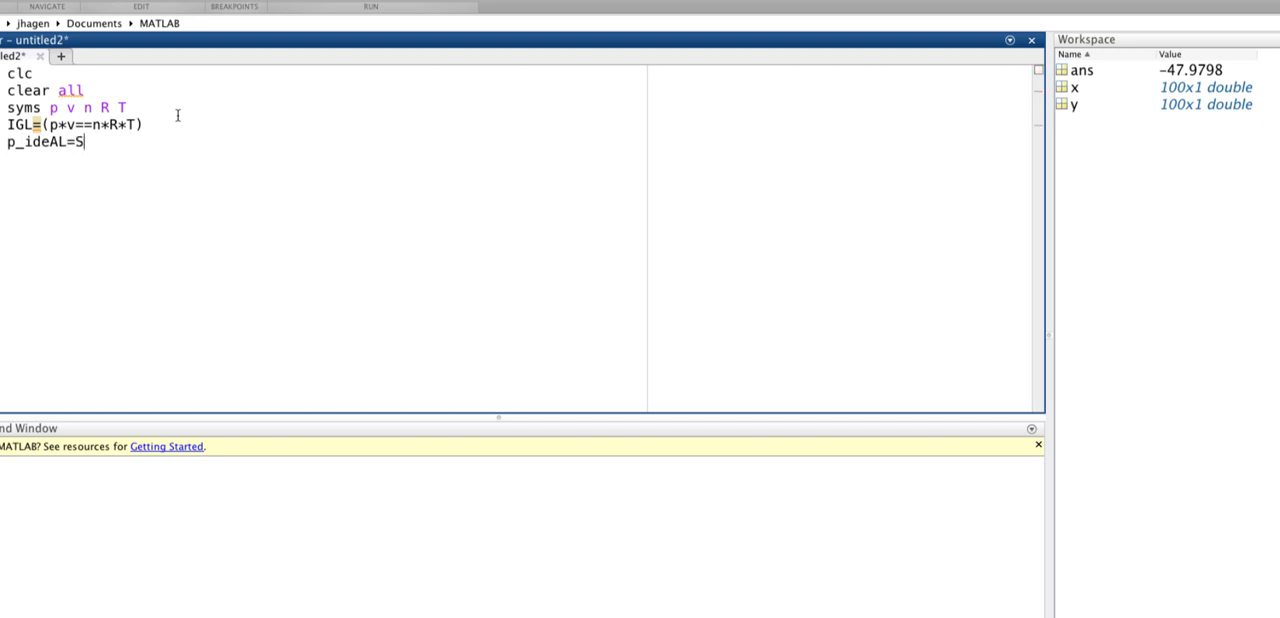
text(OLVE)
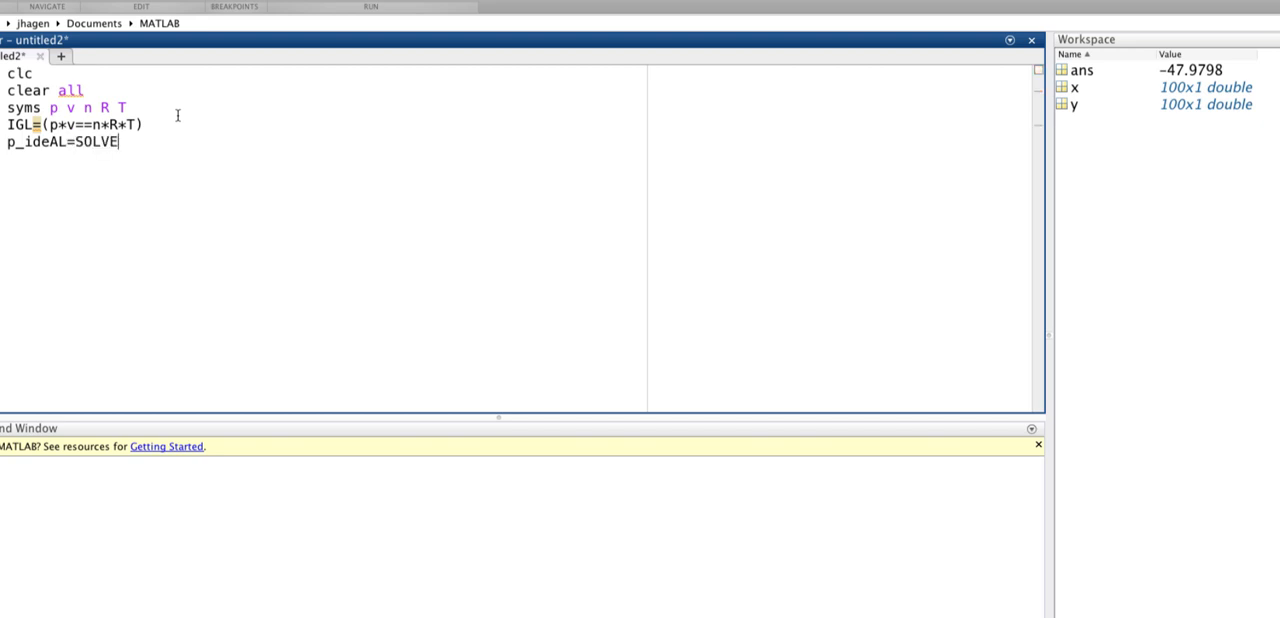
text(()
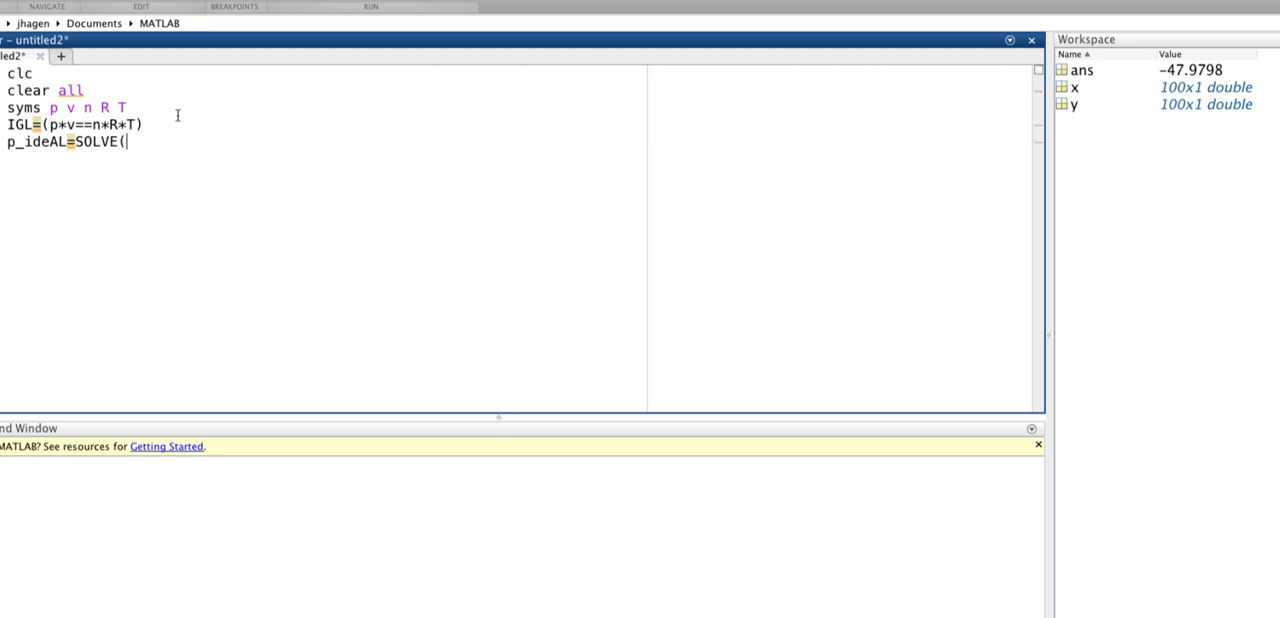
key(BackSpace)
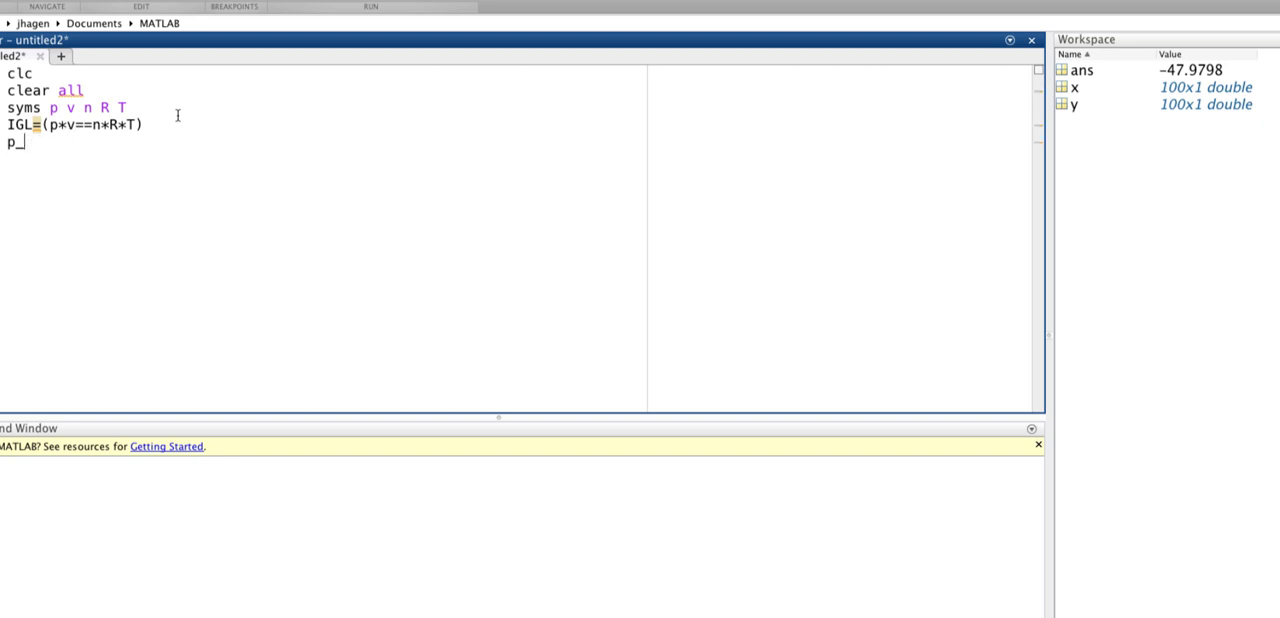
key(backspace)
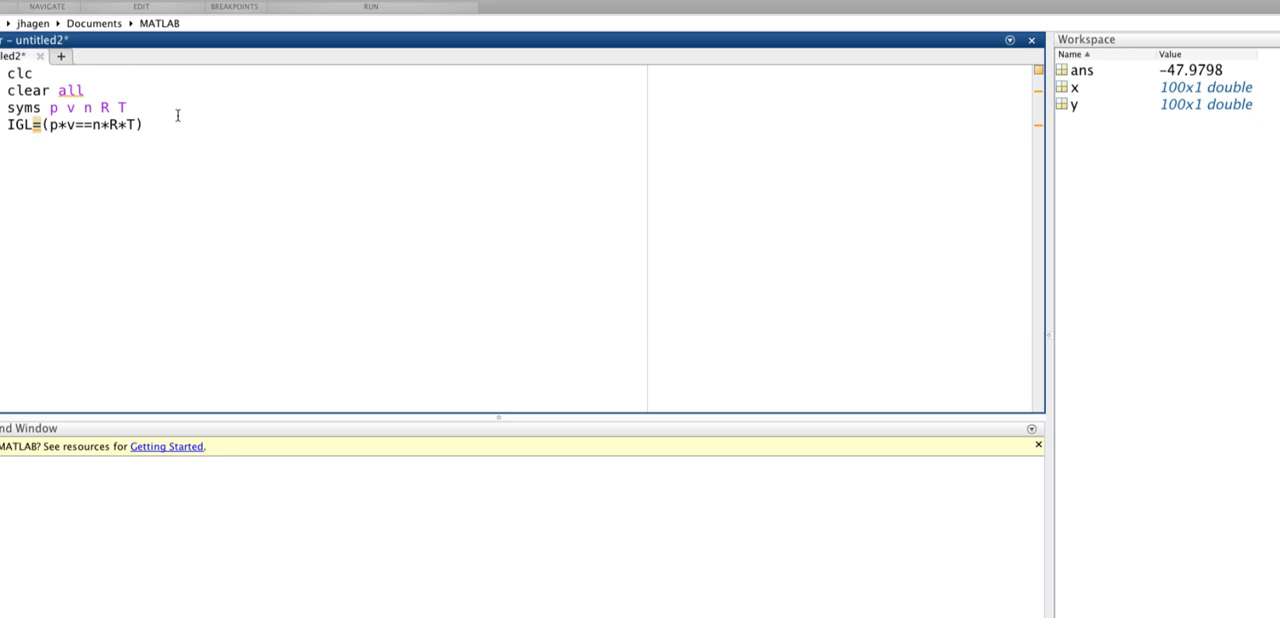
- Write p_ideal=solve(IGL,p) on line 5 to solve for pressure
text(p)
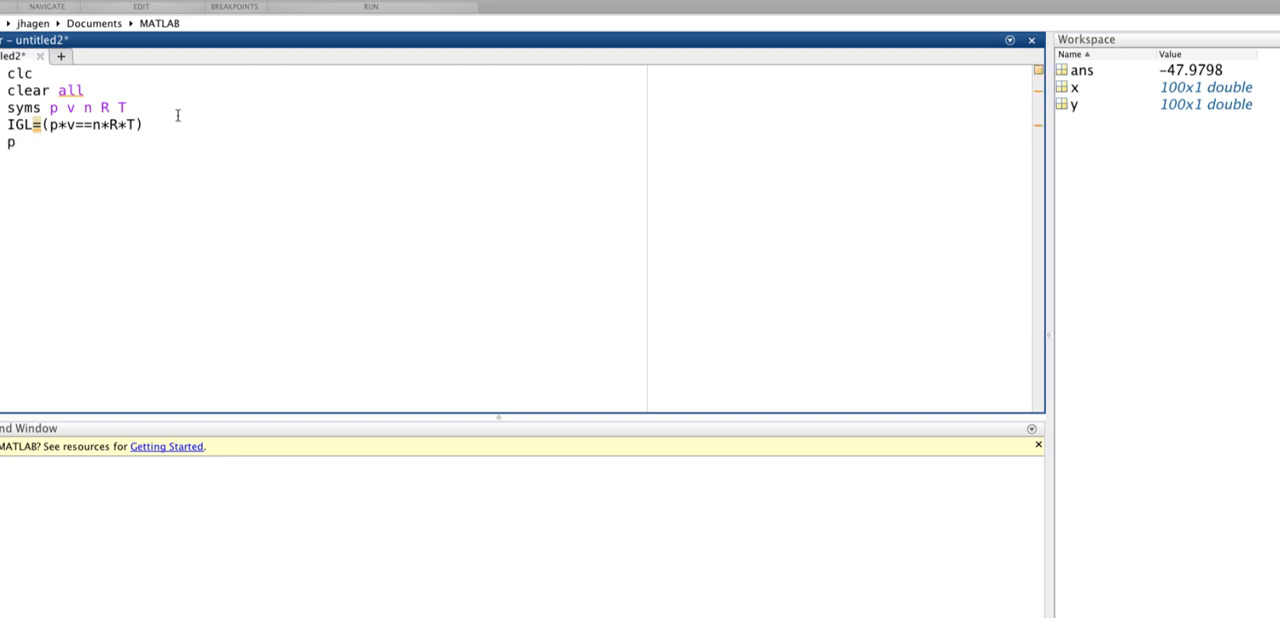
text(_ideal)
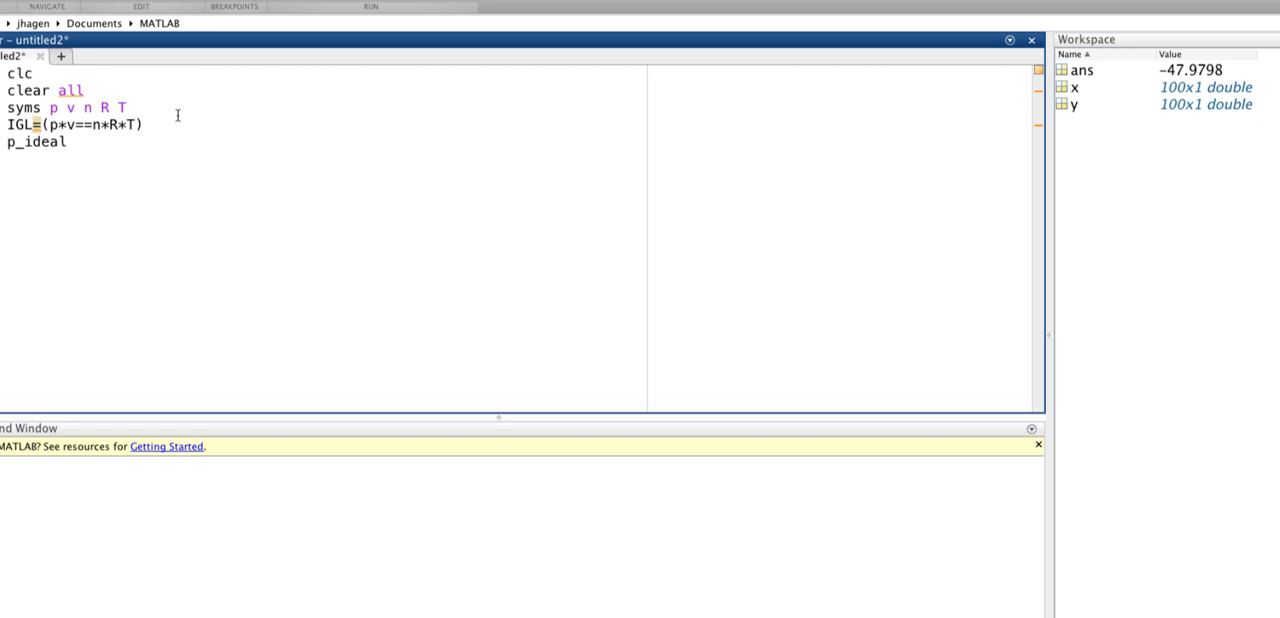
text(=)
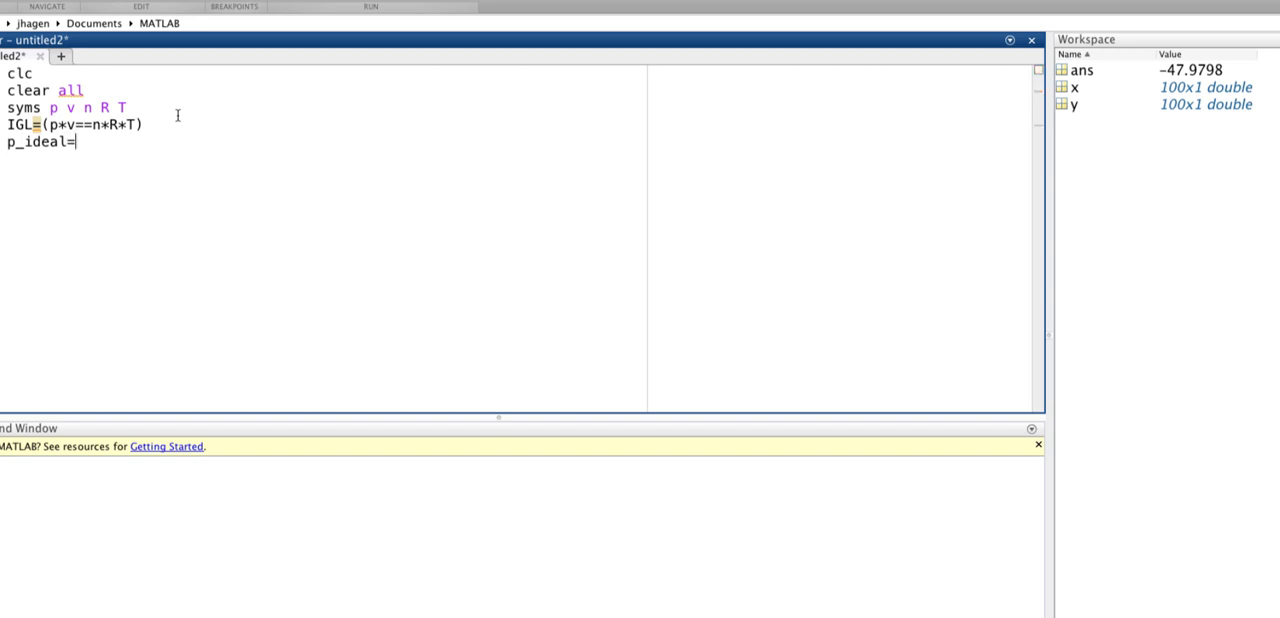
text(solve()
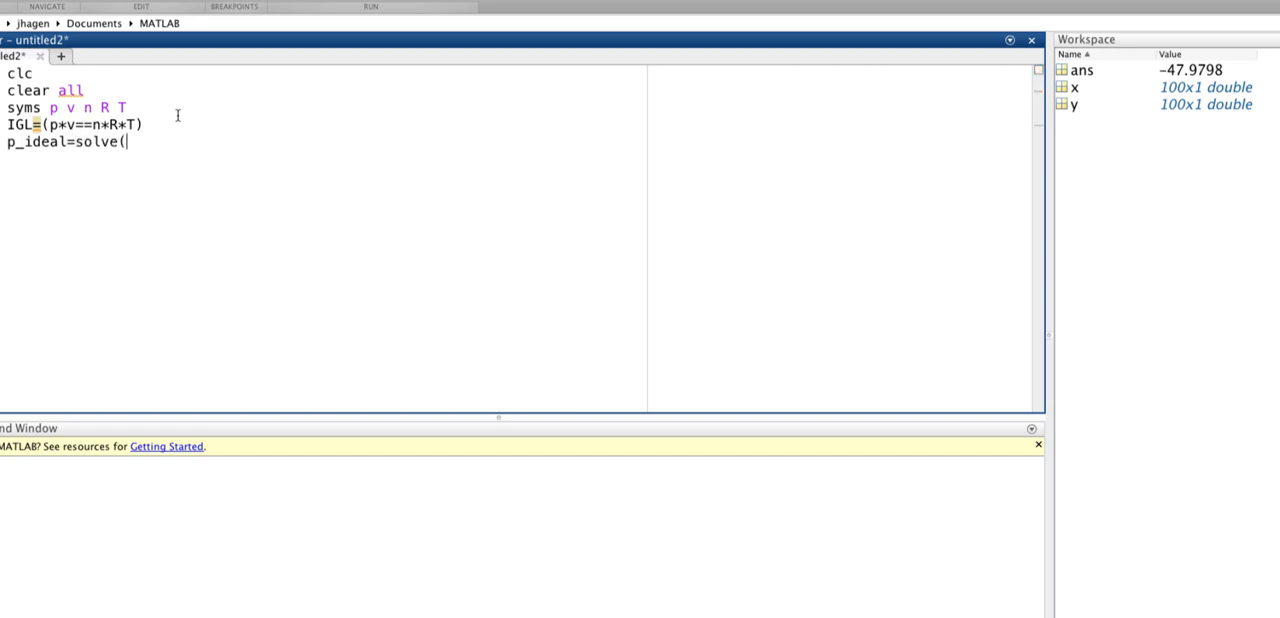
text(IG)
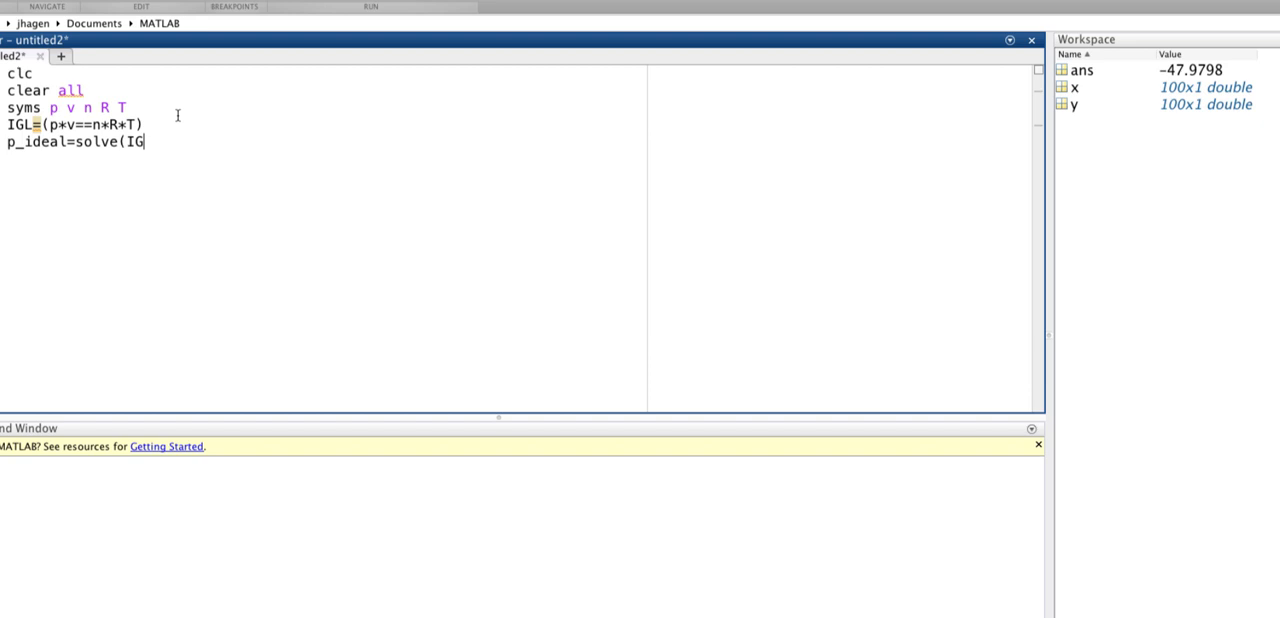
text(L,)
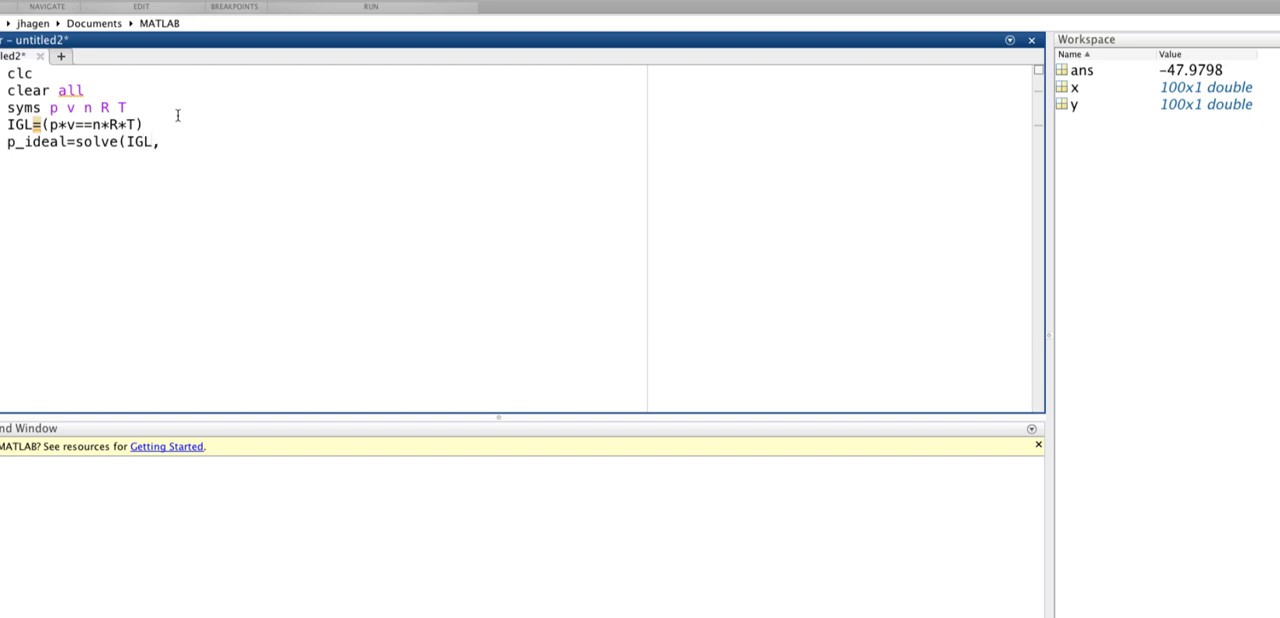
text(p))
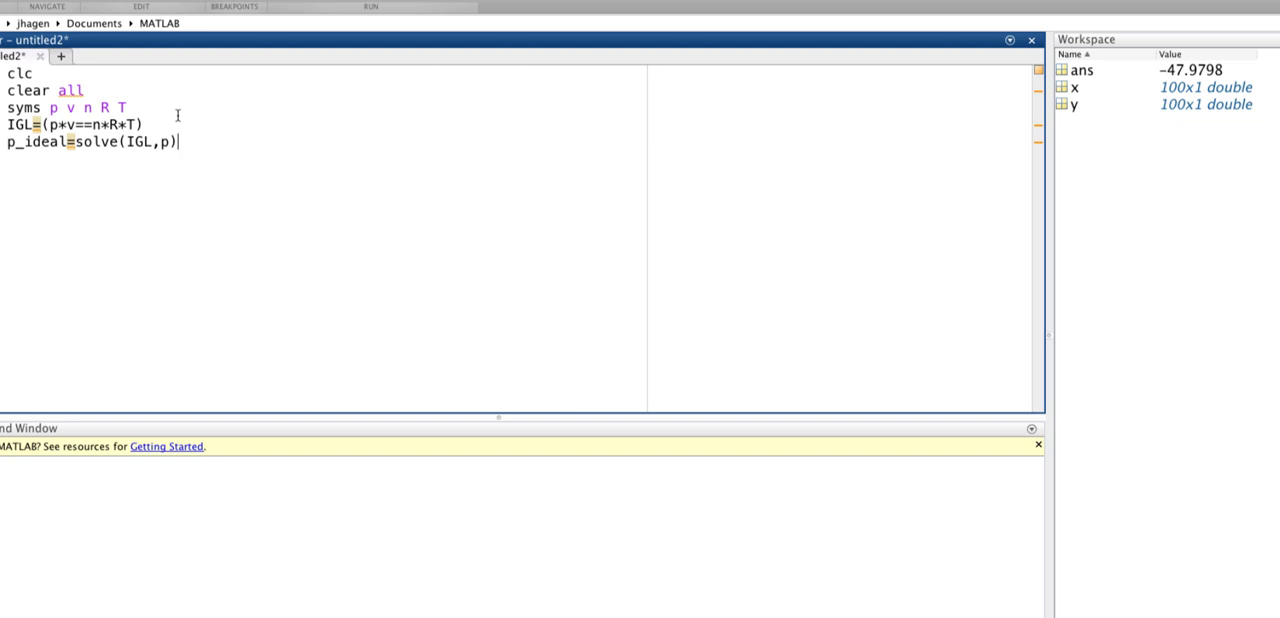
key(enter)
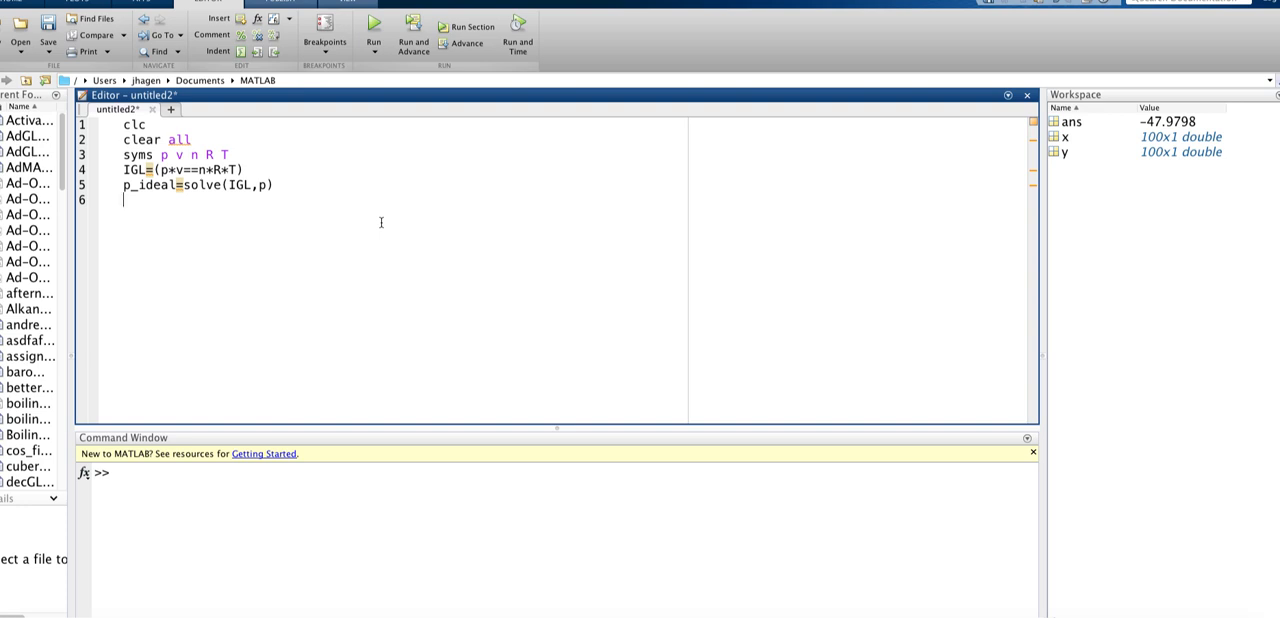
- Write w=int(p_ideal,v,2,7) on line 6, integrating pressure over volume
text(w)
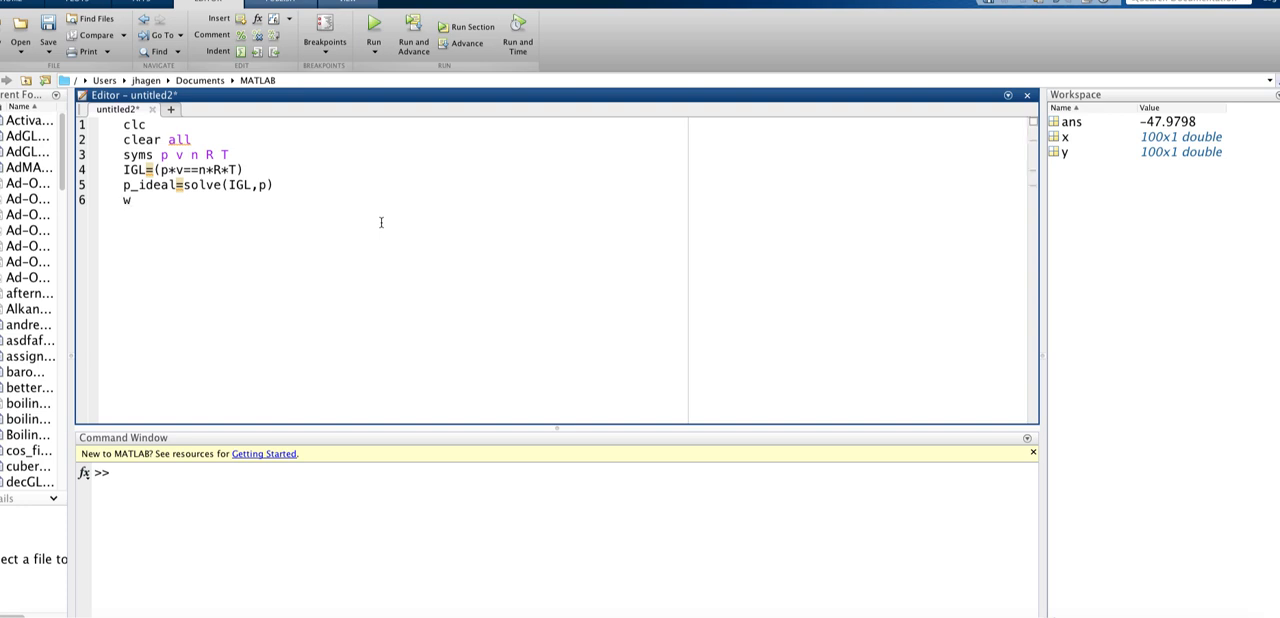
text(=)
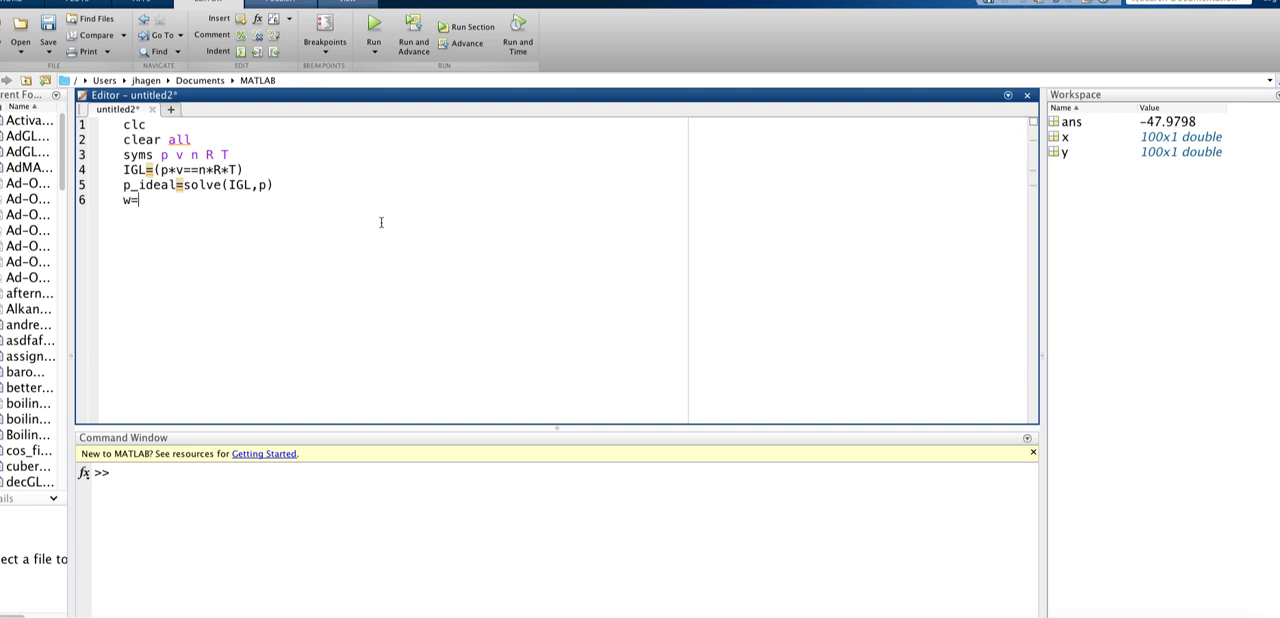
text(int)
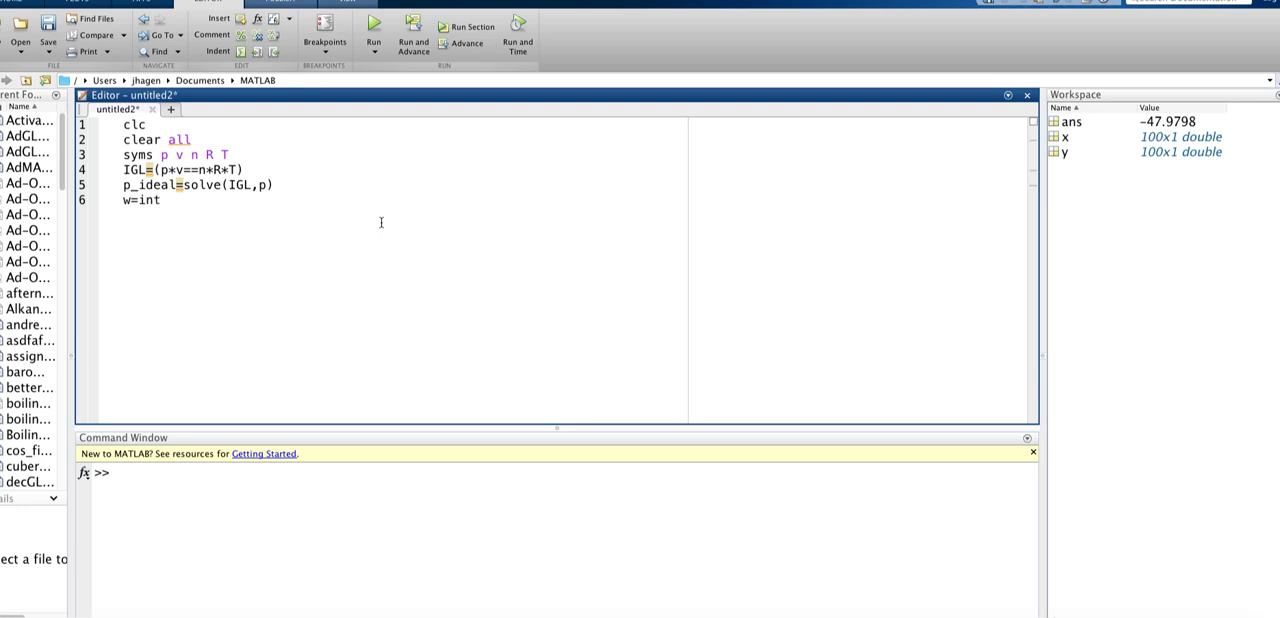
text(()
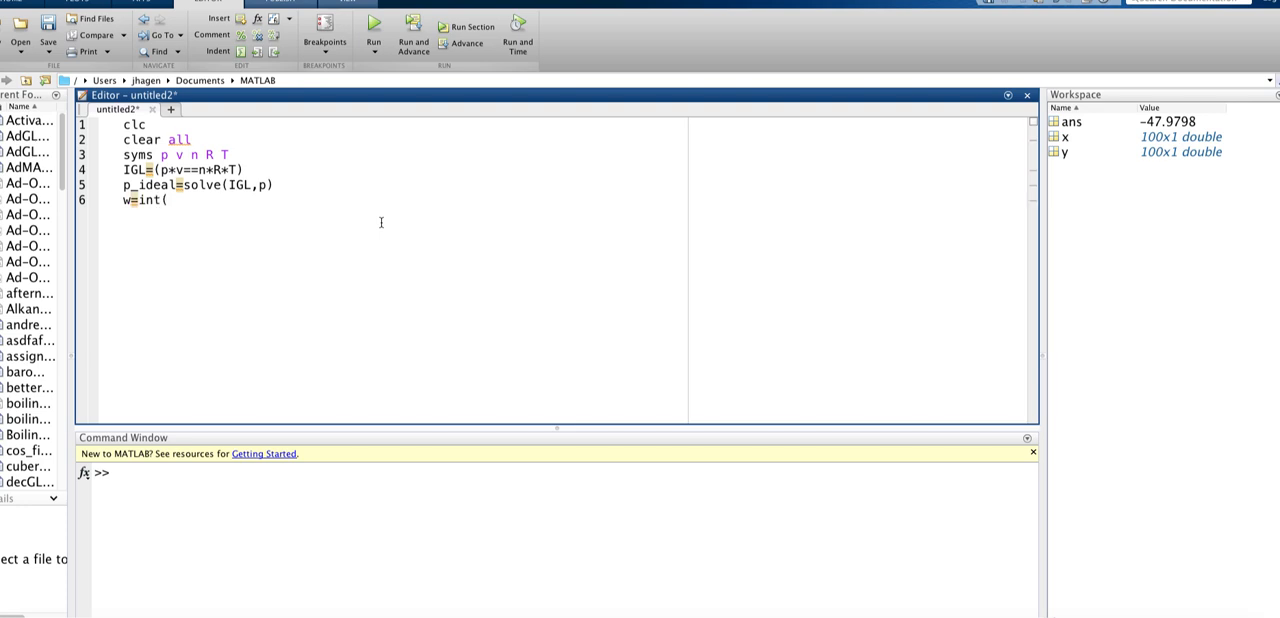
text(p_)
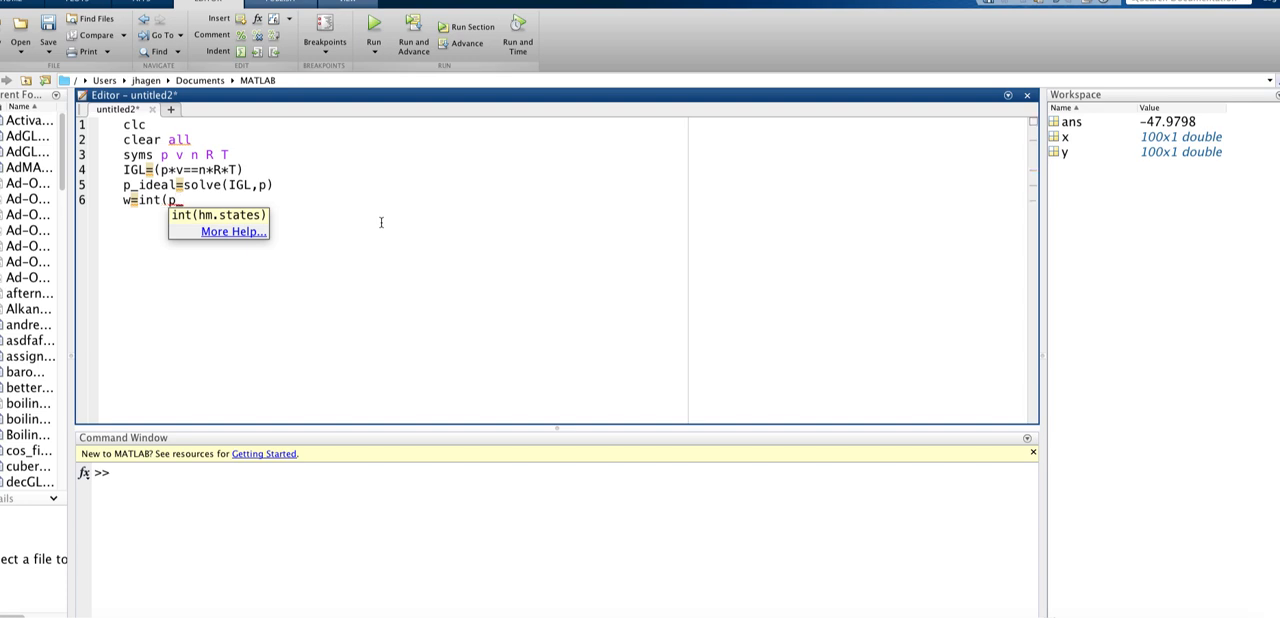
text(idea)
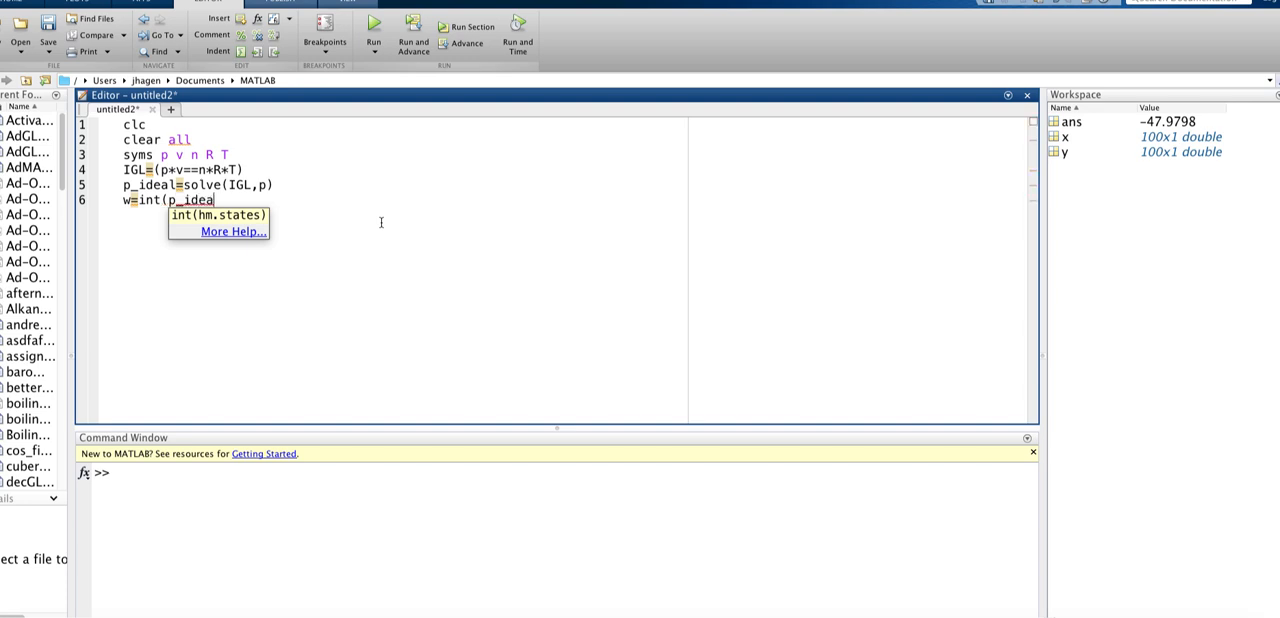
text(,)
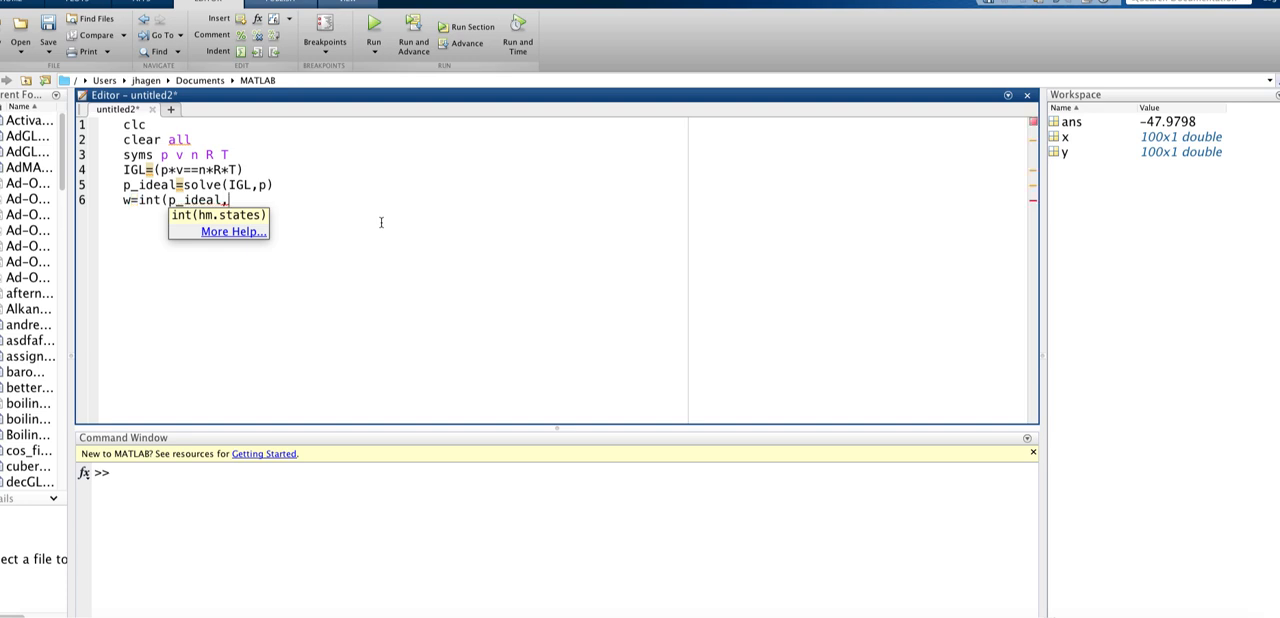
text(v,)
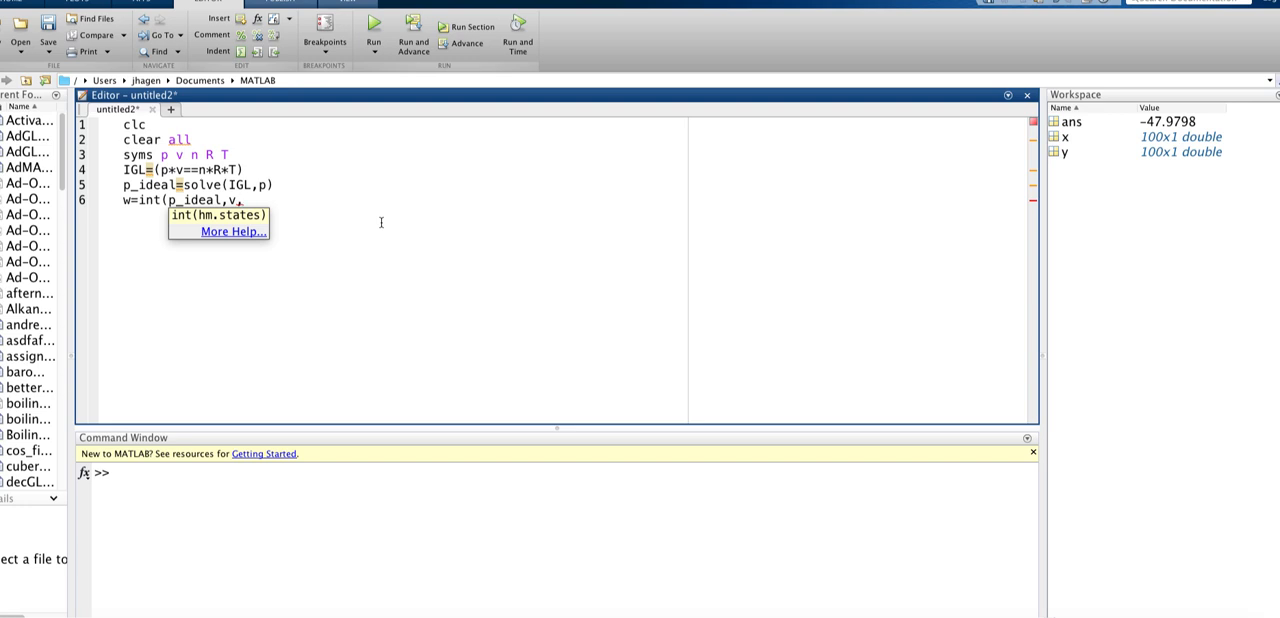
text(2,)
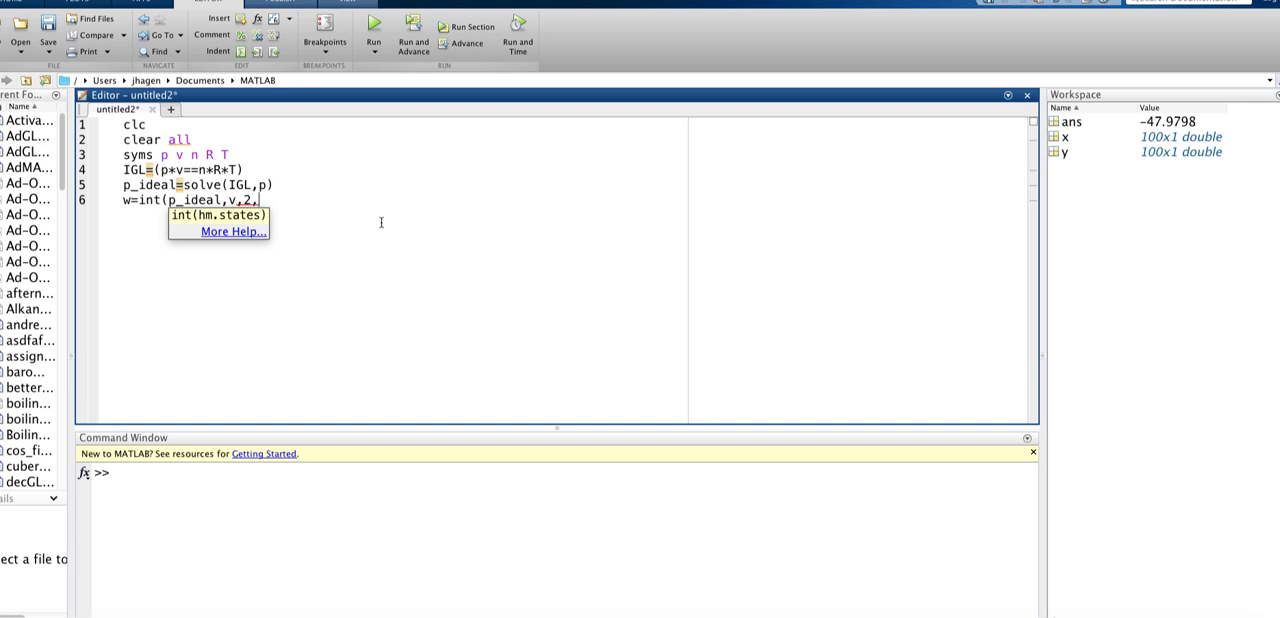
text(7)
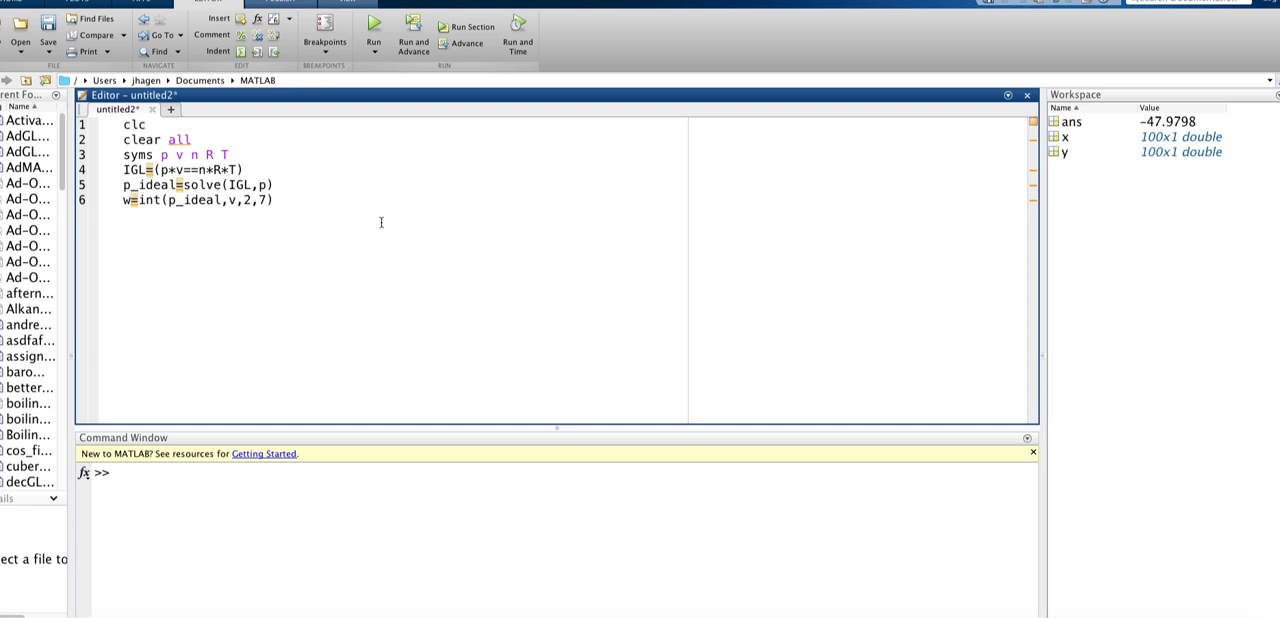
- Place the cursor on line 6 to negate the work integral
click(373, 35)
text(-)
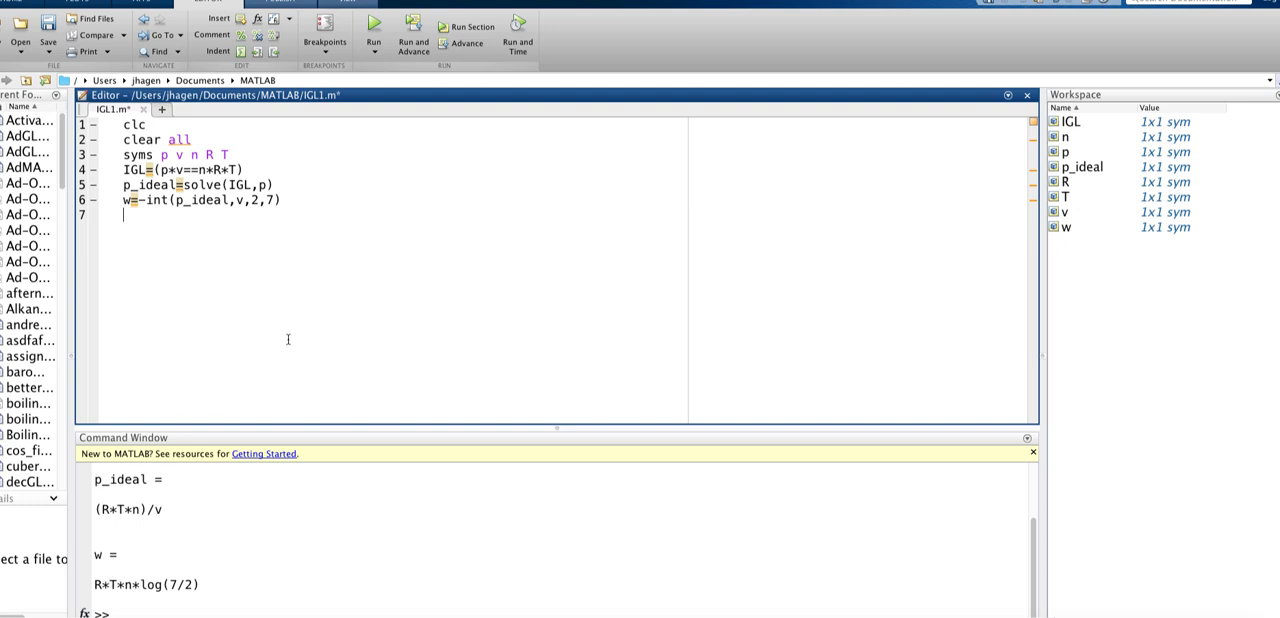
- Write subs(w,{R,T,n},{8.314,298,3}) on line 7
text(sub)
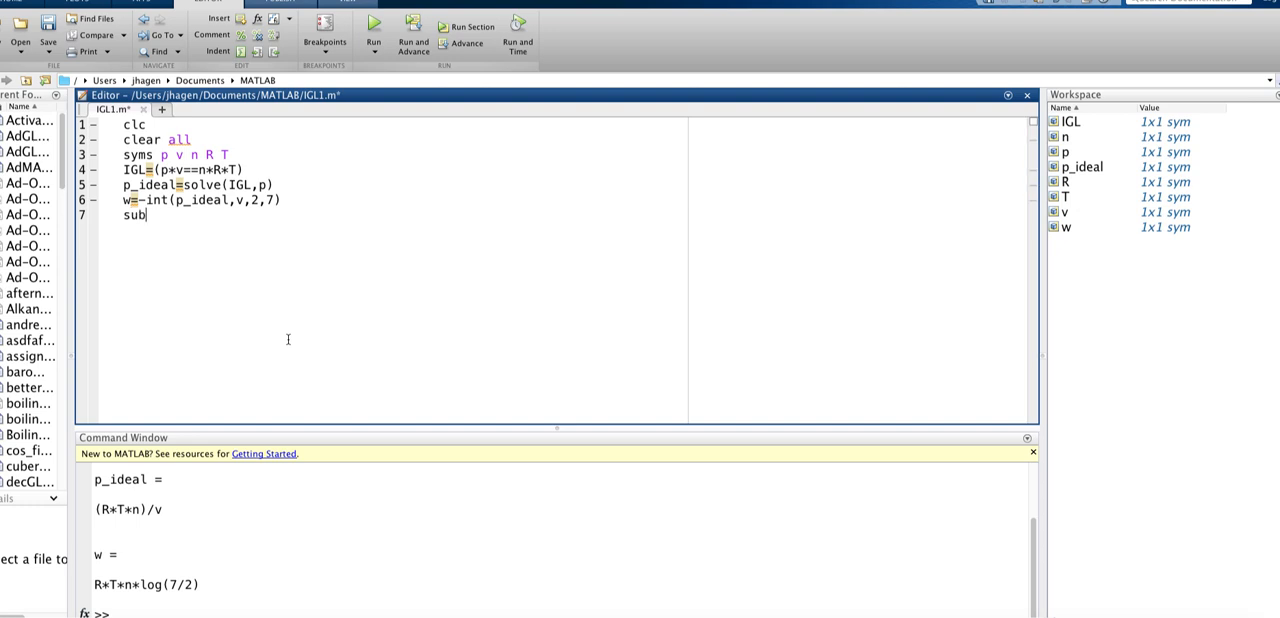
text(s)
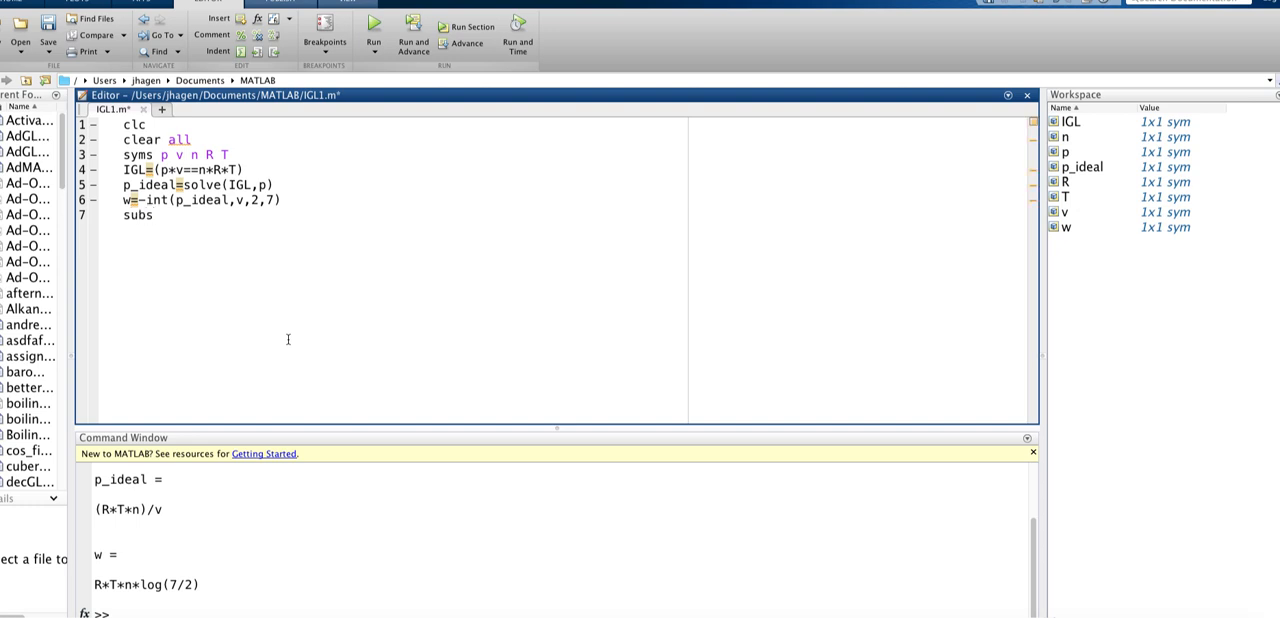
text(()
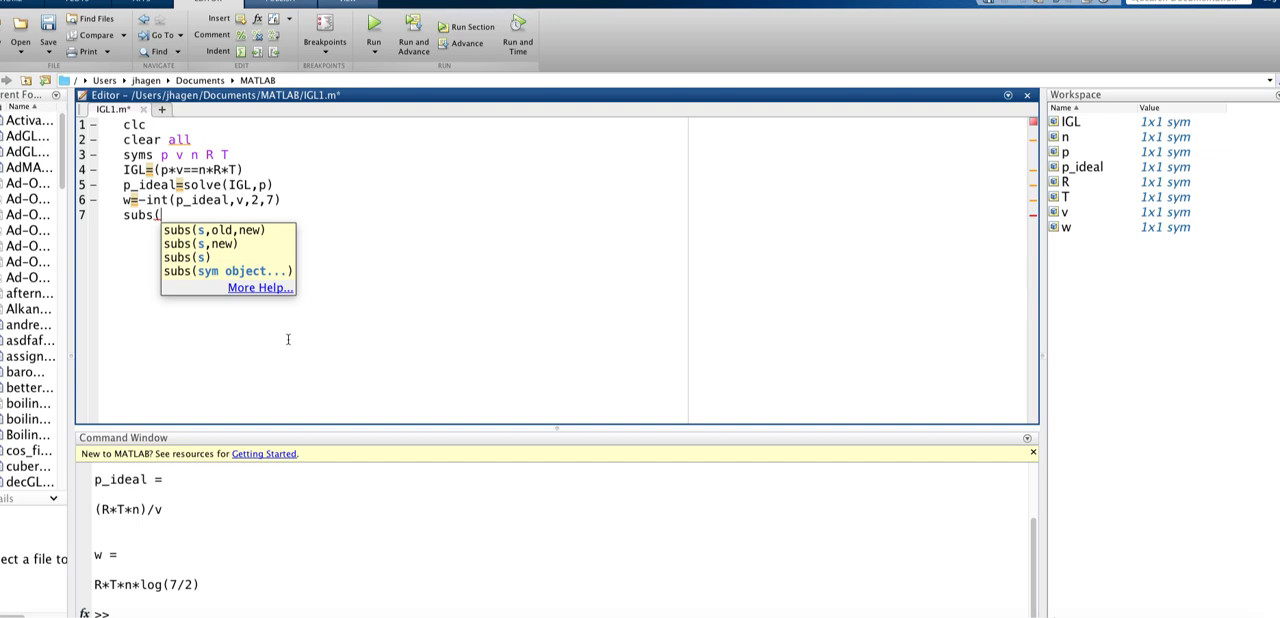
text(w)
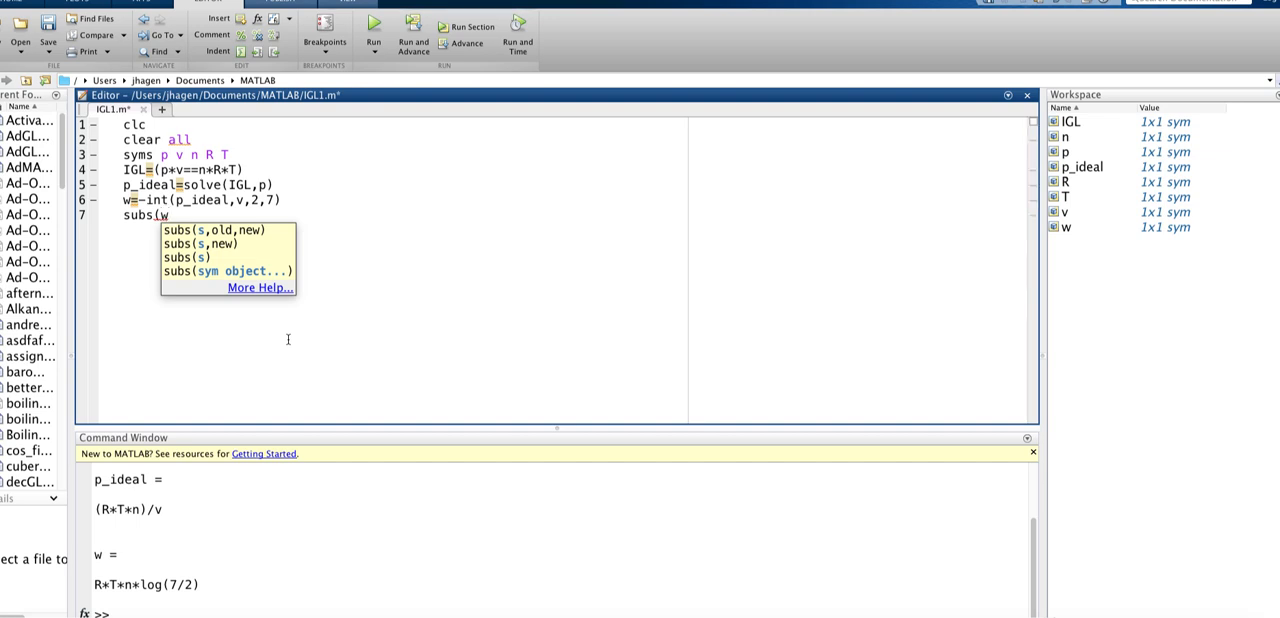
text(,)
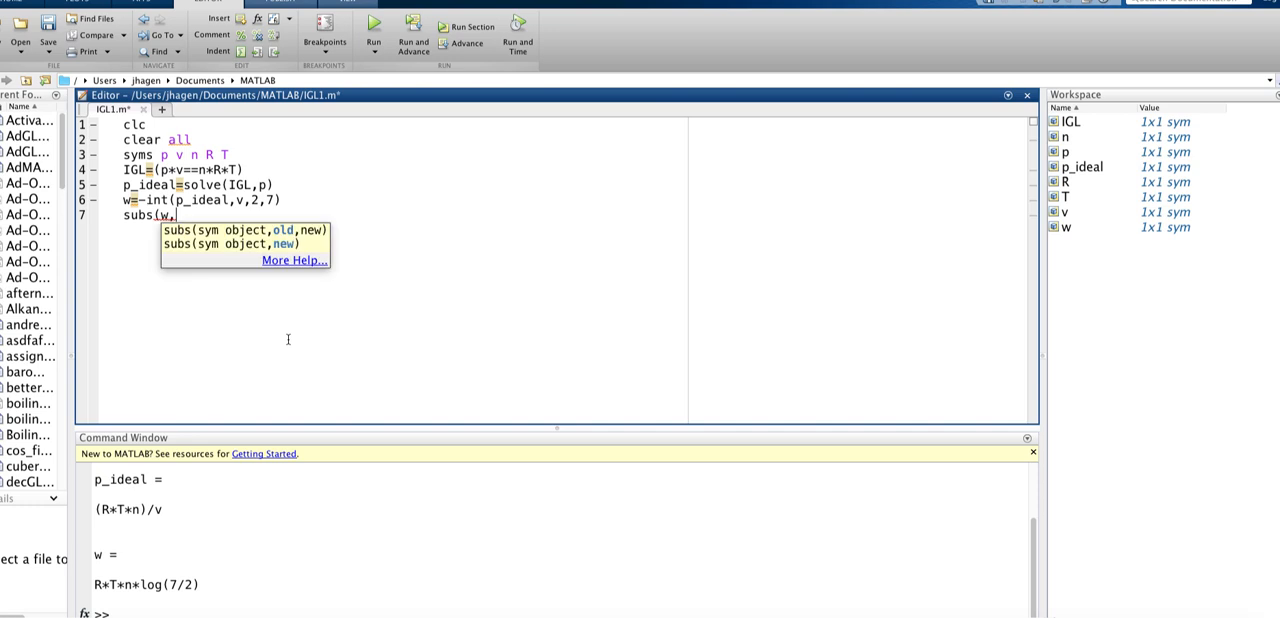
text({)
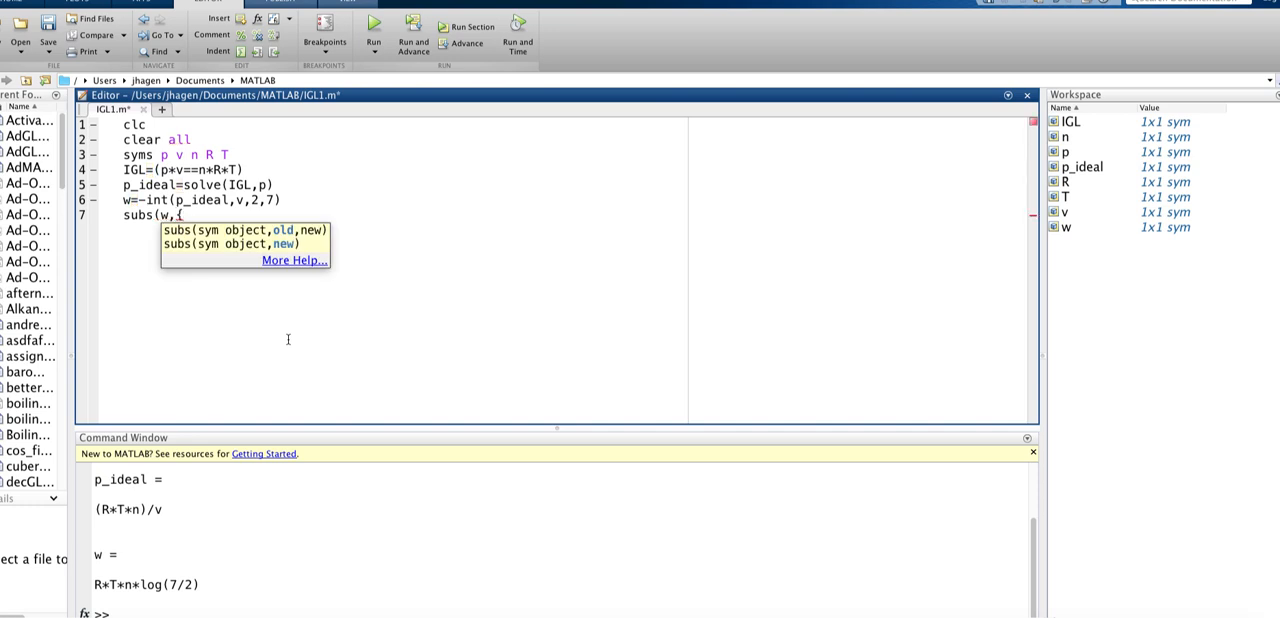
text({R,)
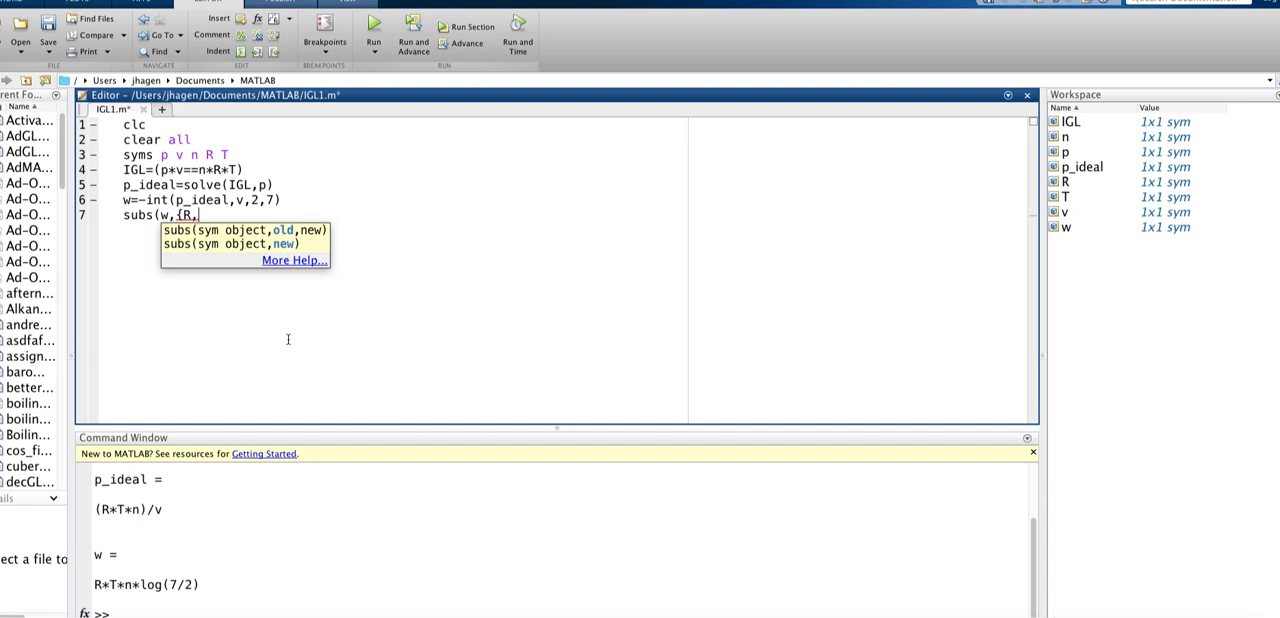
text(T,)
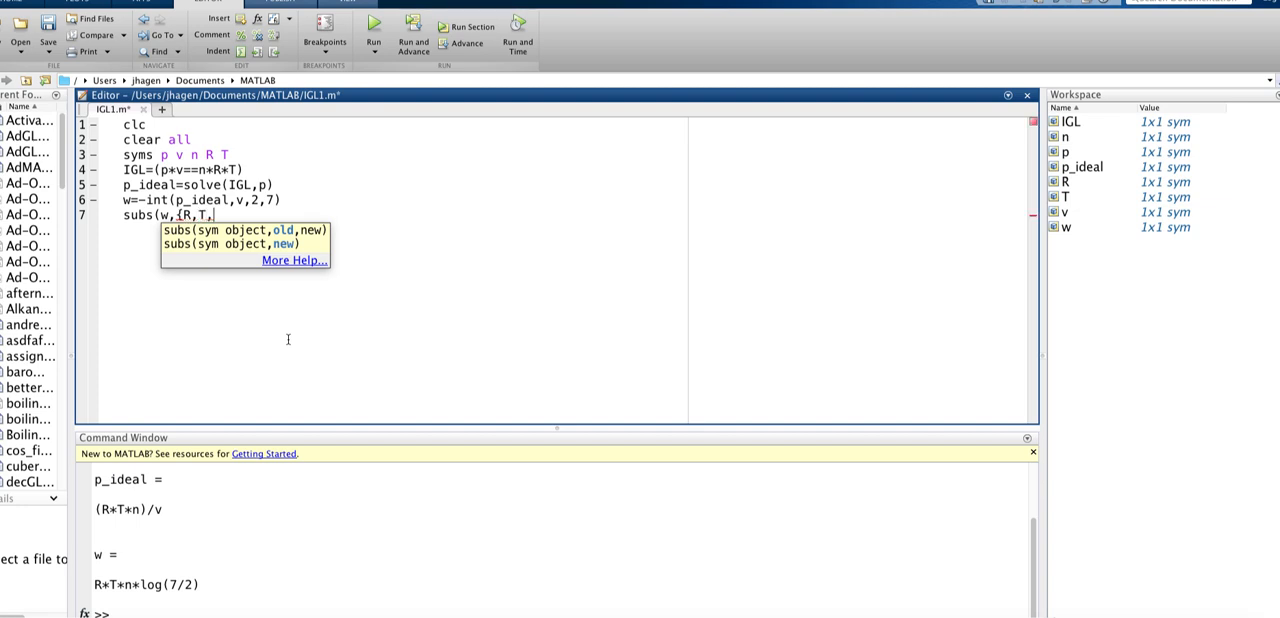
text(n)
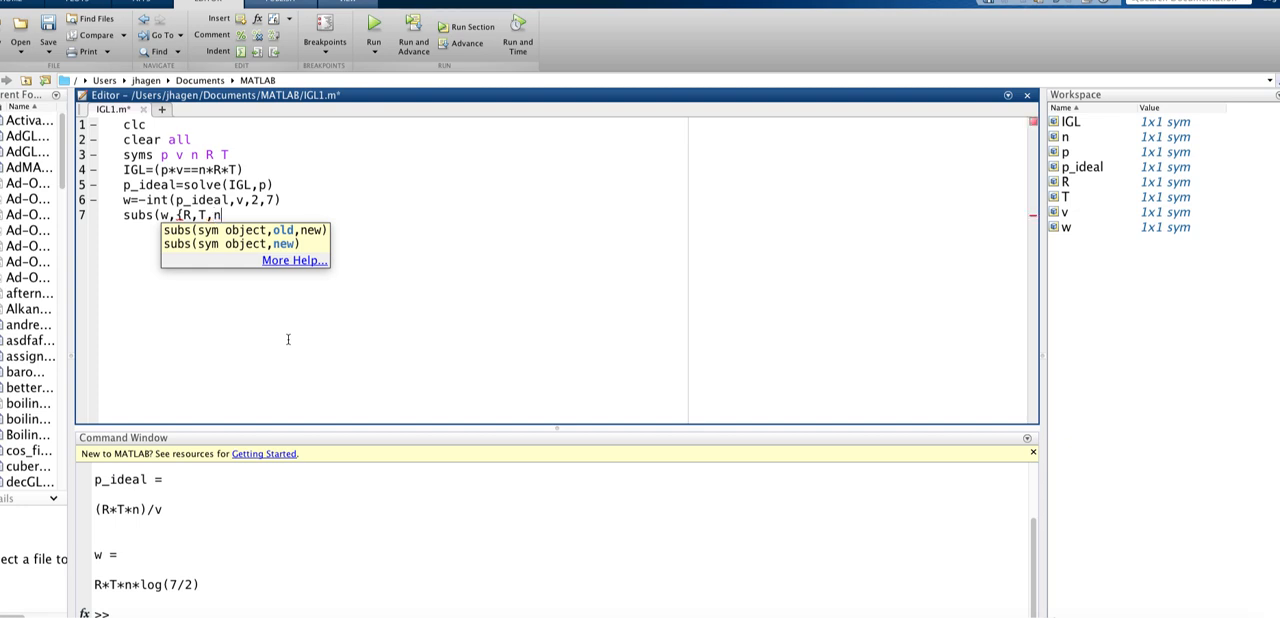
text(},)
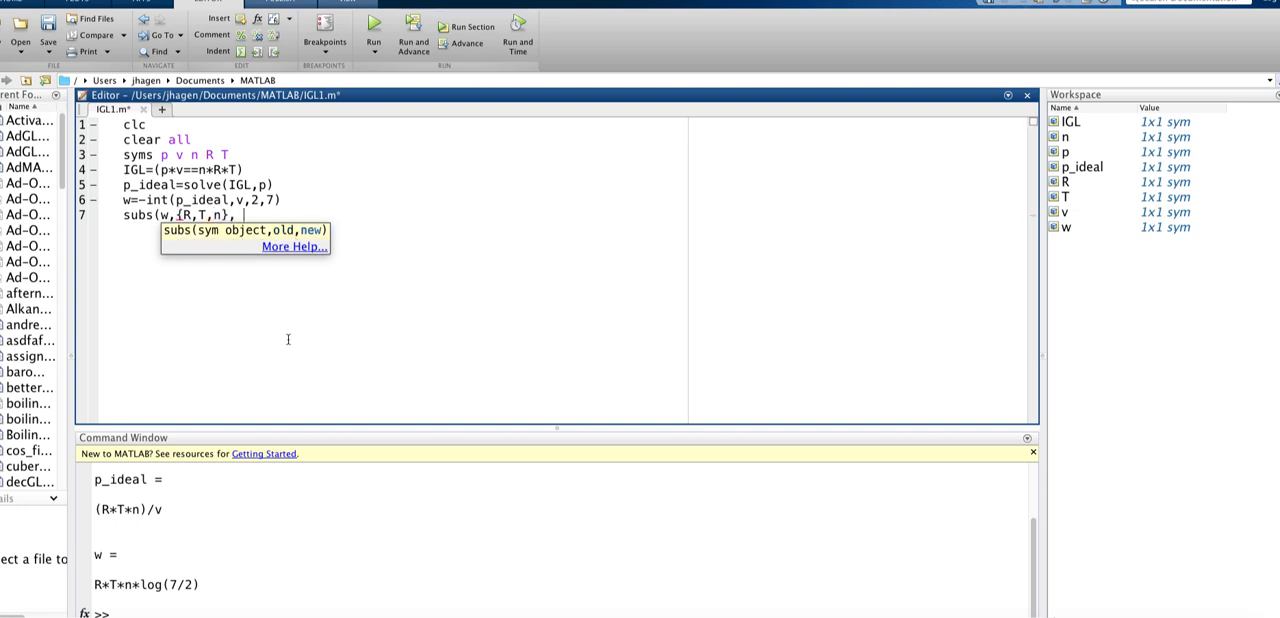
text({)
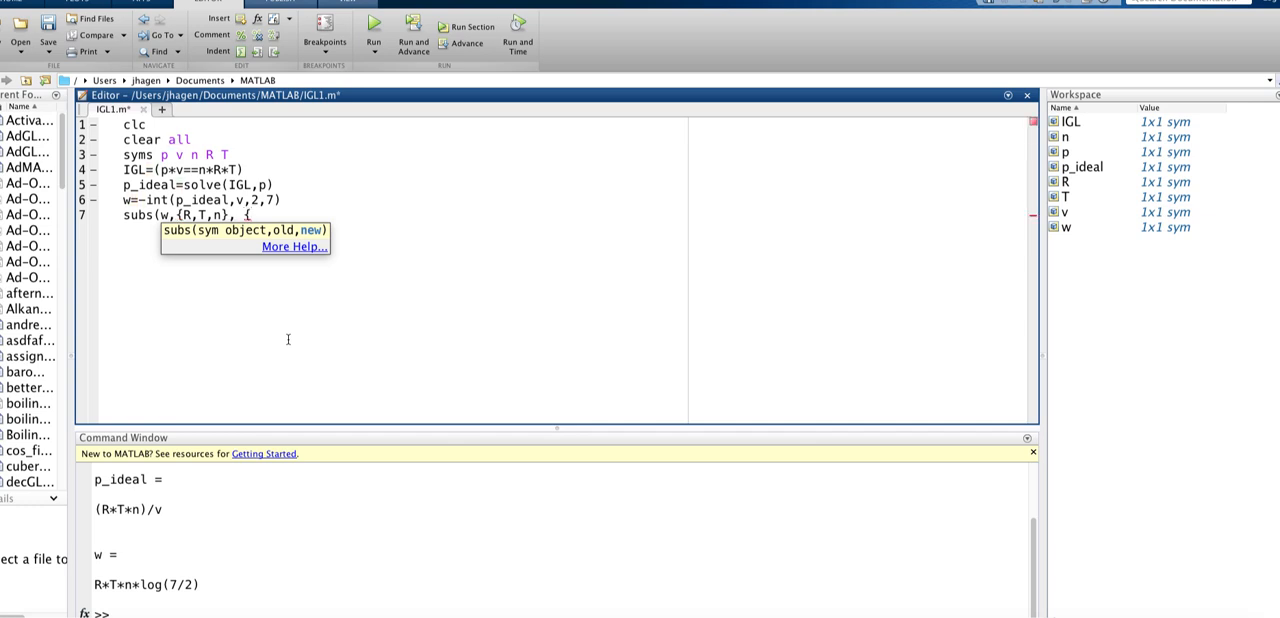
text({8.314)
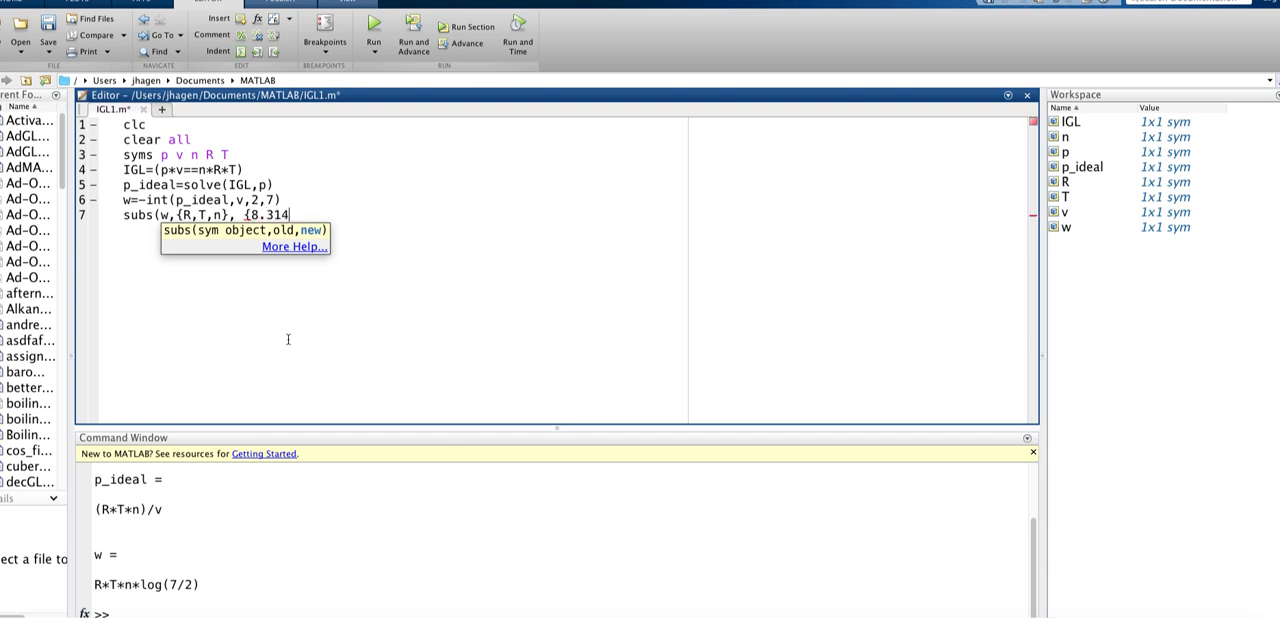
text(,)
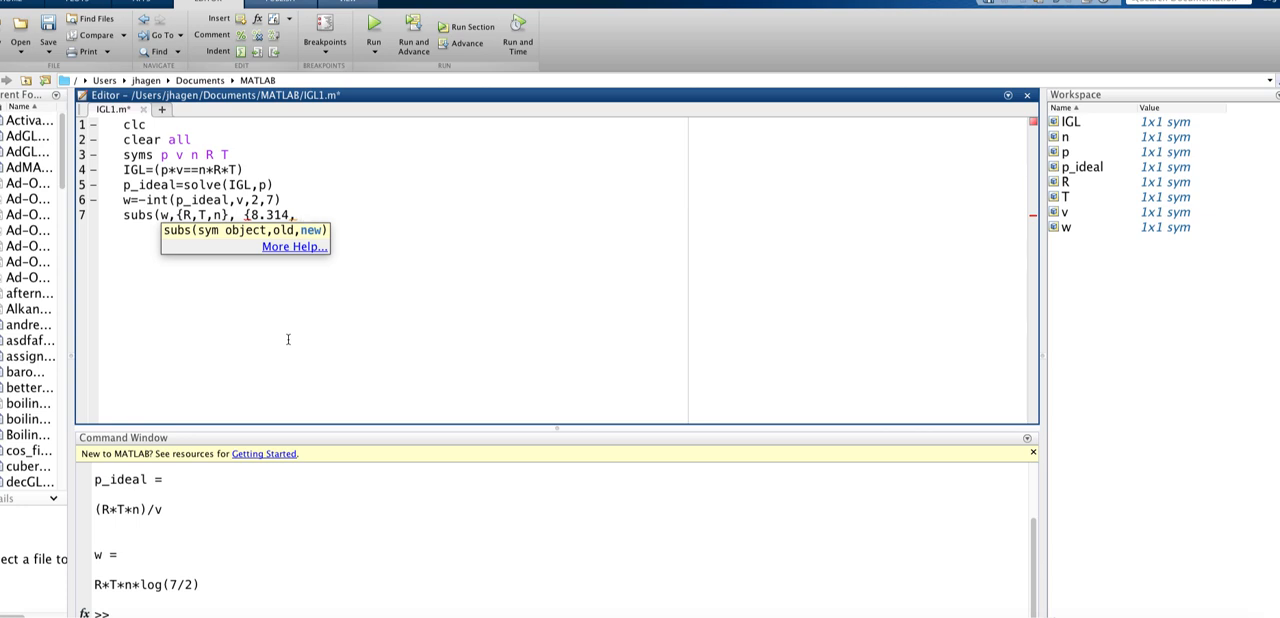
text(298,)
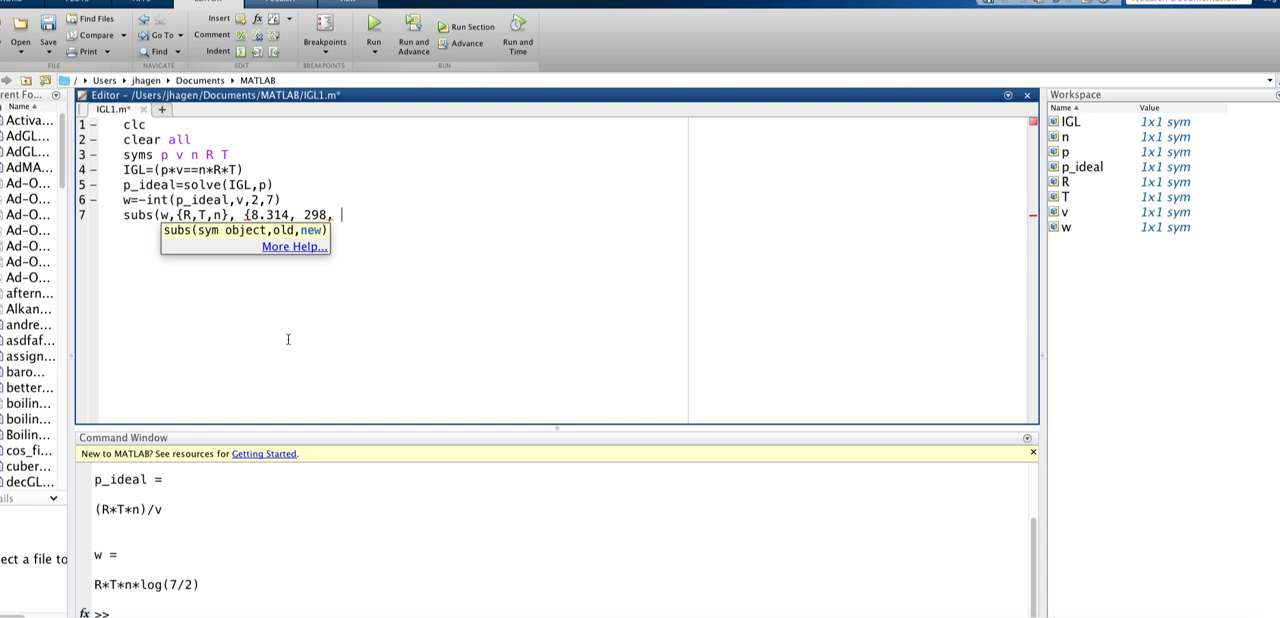
text(3}) .)
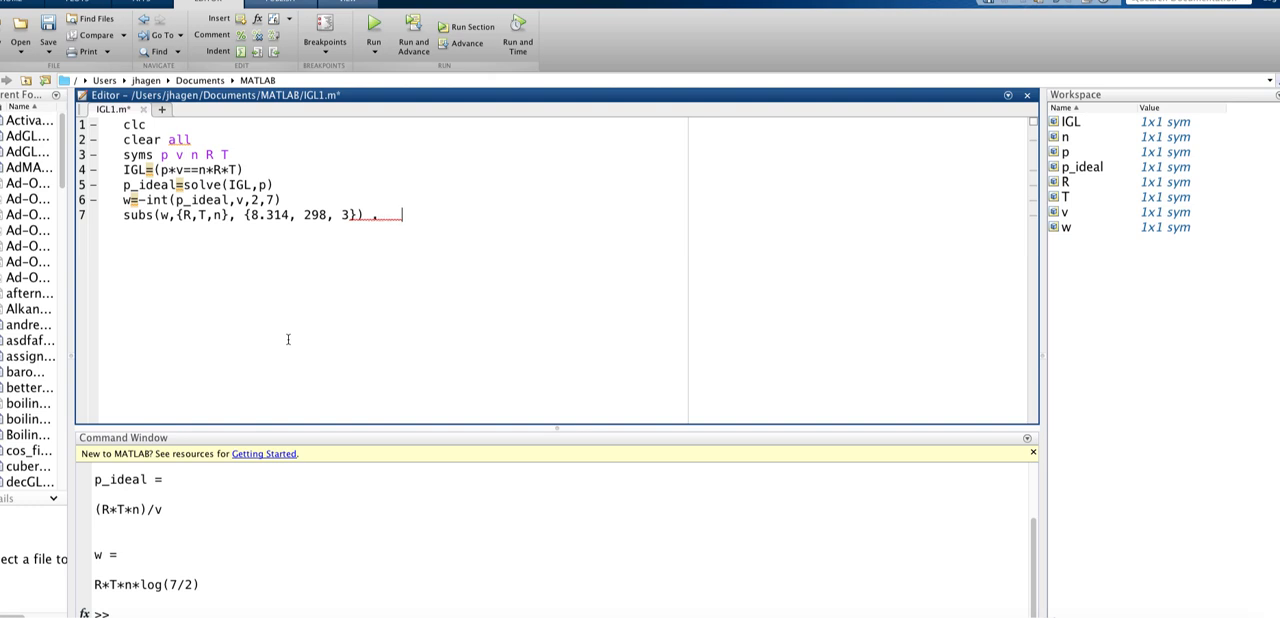
- Add the comment '% calculate work when 2 moles of ideal gas expand from 2 liters to 7 liters'
text(%c)
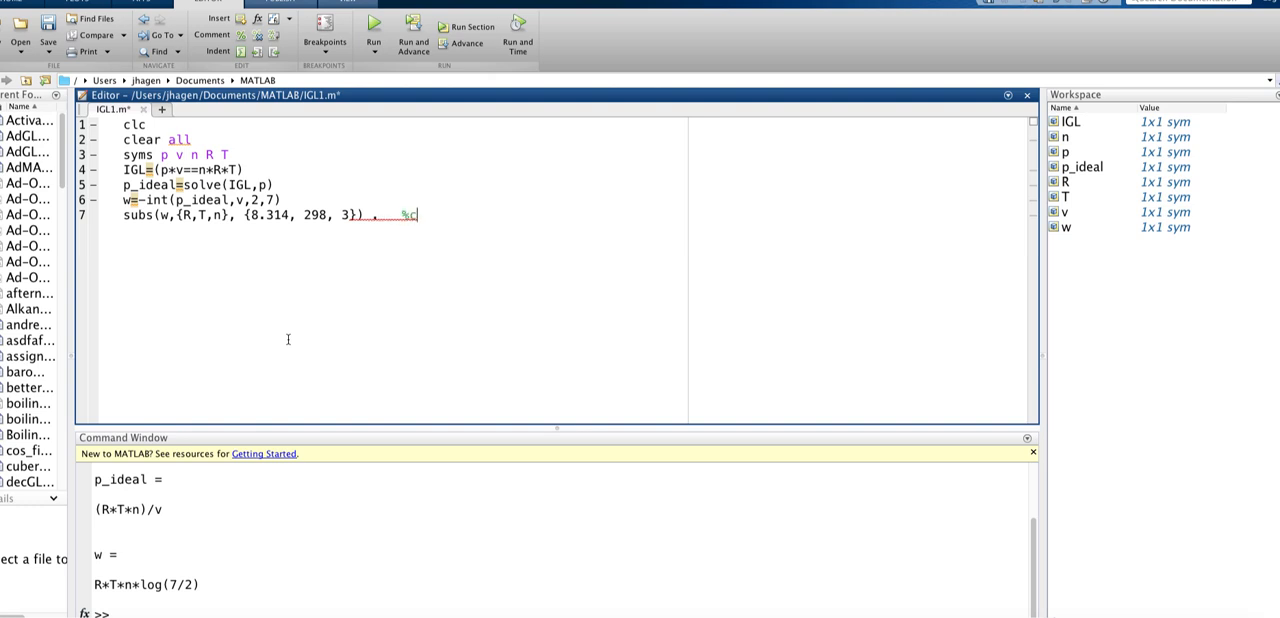
text(al)
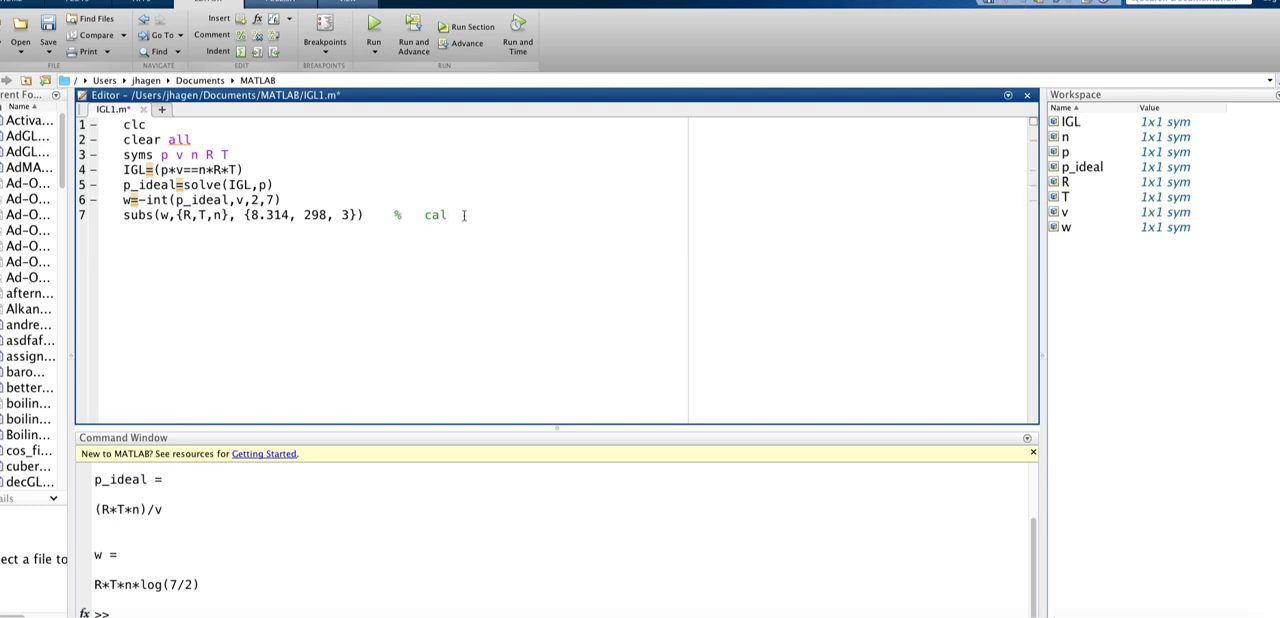
text(culate w)
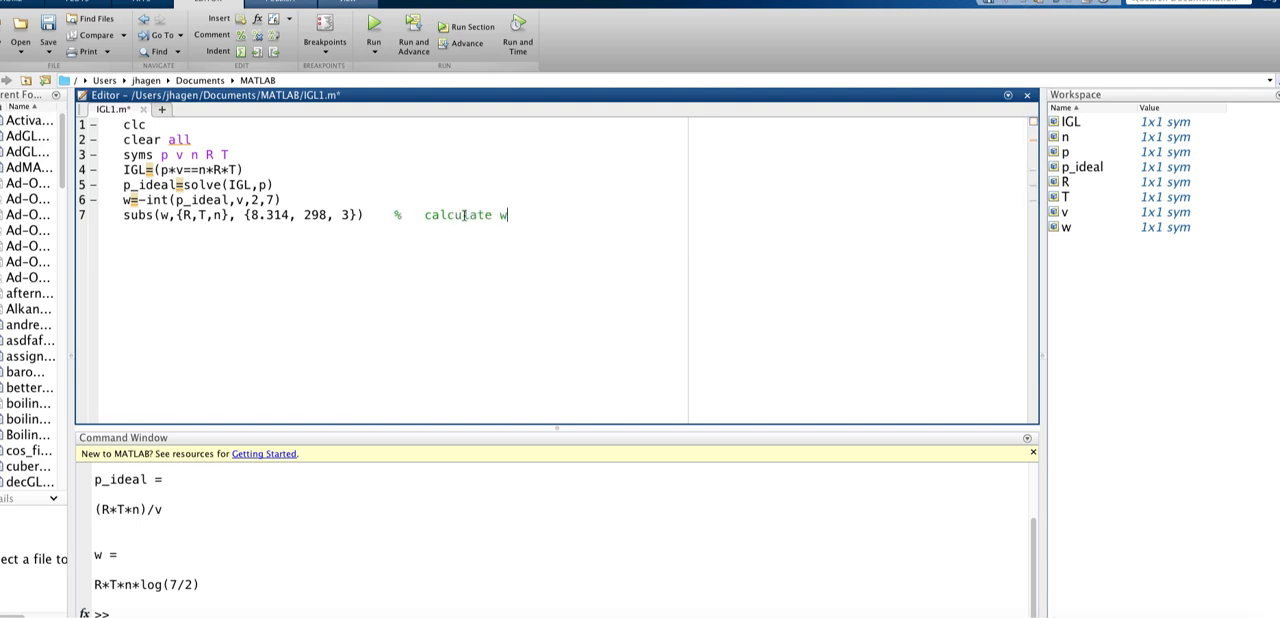
text(ork)
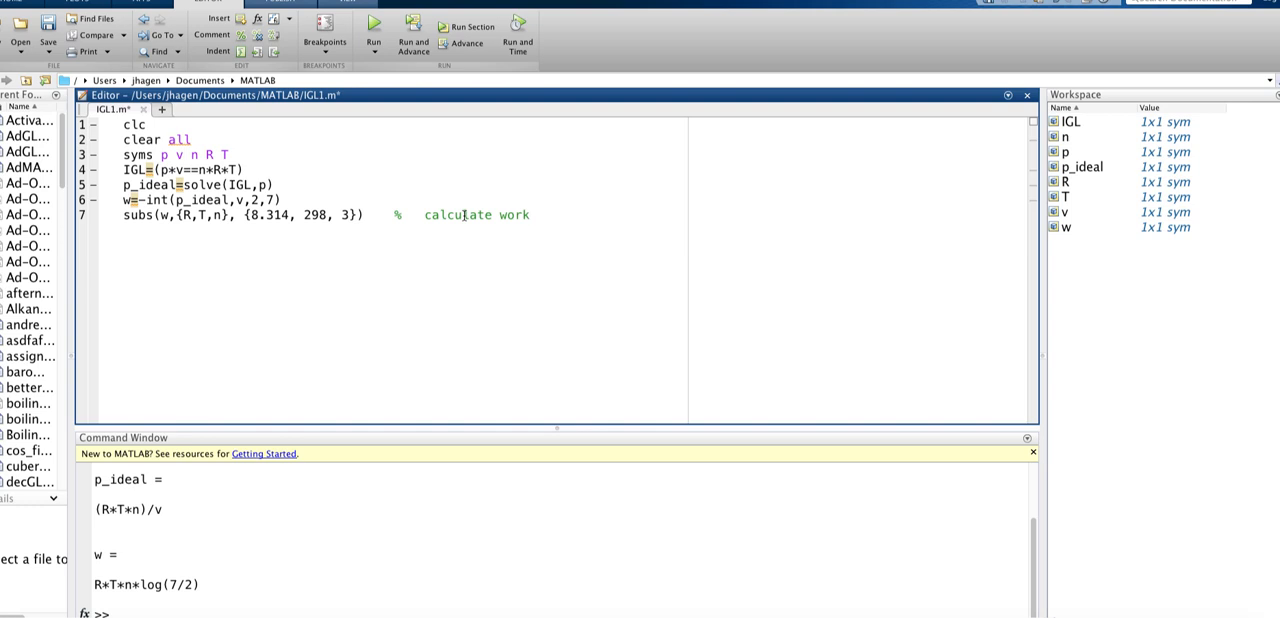
text(when)
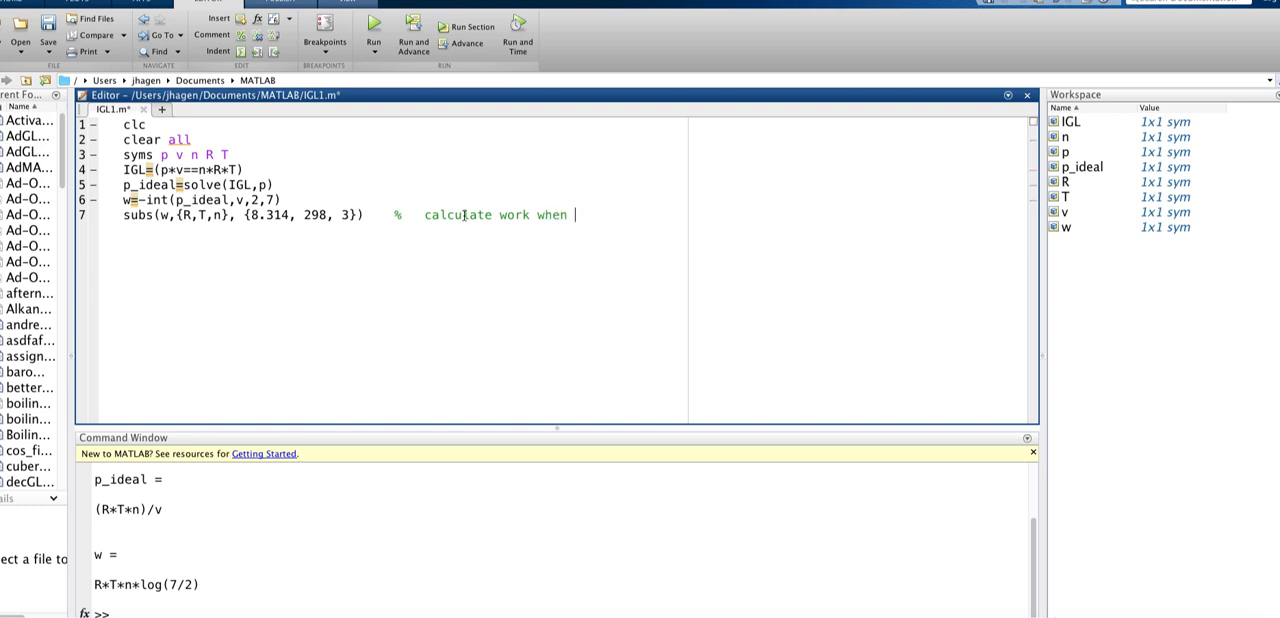
text(2)
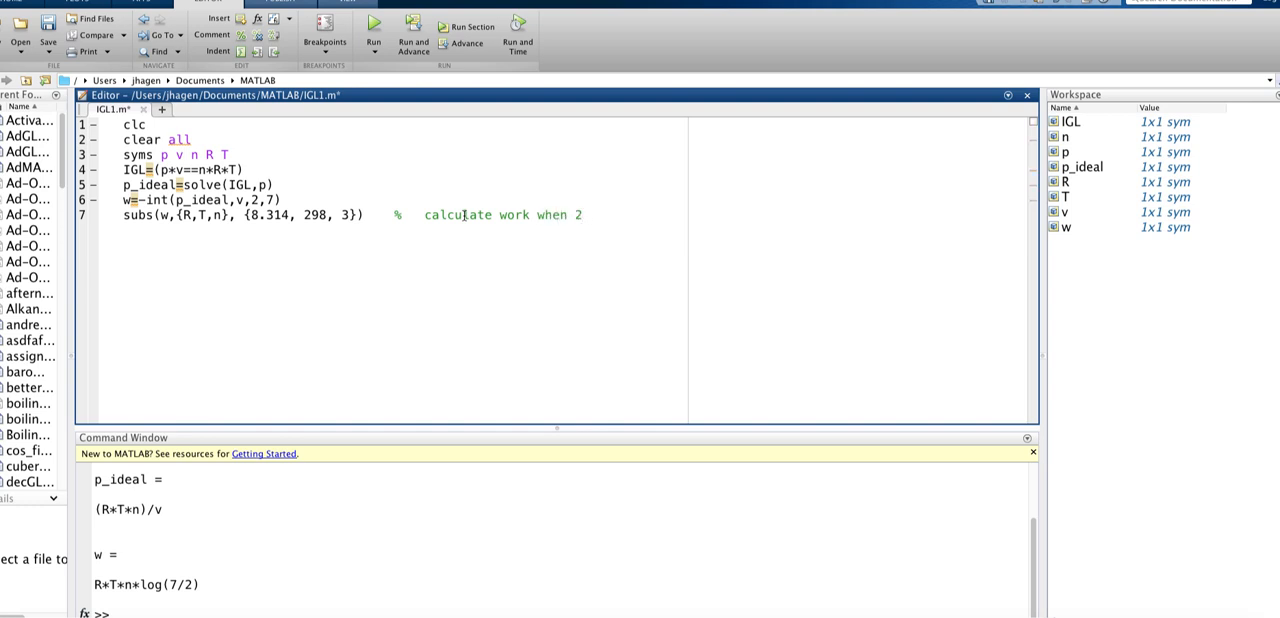
text(moles of)
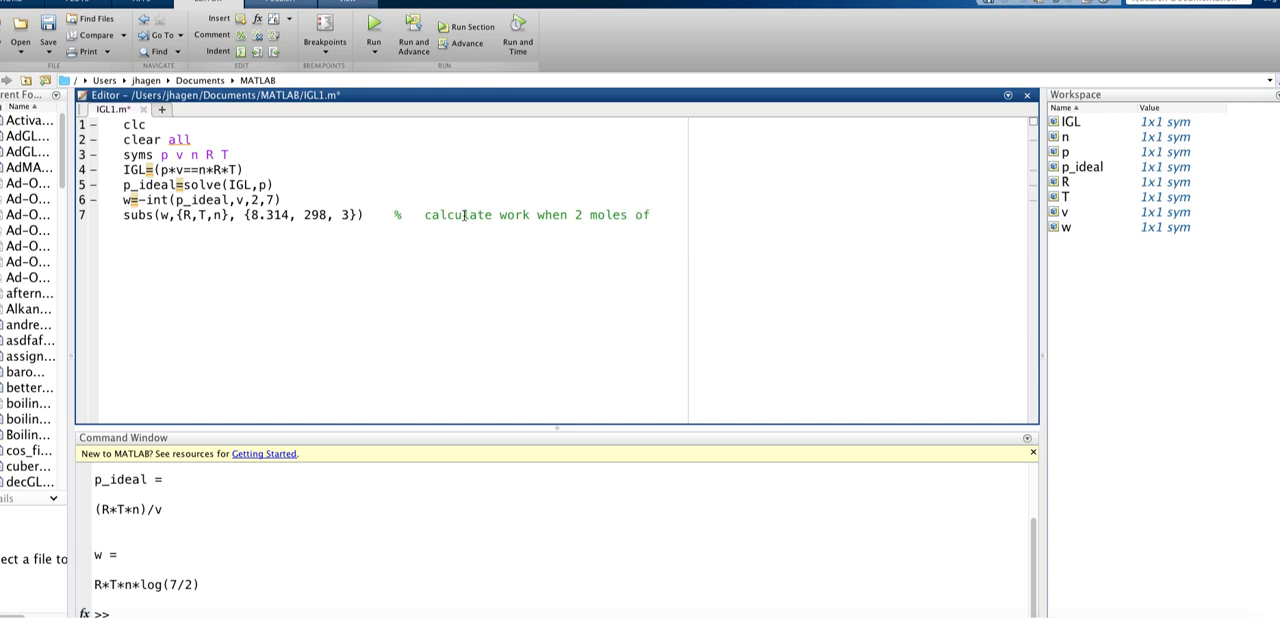
text(ideal)
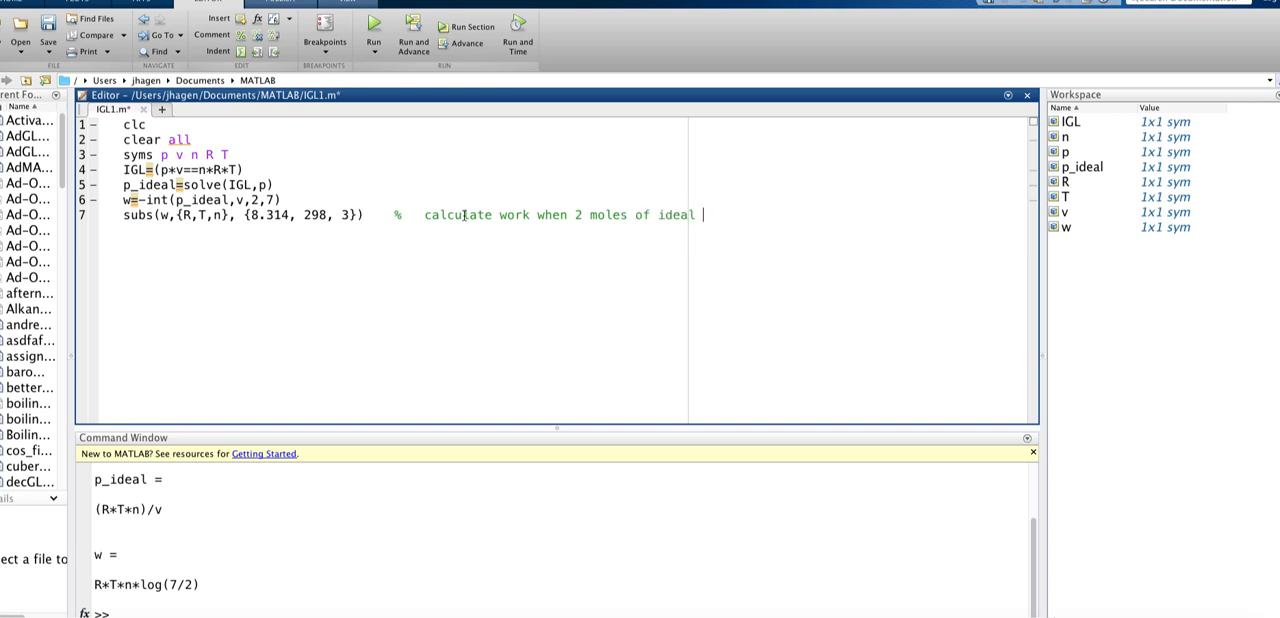
text(gas expand from)
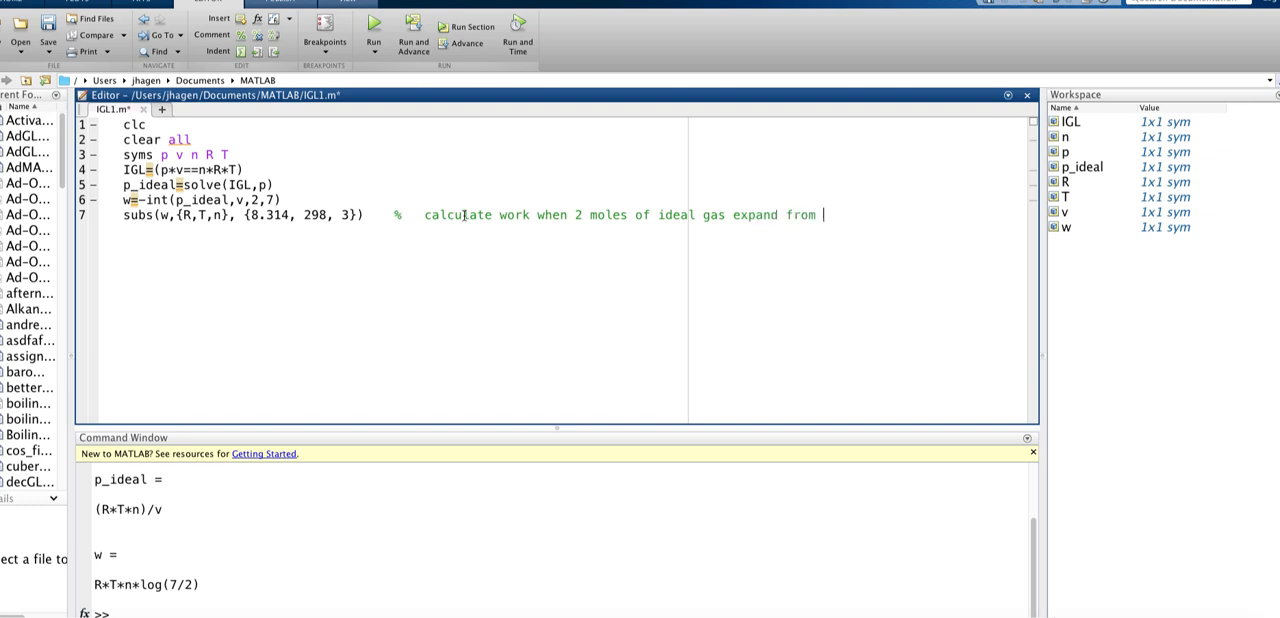
text(2)
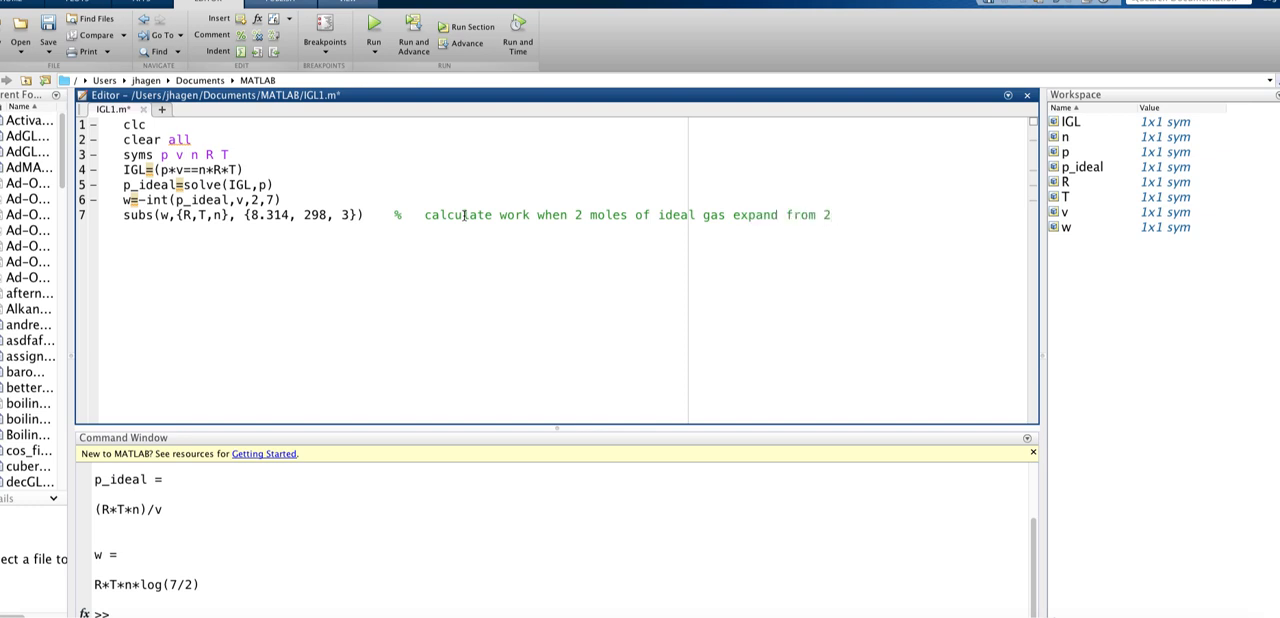
text(l)
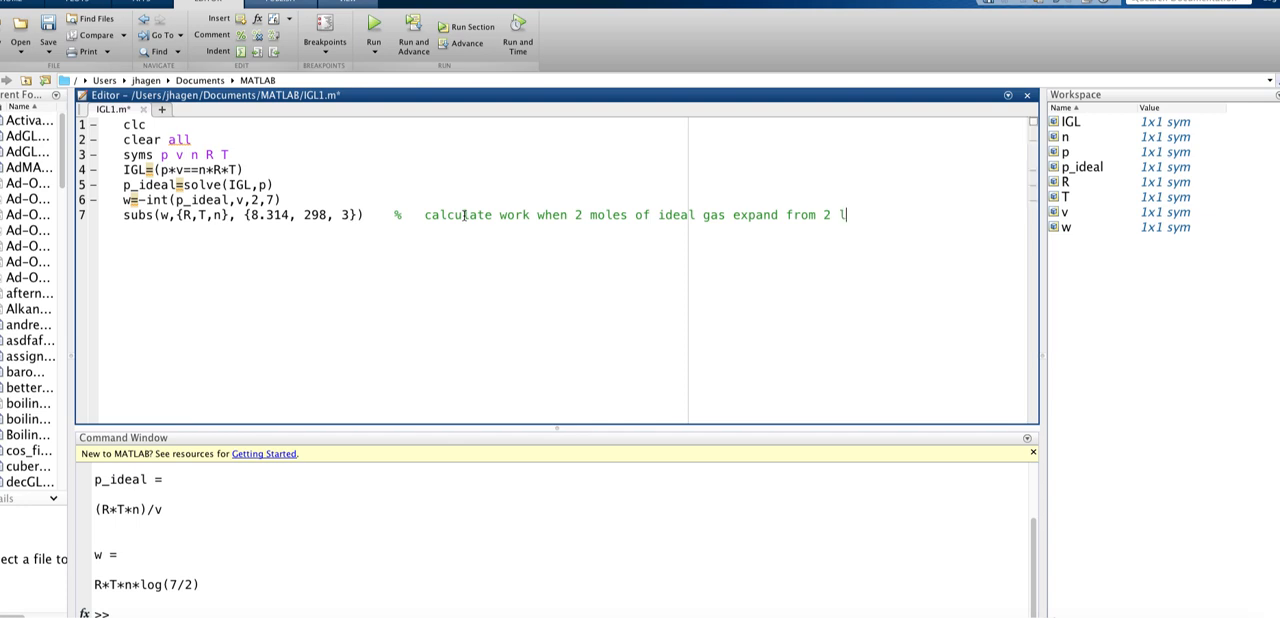
text(iters t)
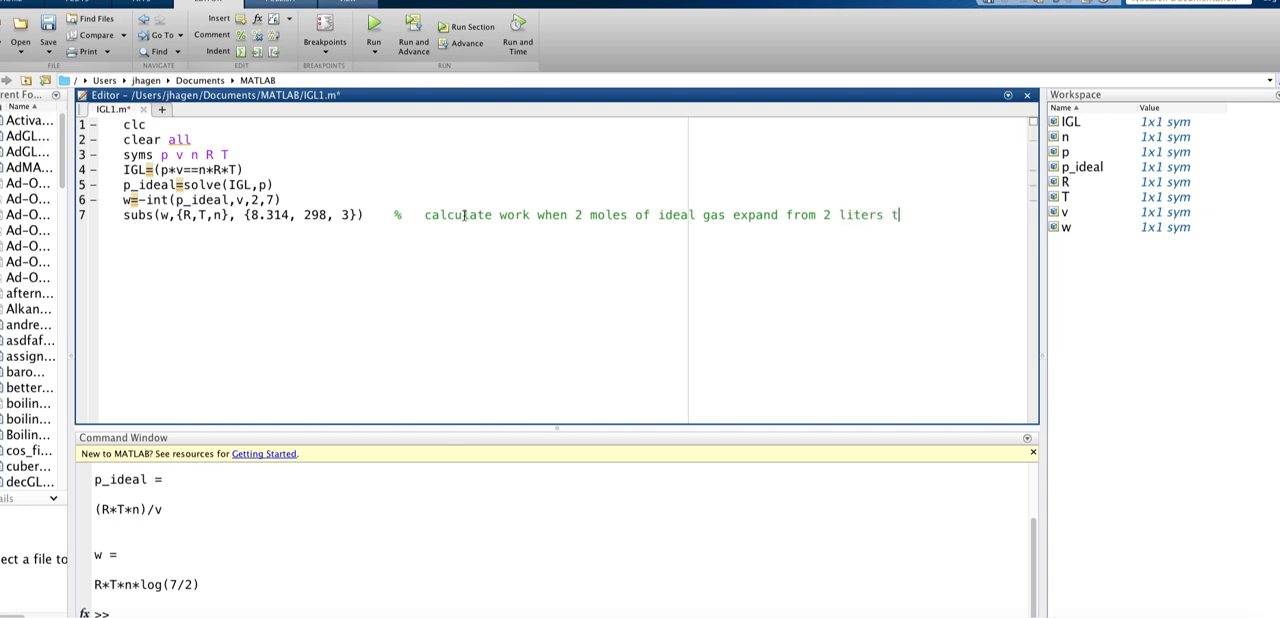
text(to)
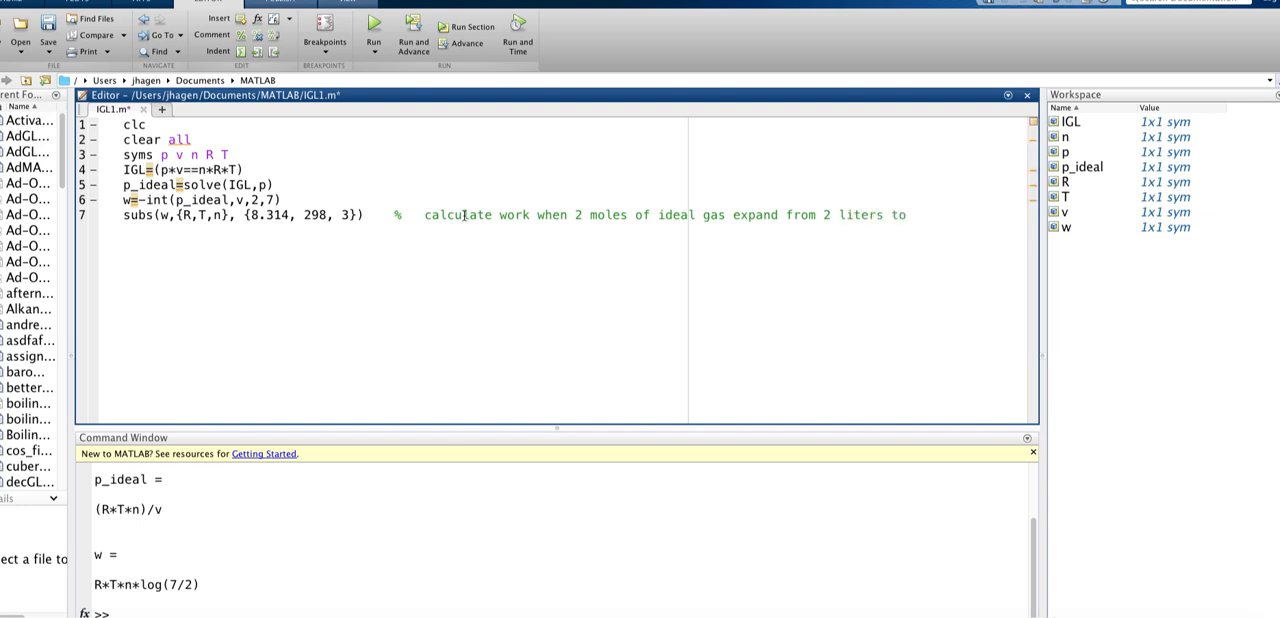
text(7 lit)
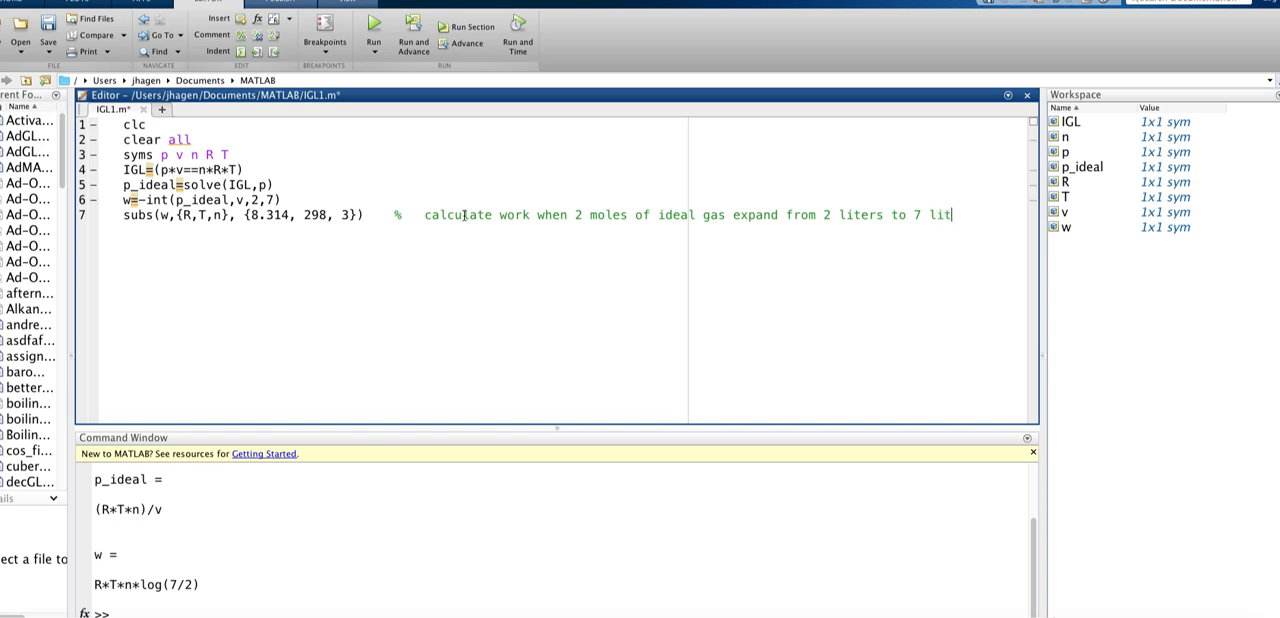
text(ers)
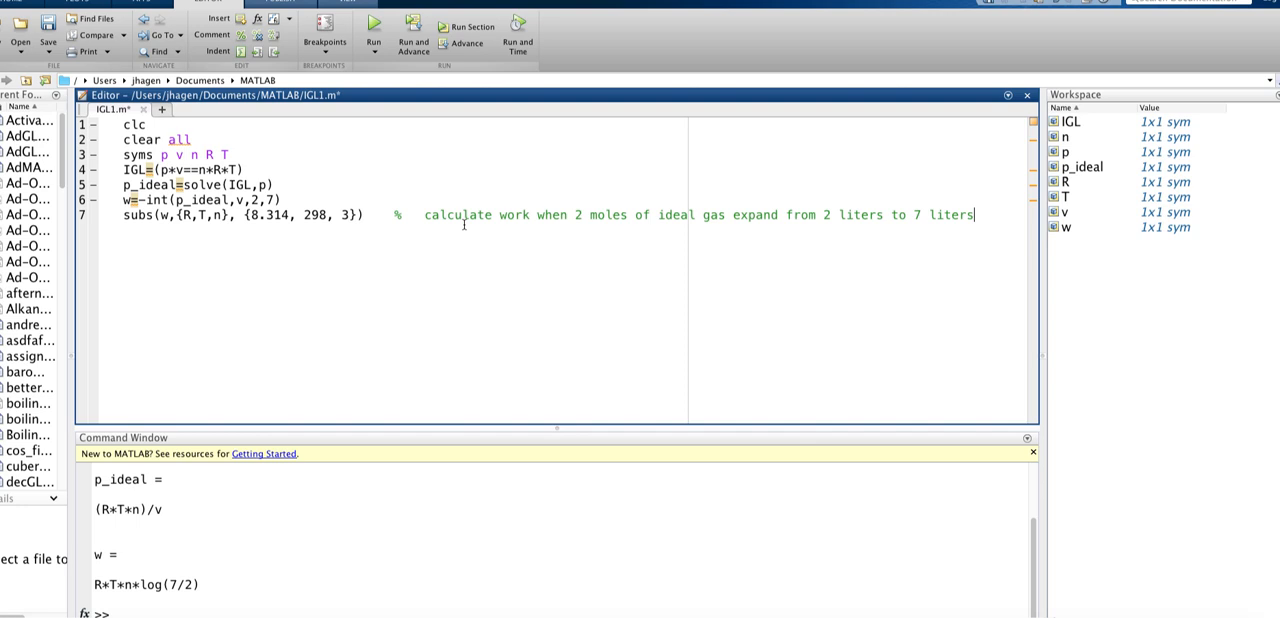
mouse_move(327, 242)
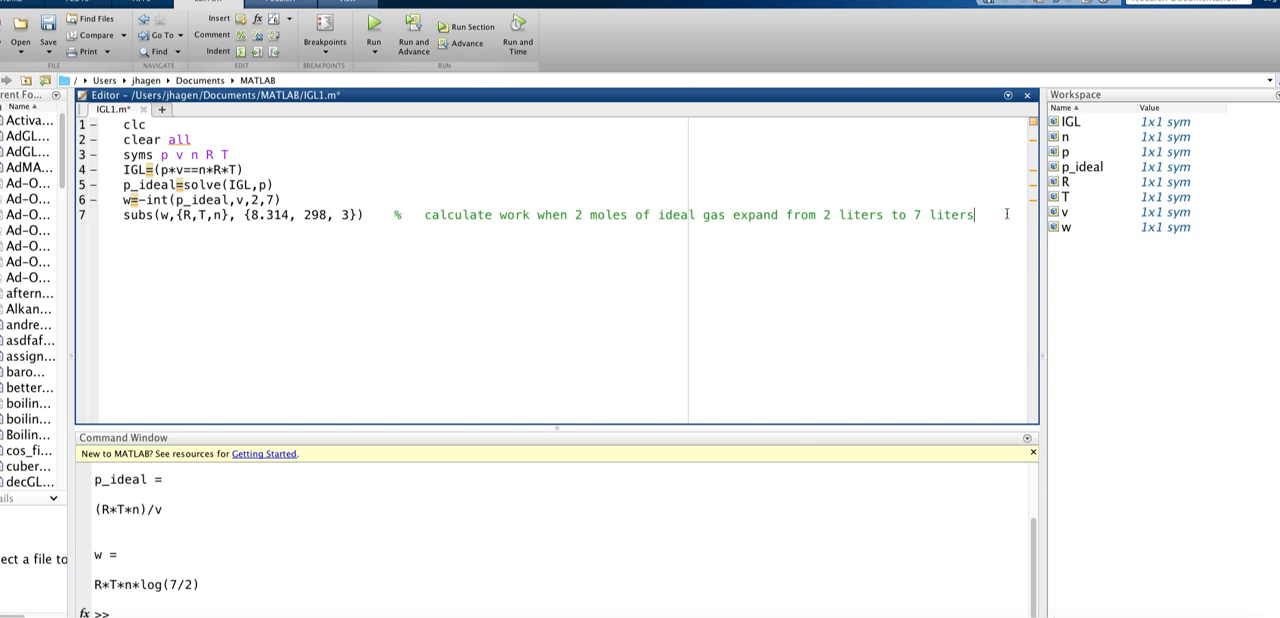
key(Enter)
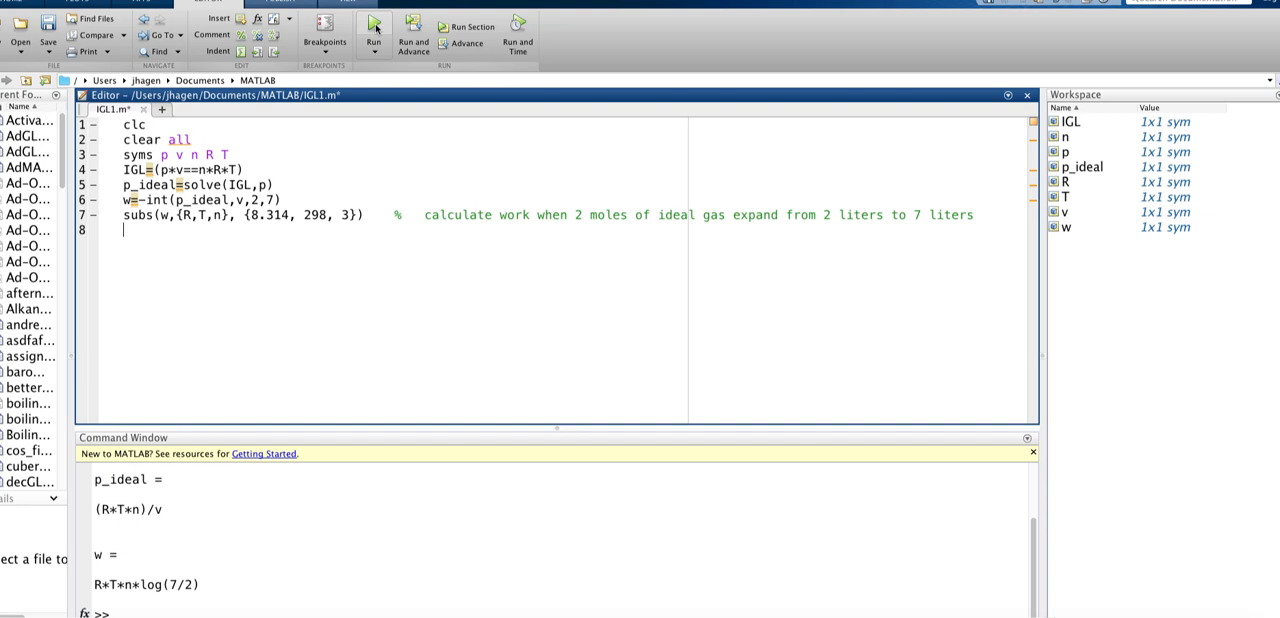
- Run IGL1.m, producing ans = -(1858179*log(7/2))/250
click(373, 30)
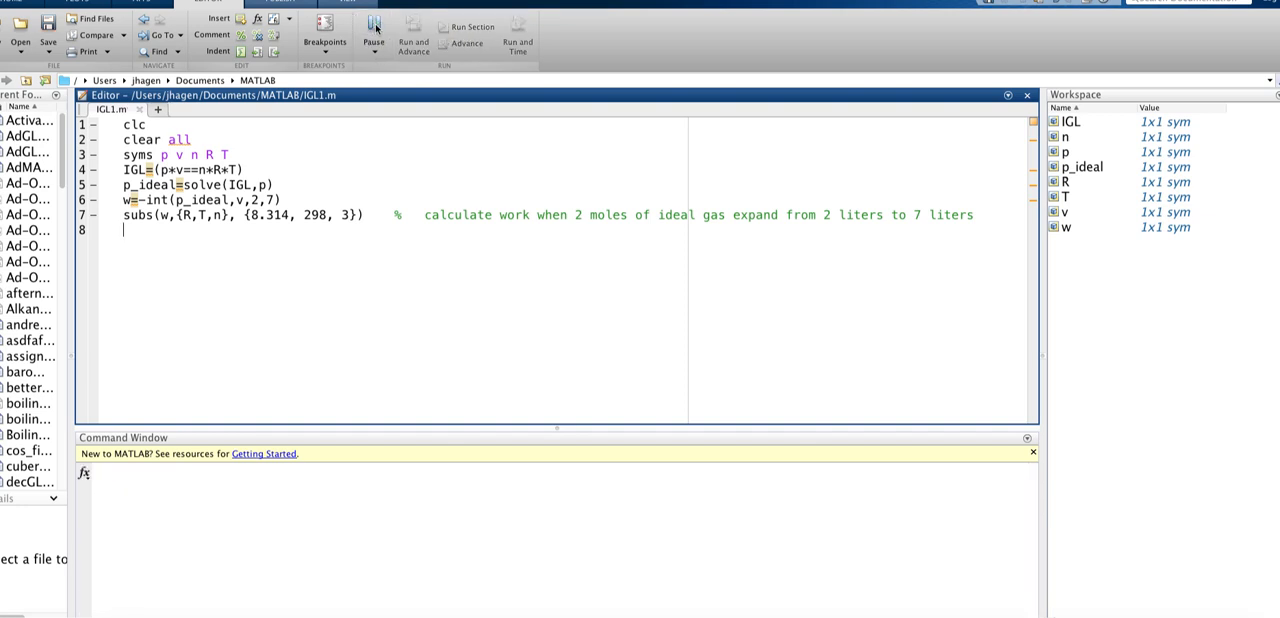
click(373, 33)
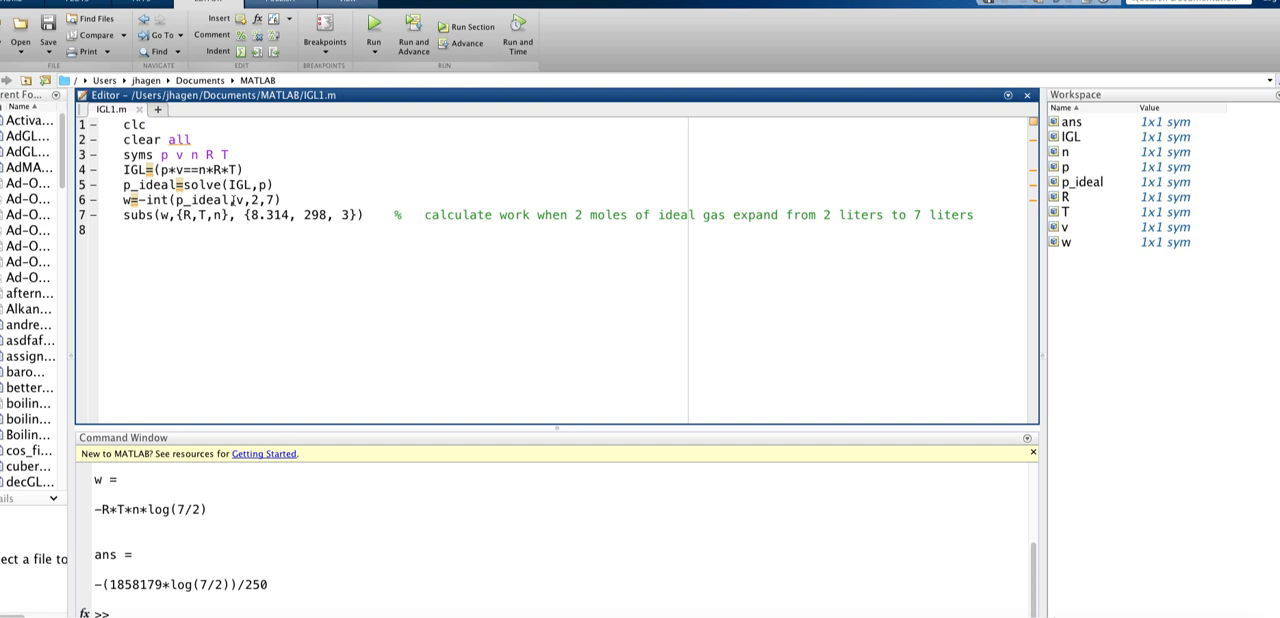
mouse_move(234, 200)
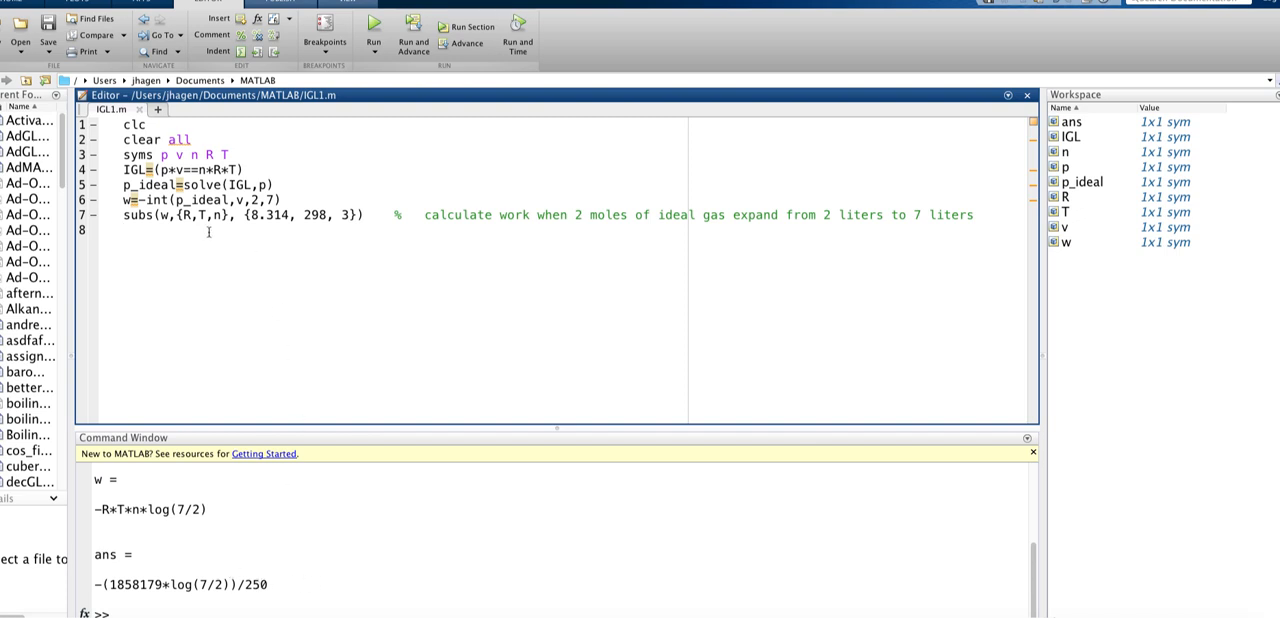
- Add double(ans) on line 8 and rerun, showing -9.3114e+03
text(dobu)
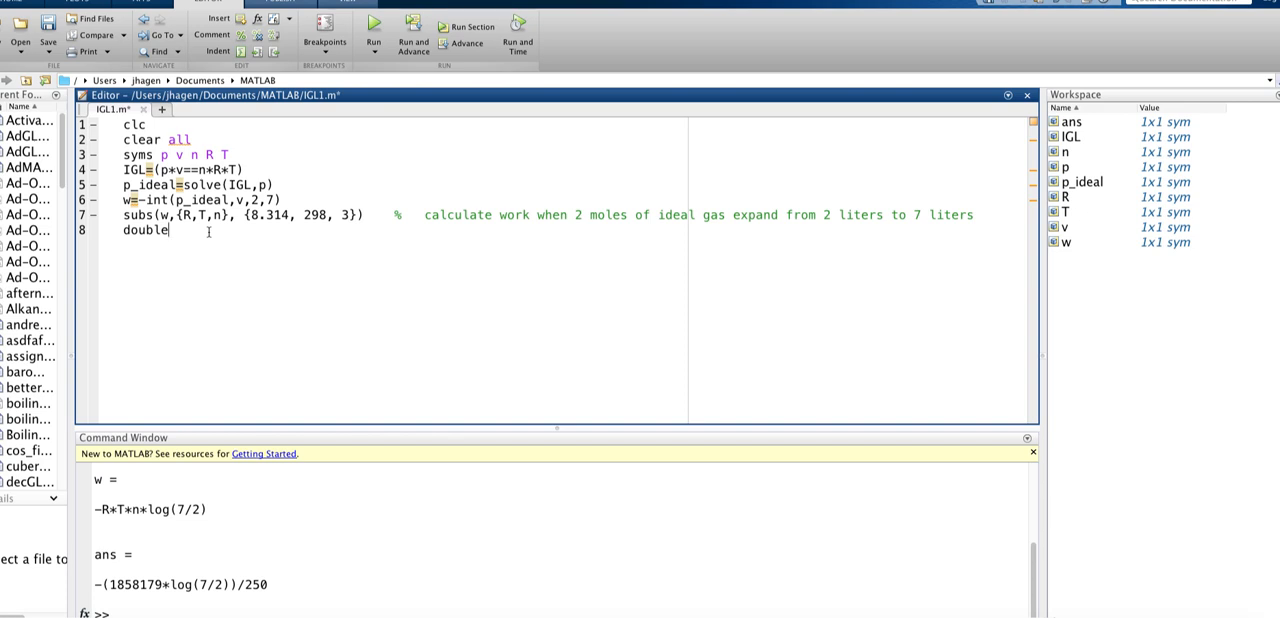
text(()
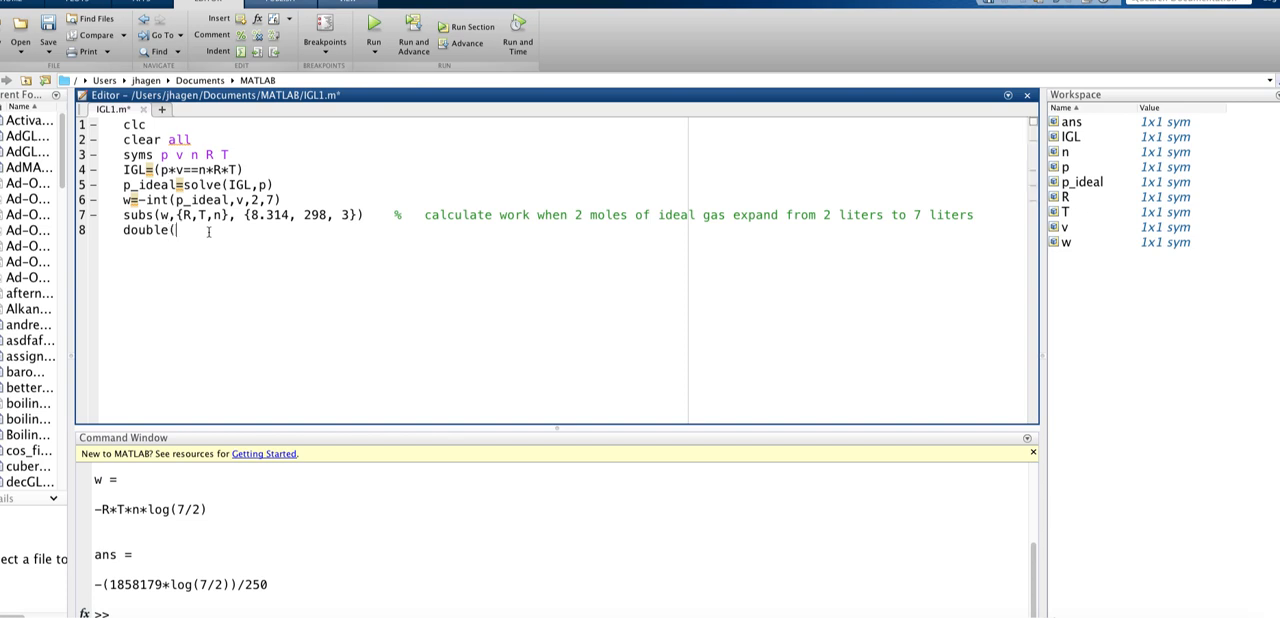
text(ans)
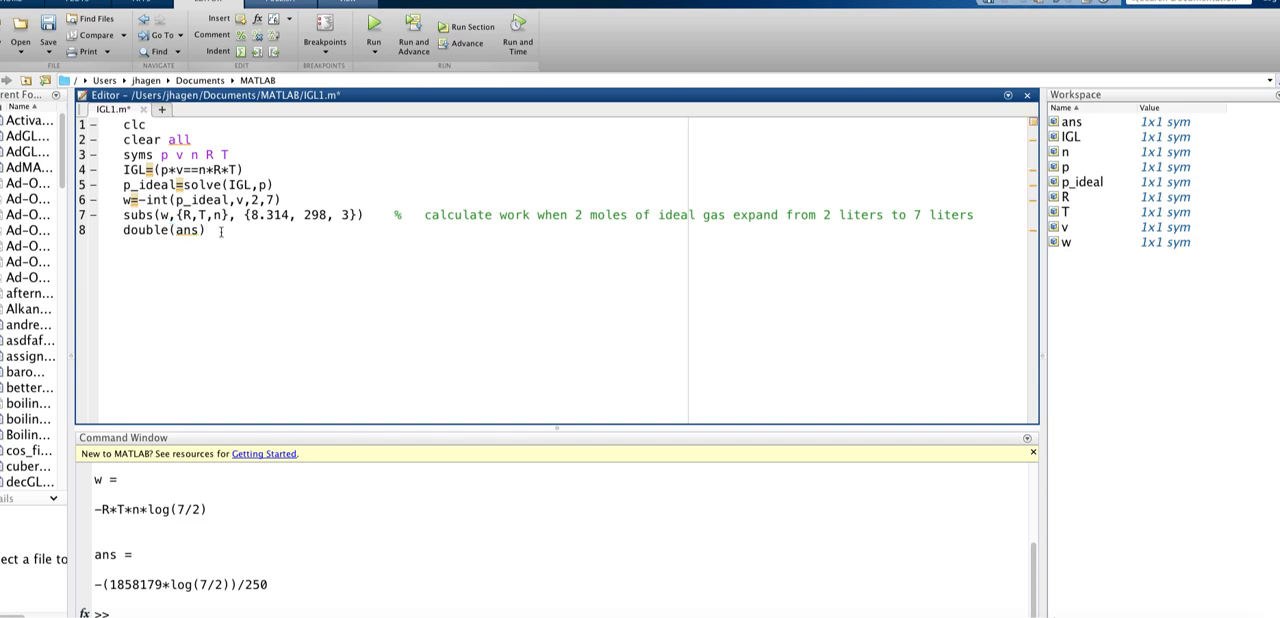
mouse_move(337, 159)
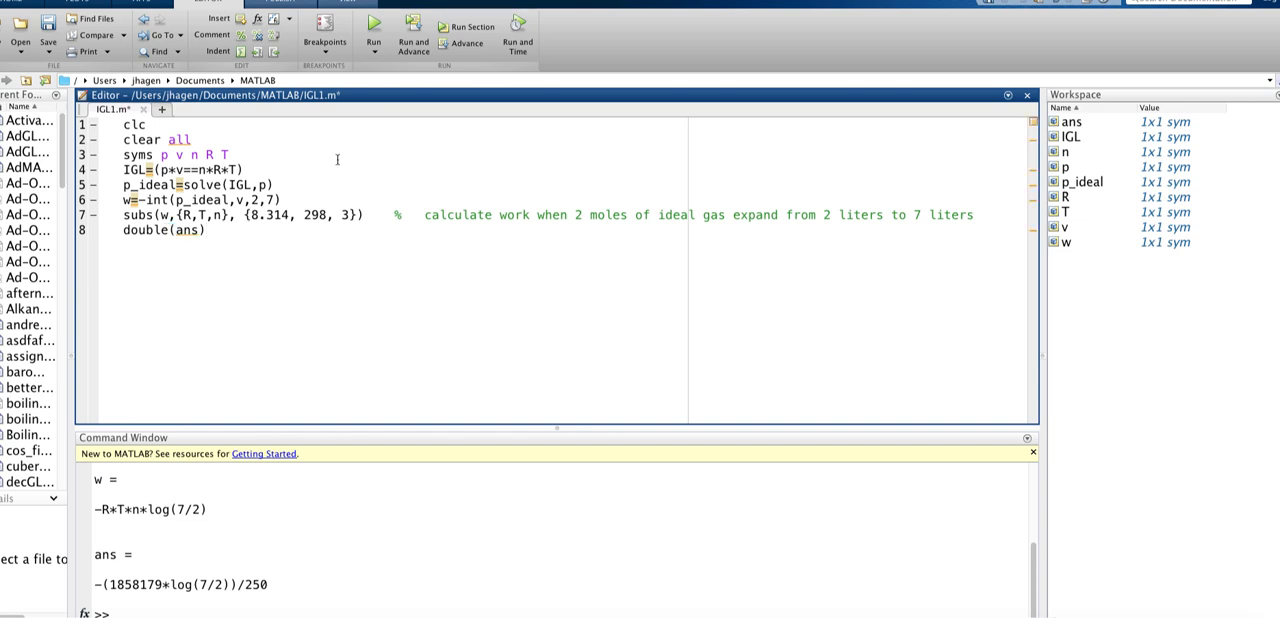
click(373, 30)
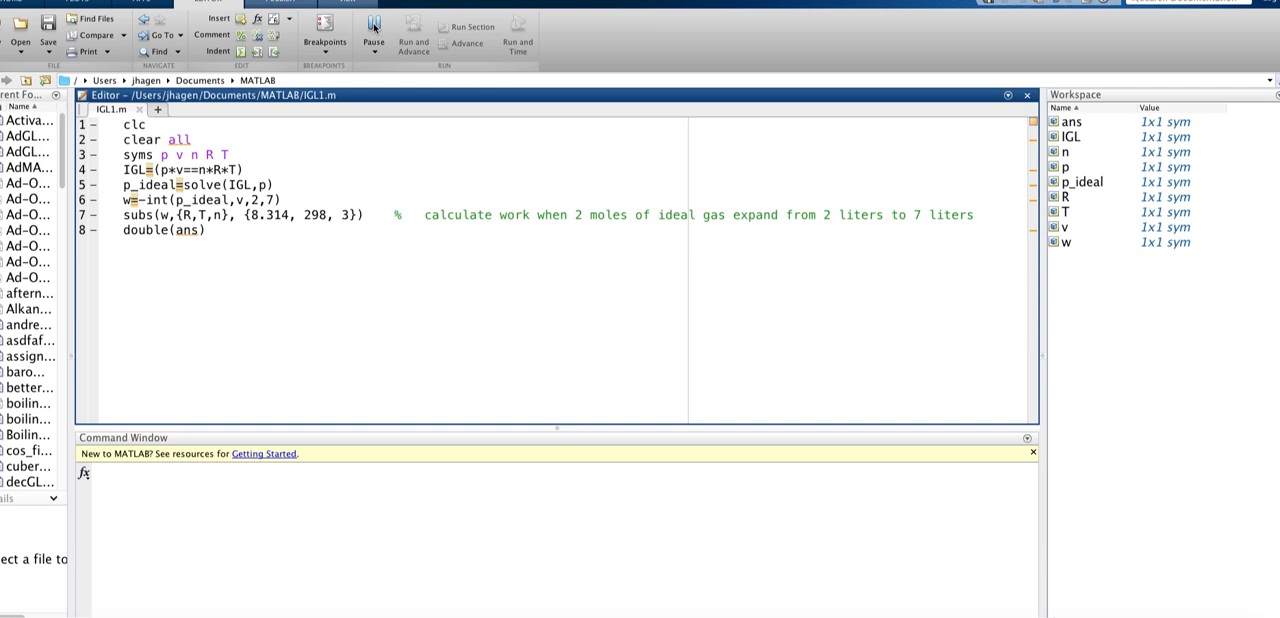
click(373, 34)
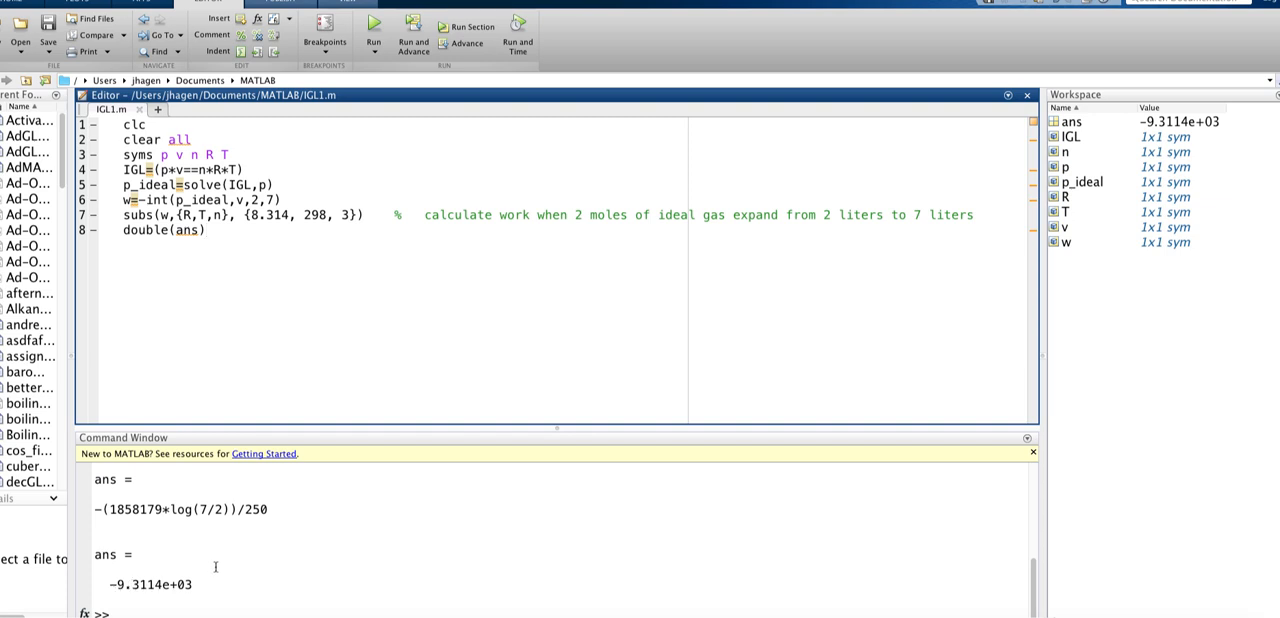
mouse_move(190, 533)
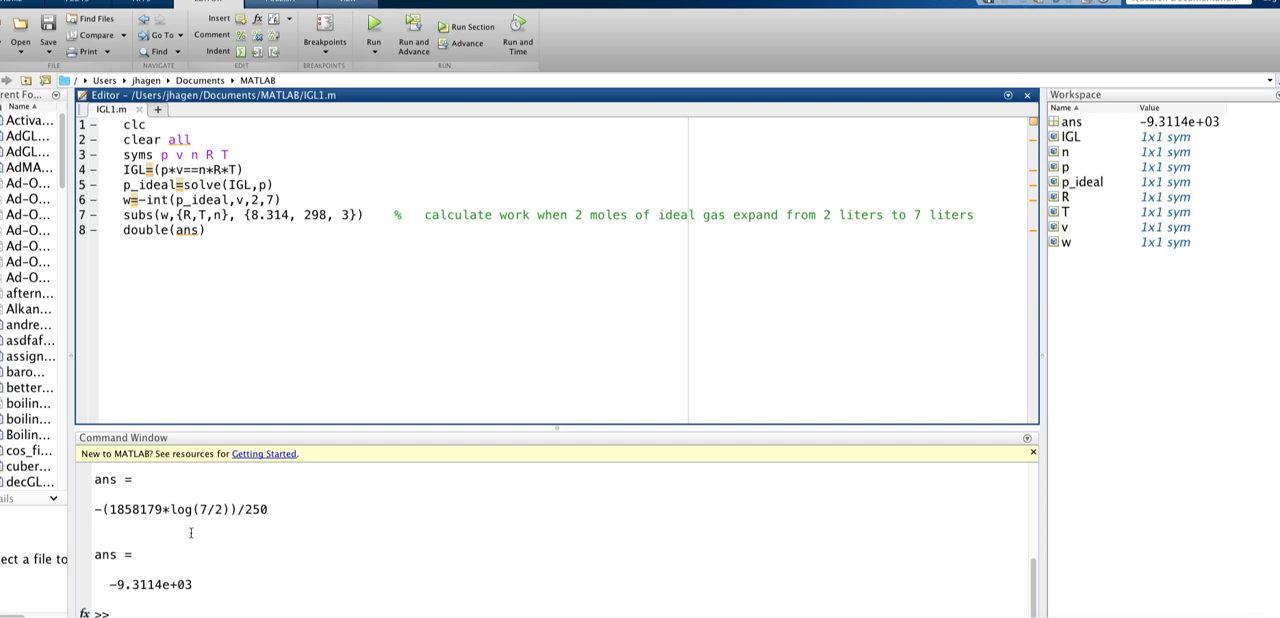